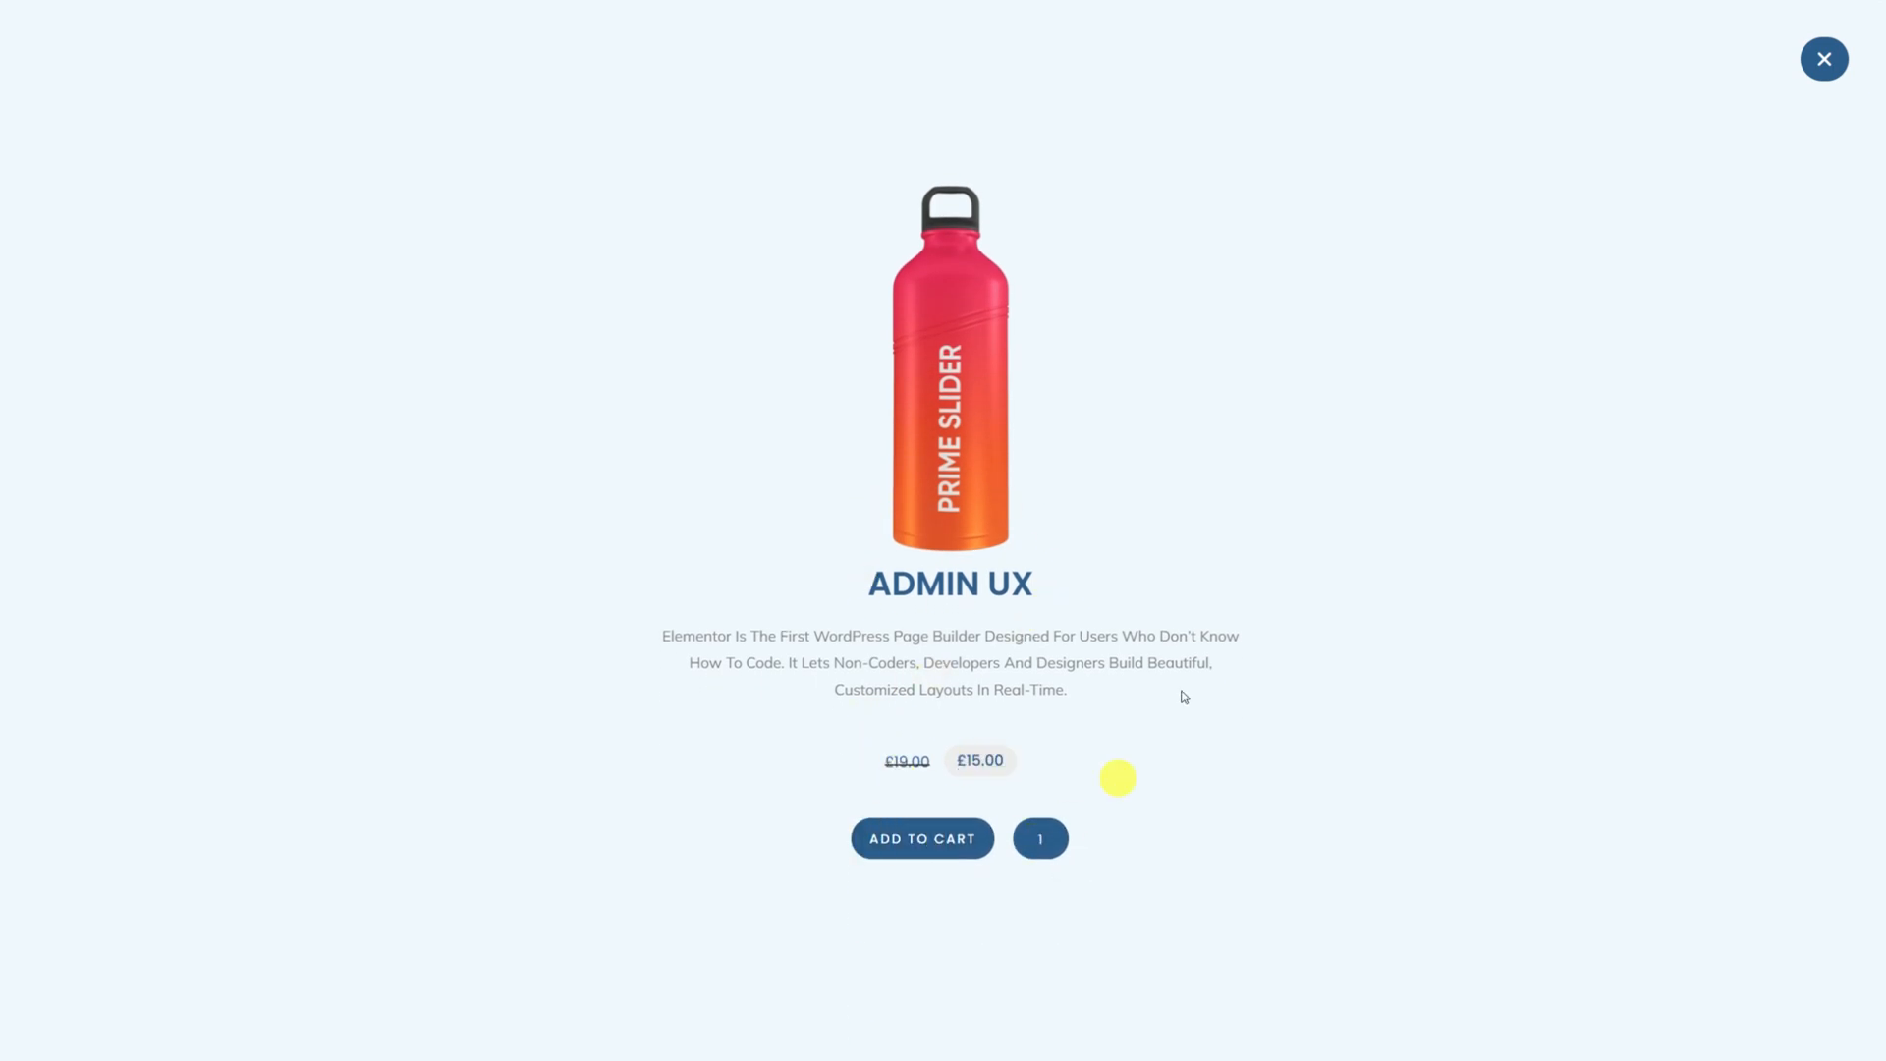
Close the Admin UX product quick-view popup to get back to the WooCircle slider.
click(1824, 59)
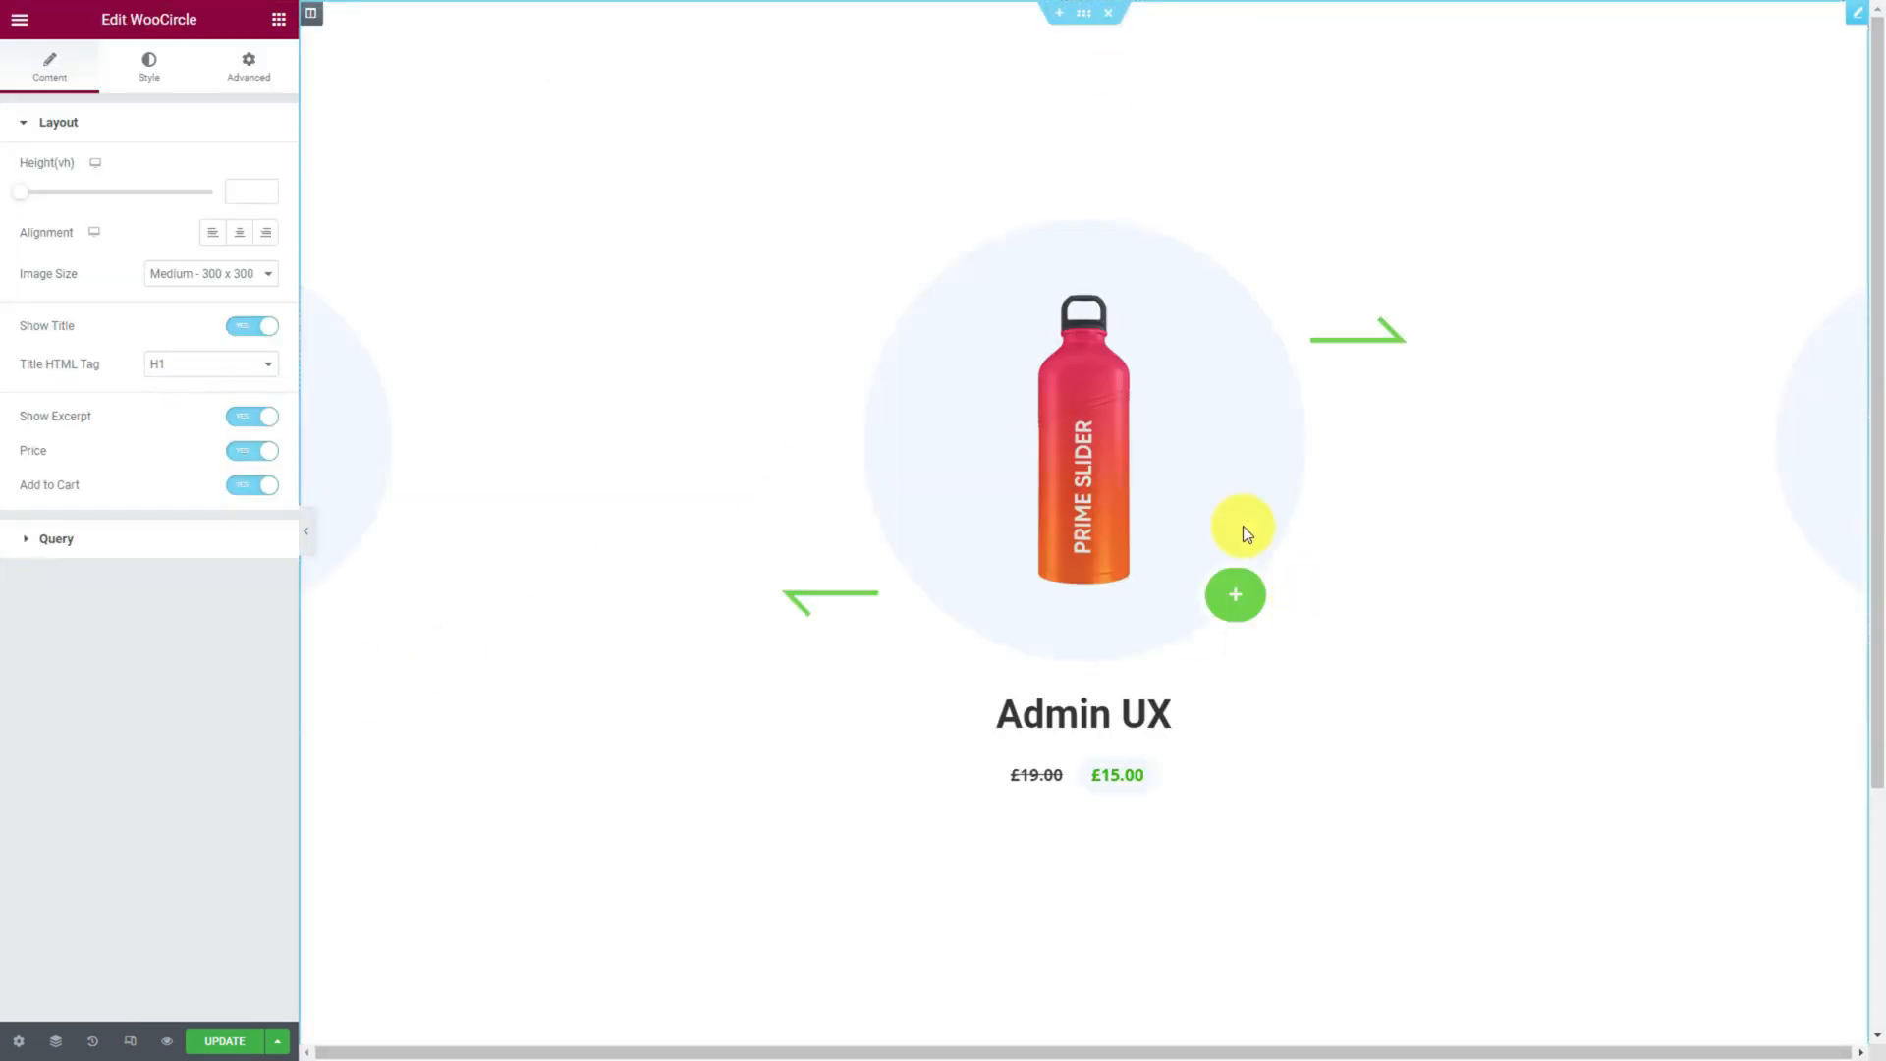
mouse_move(1566, 669)
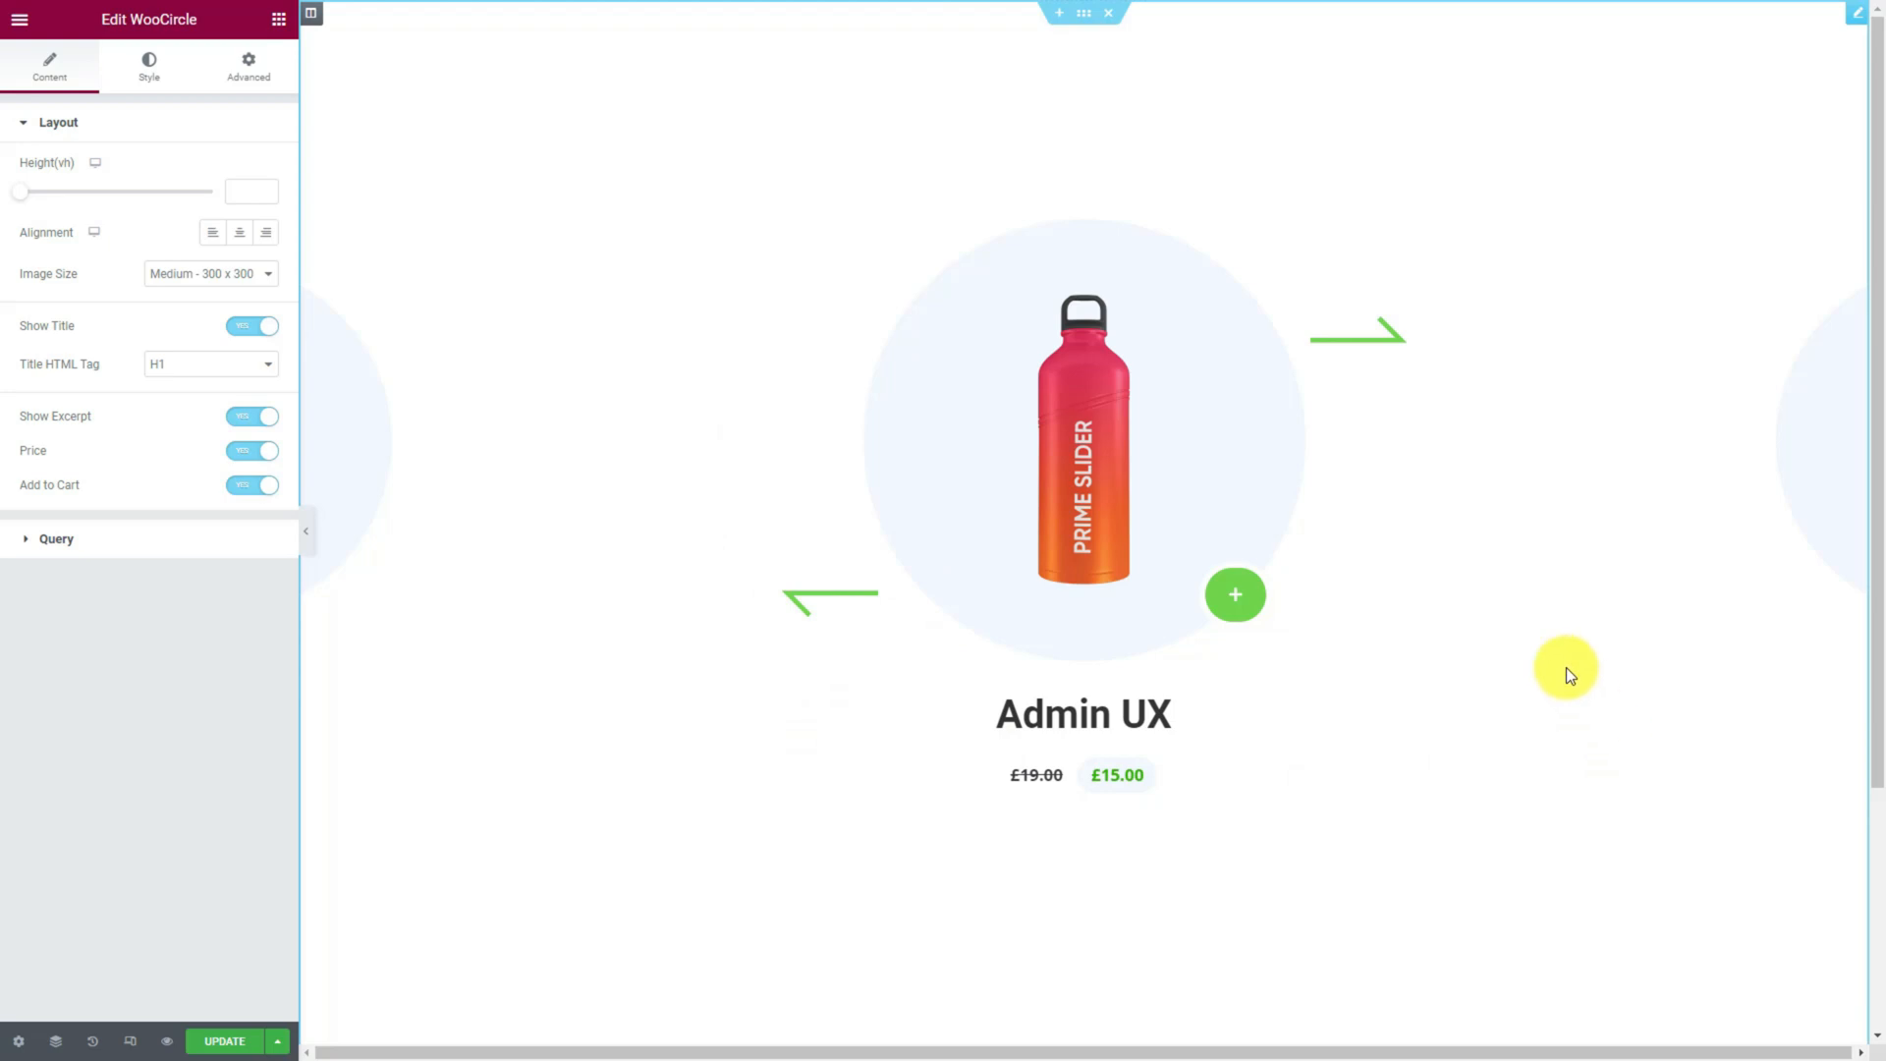
Advance the slider twice, past Ultimate Post Kit to Prime Slider at £29.00.
click(1360, 334)
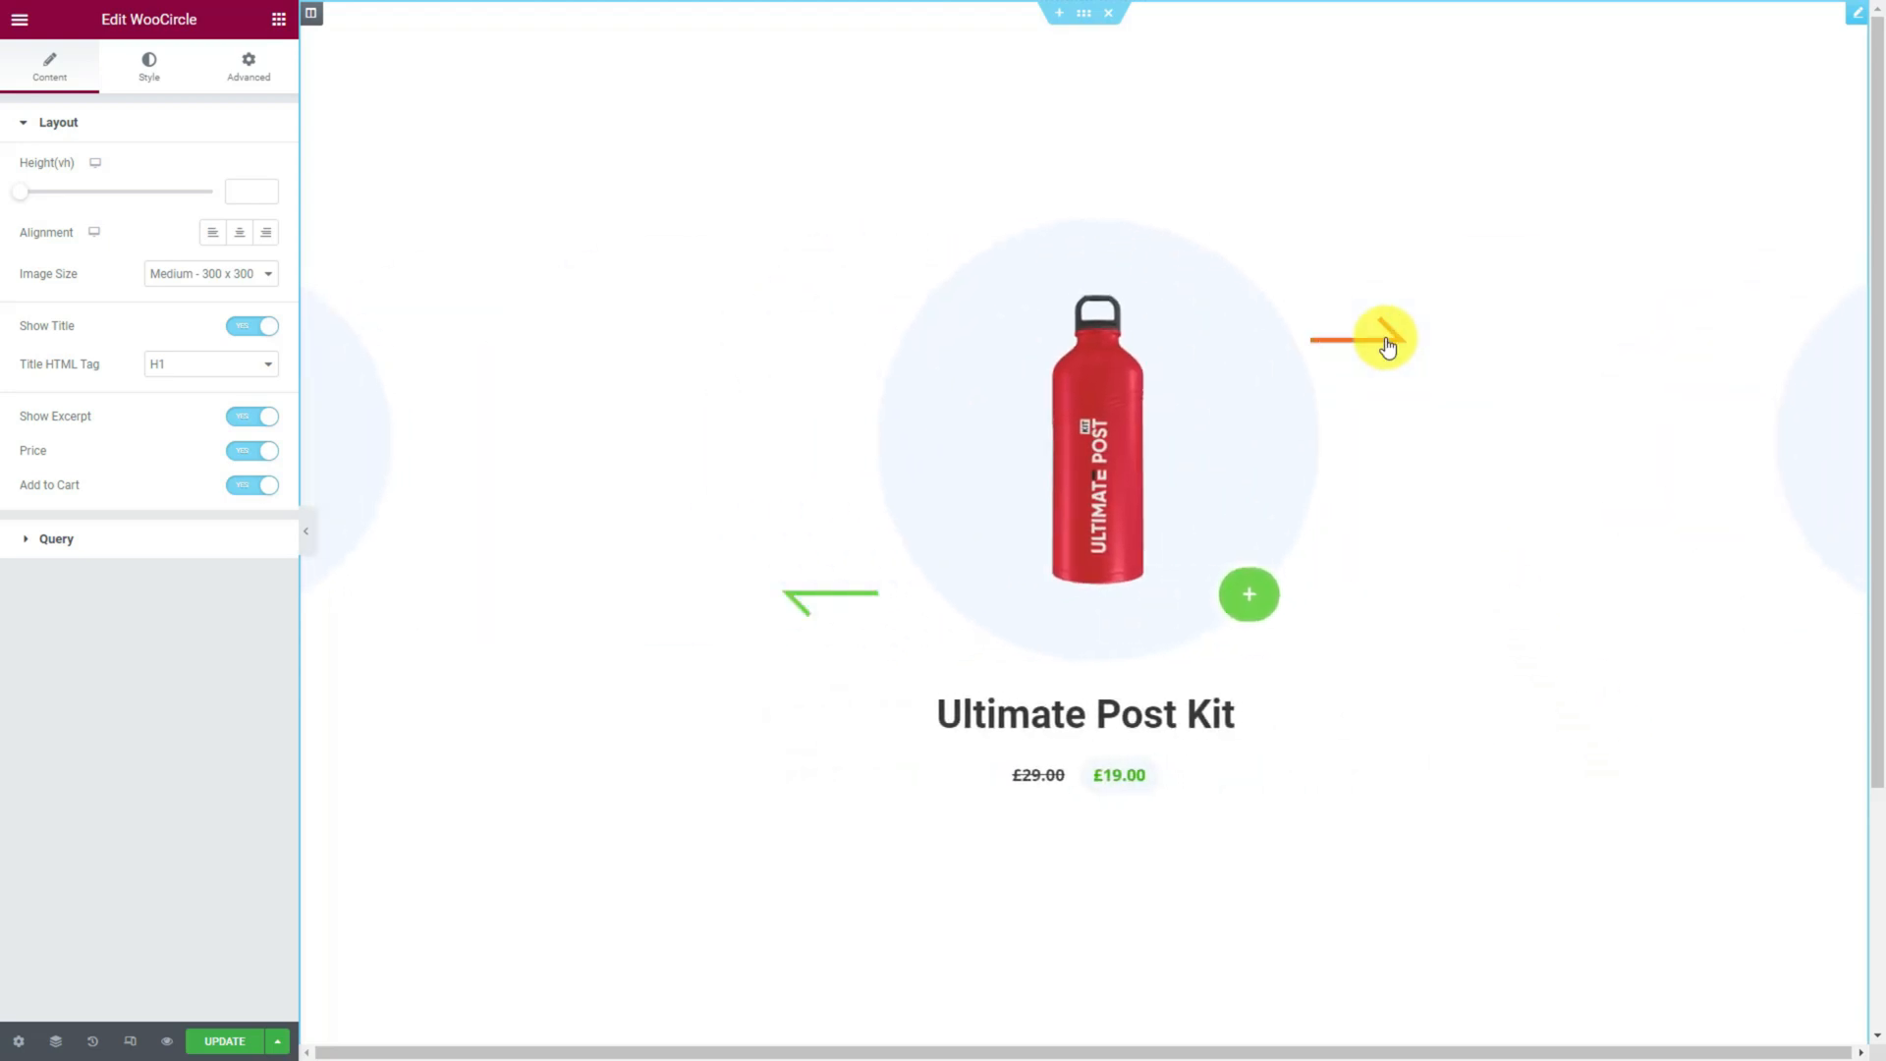
click(1384, 337)
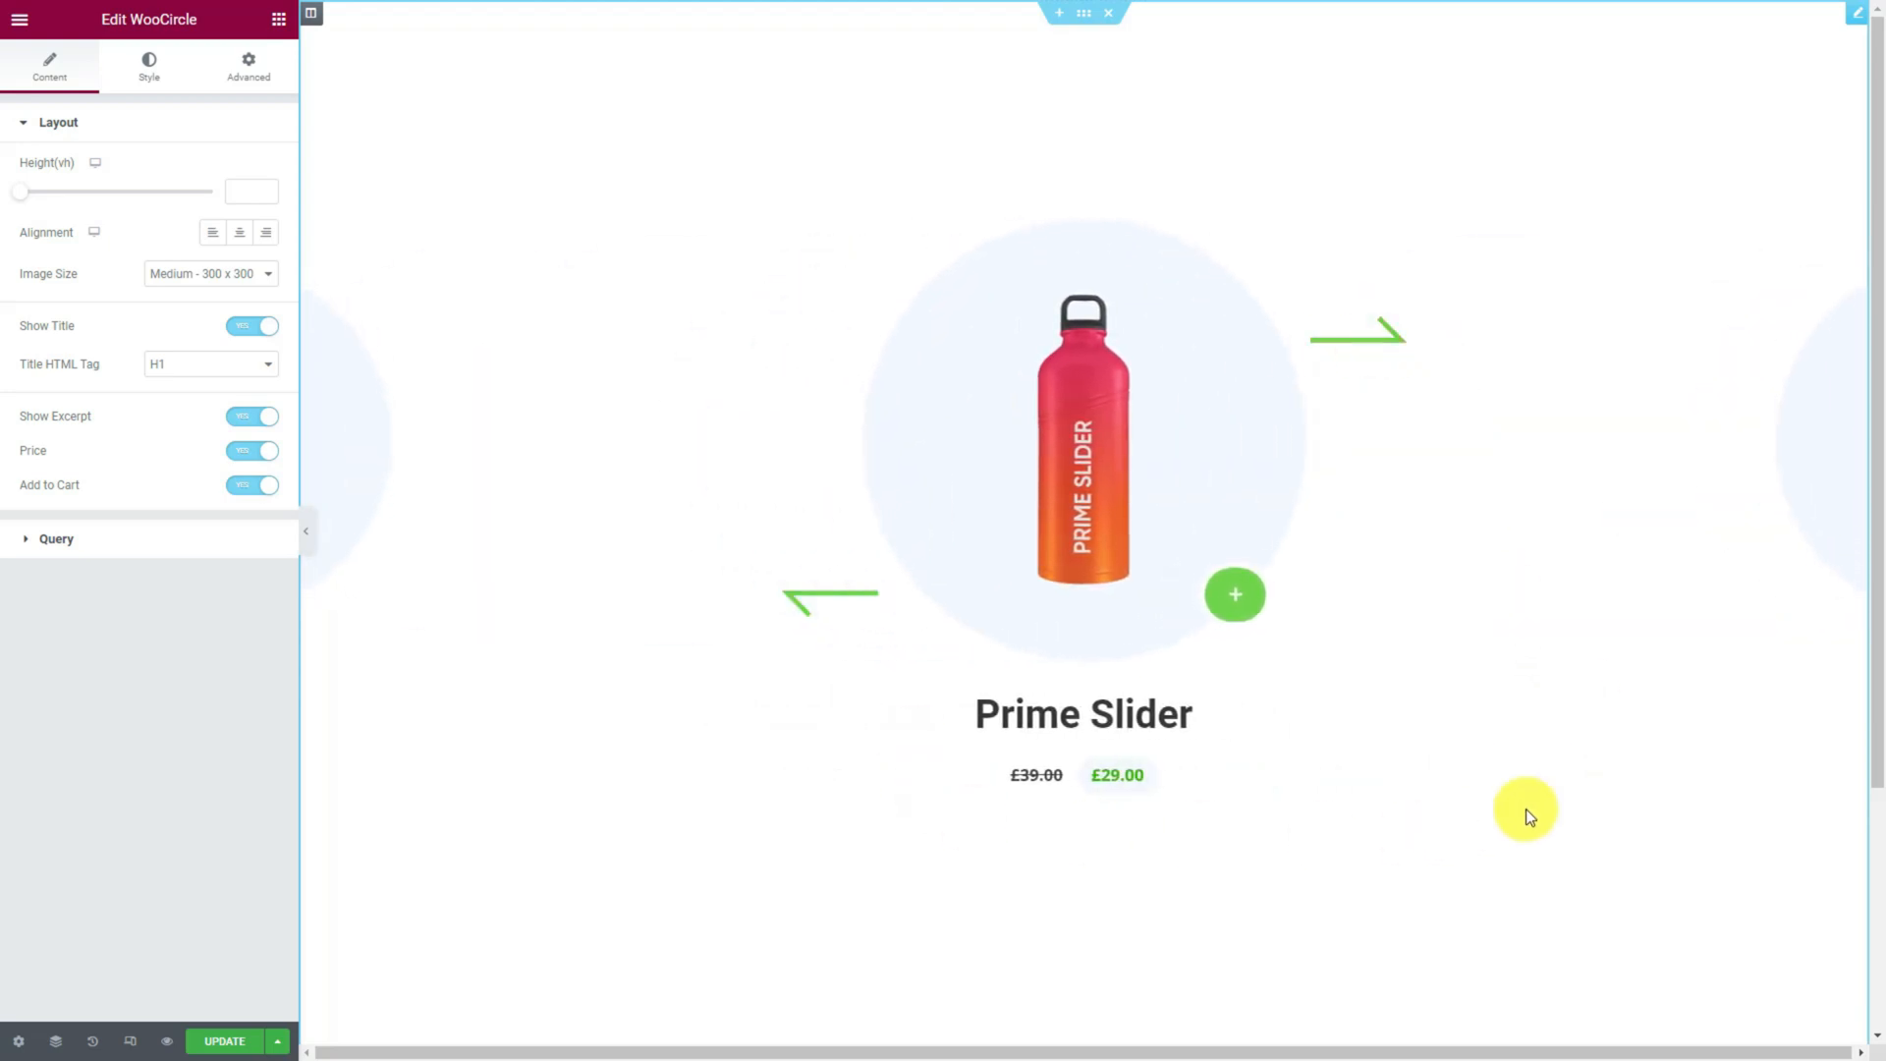
mouse_move(542, 607)
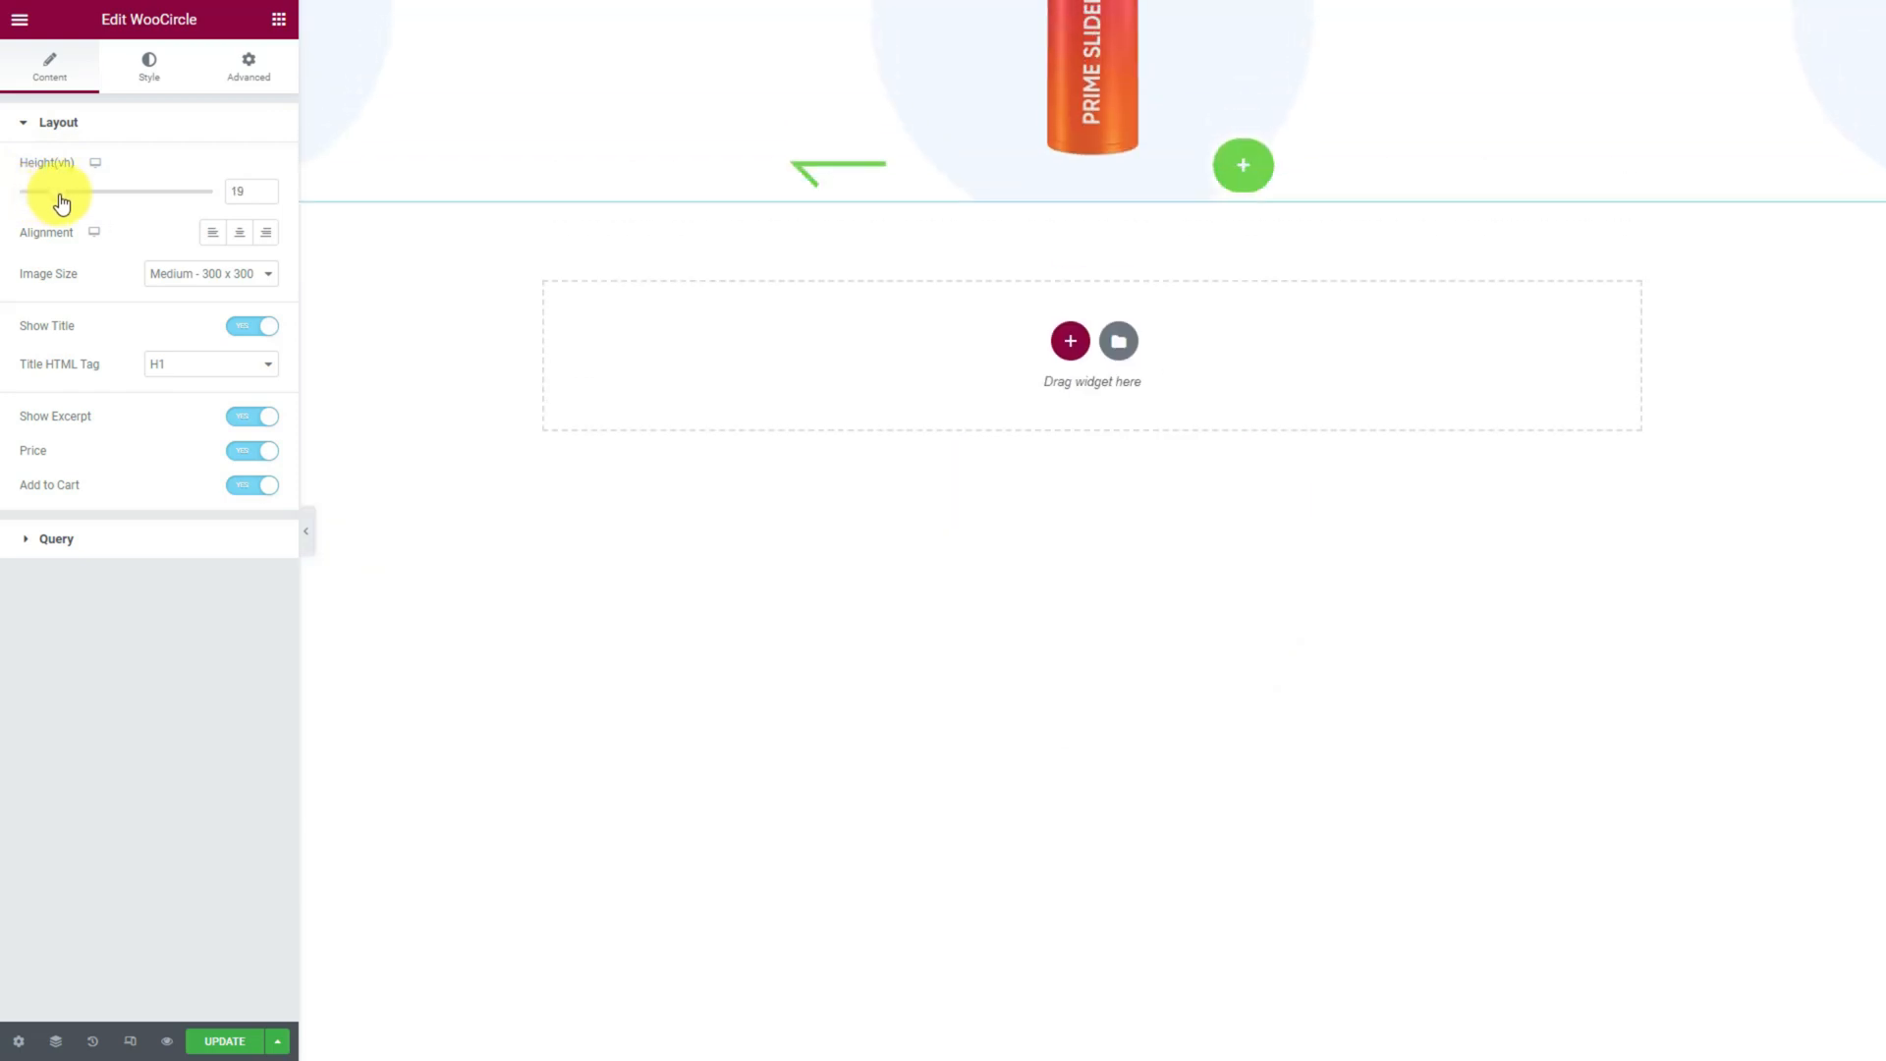
Set the slider height to 100 vh, image size to Full, and toggle Show Excerpt.
drag(60, 192, 177, 191)
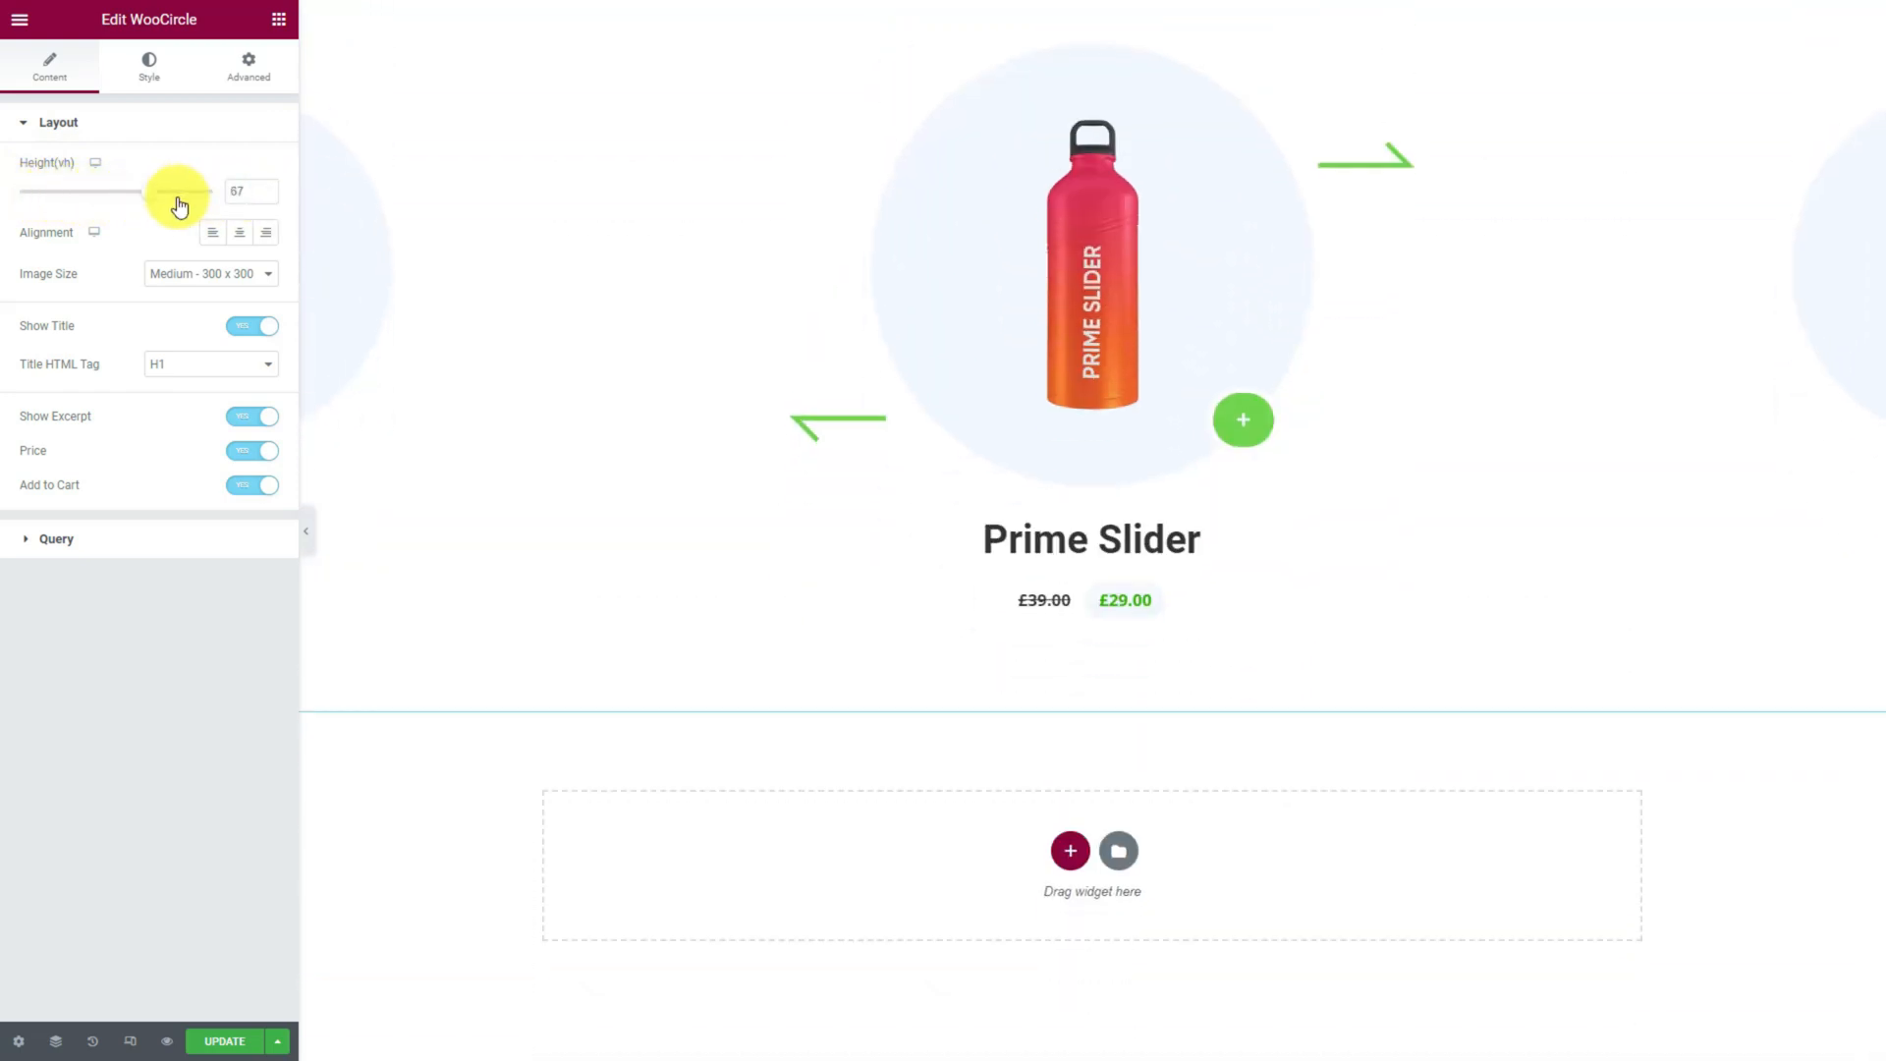
drag(178, 191, 214, 192)
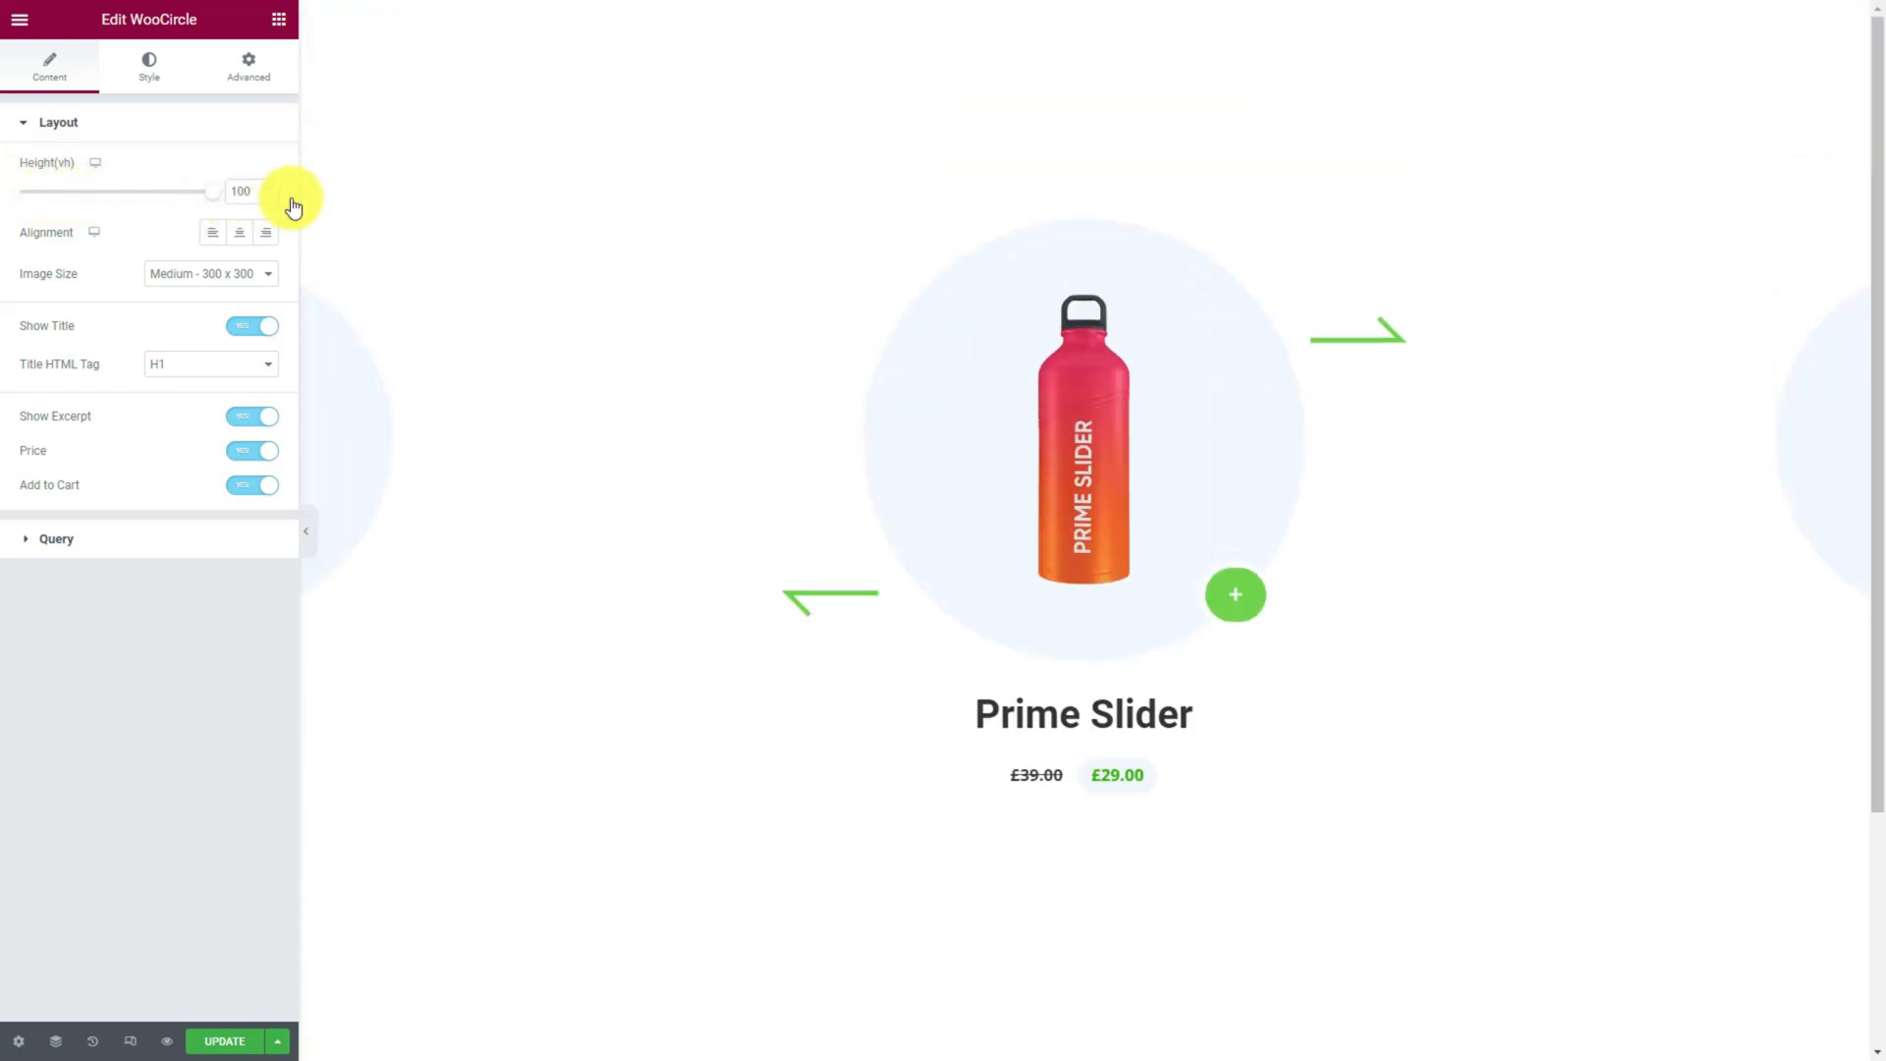
mouse_move(214, 277)
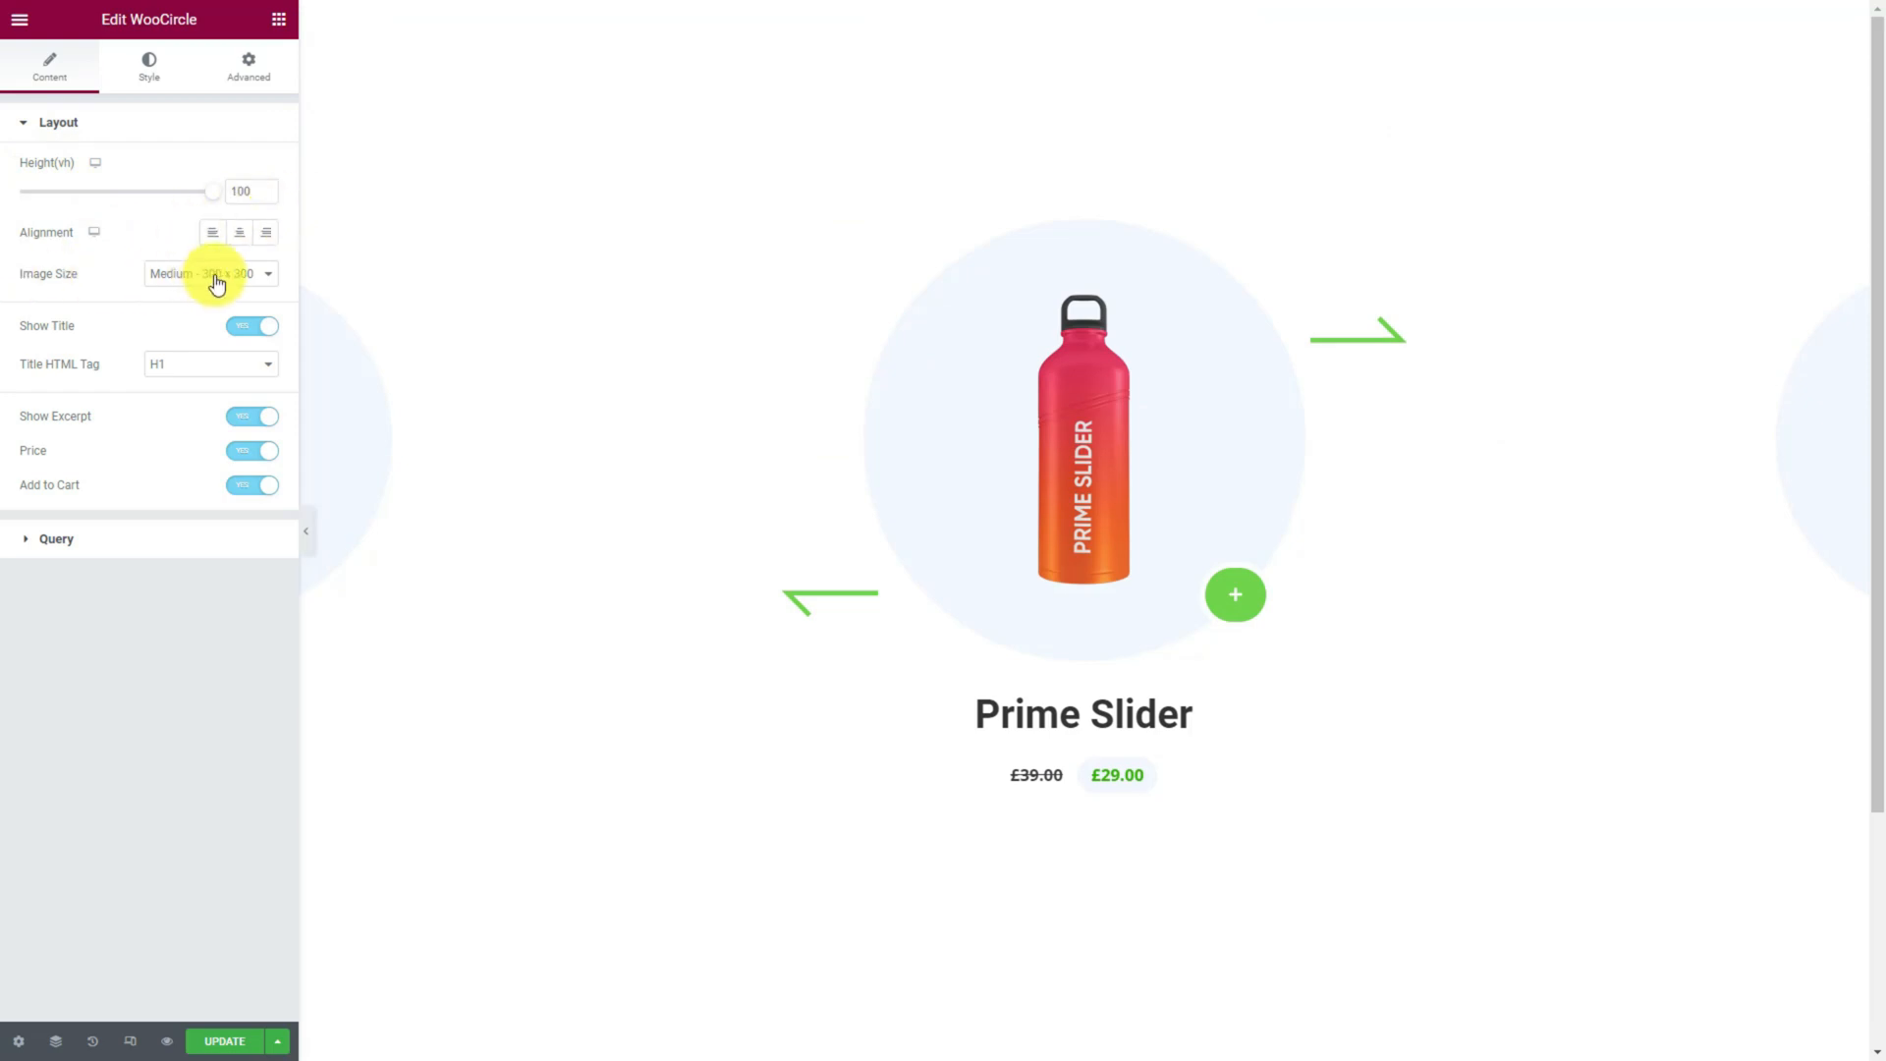
click(210, 273)
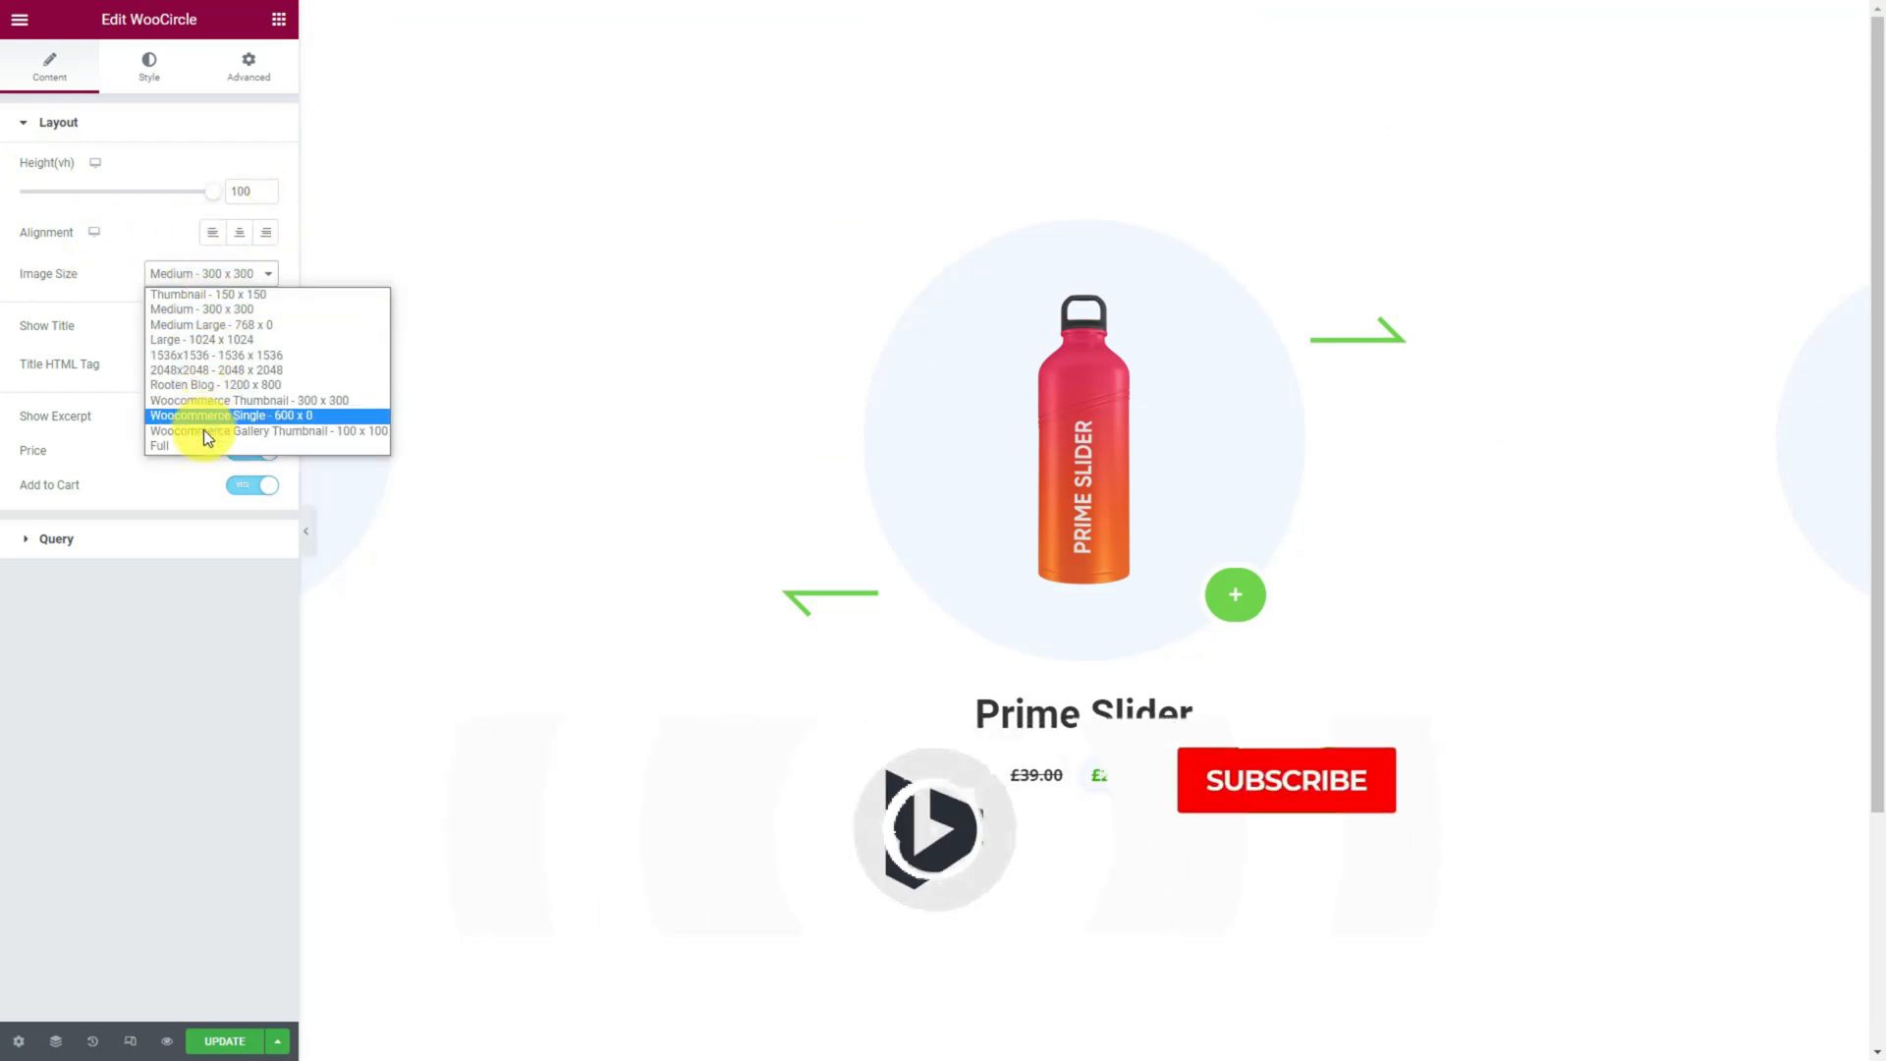
click(160, 446)
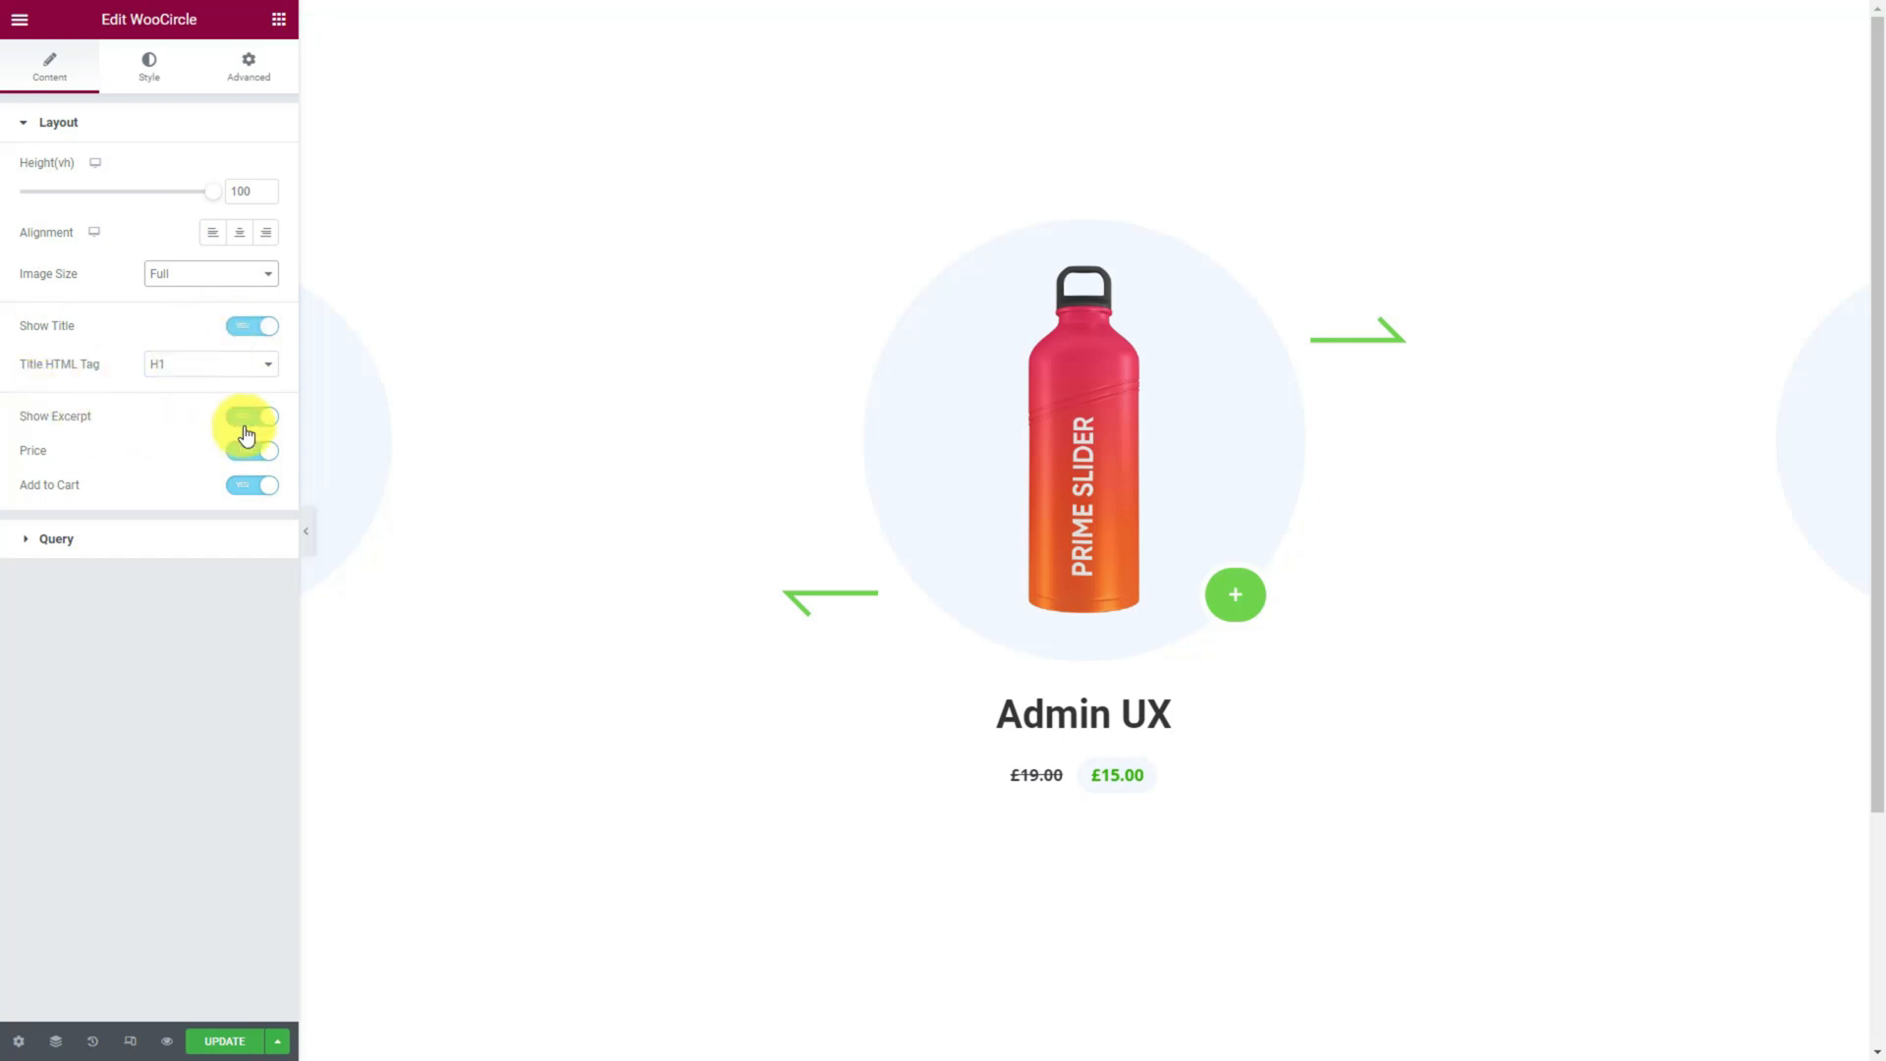
click(252, 417)
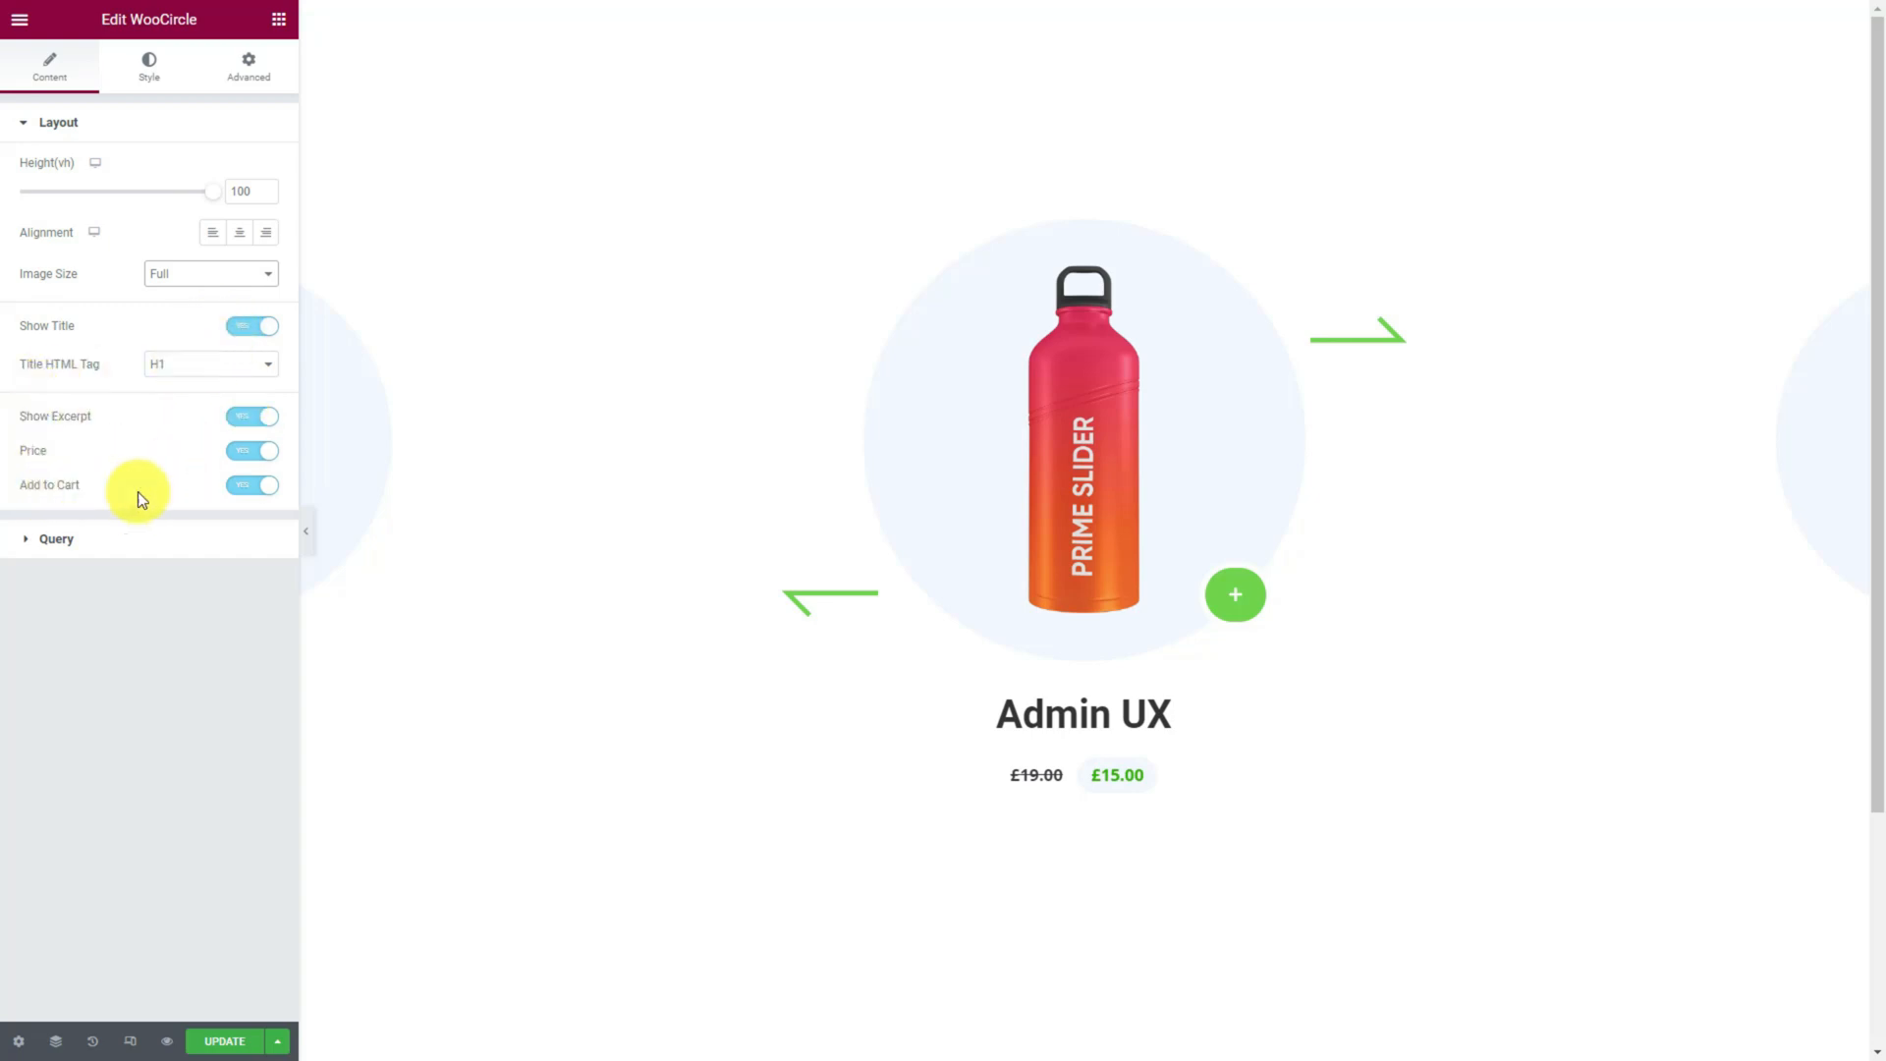
mouse_move(85, 574)
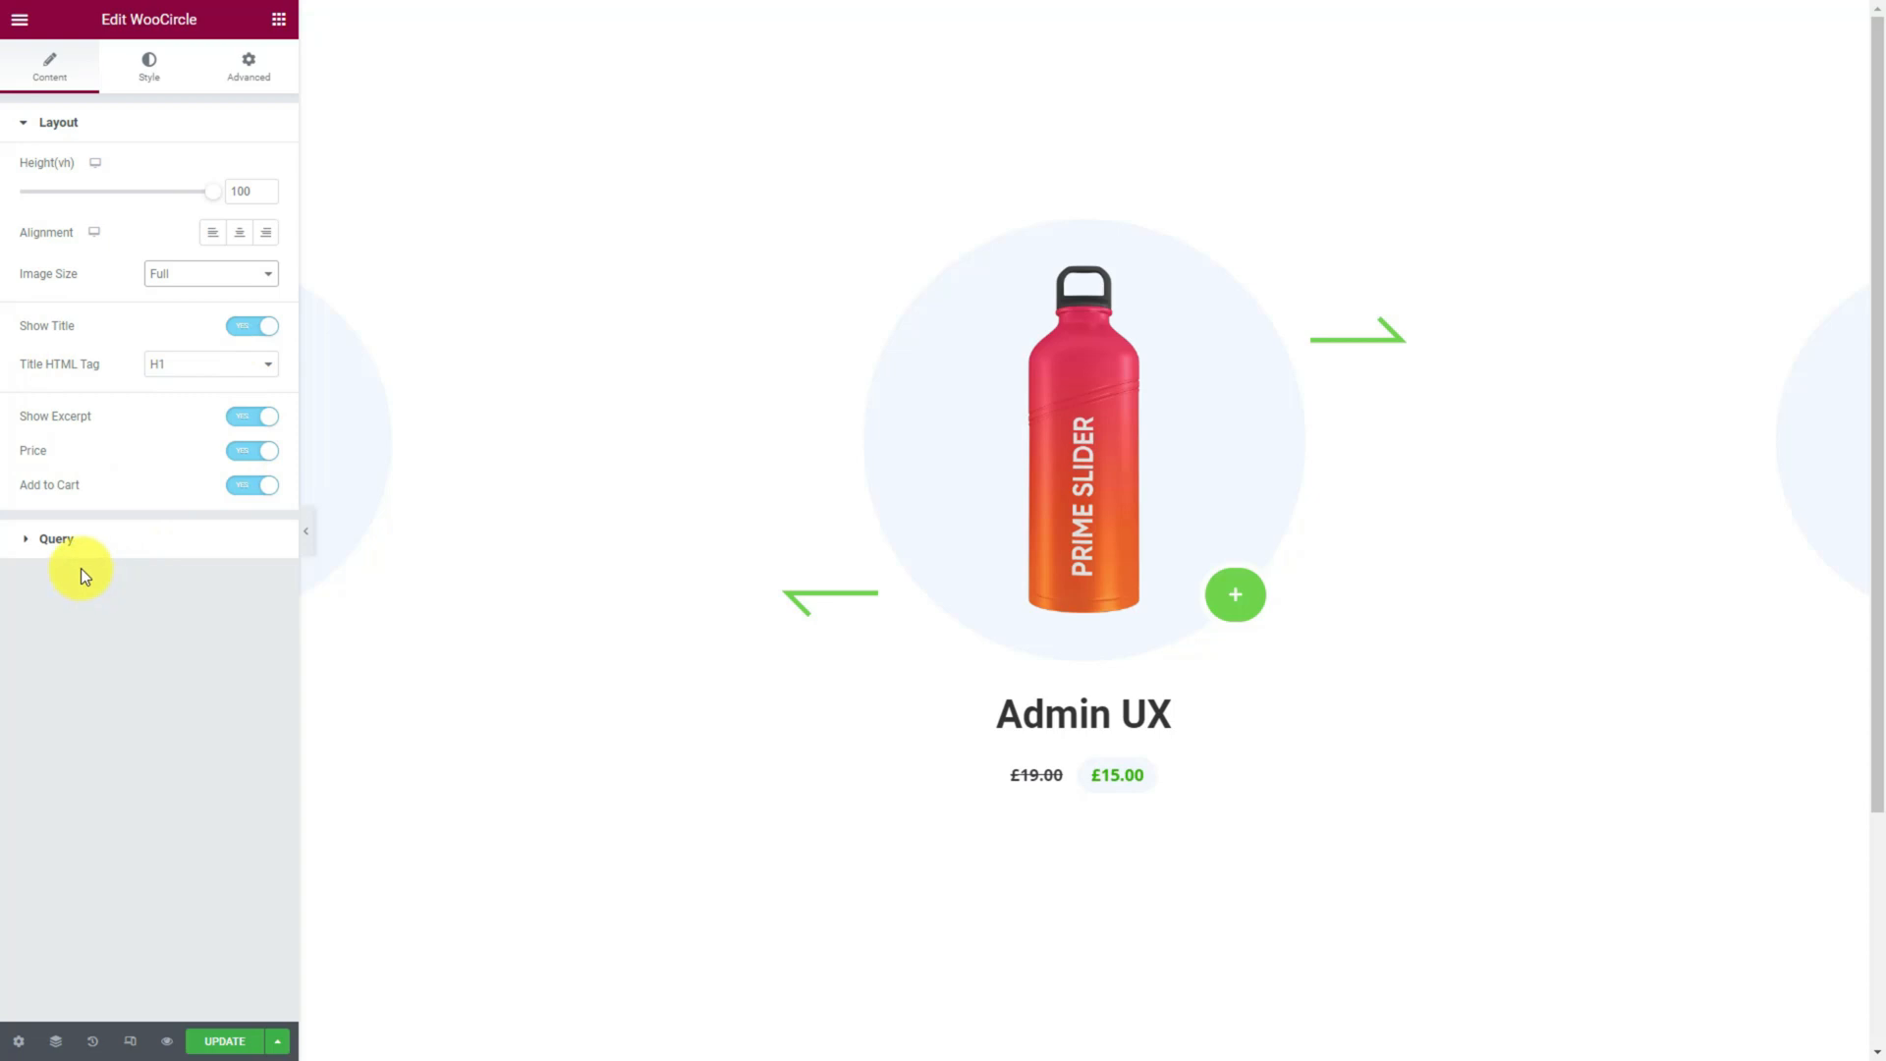
Expand the Query section and set the product Limit to 3.
click(55, 543)
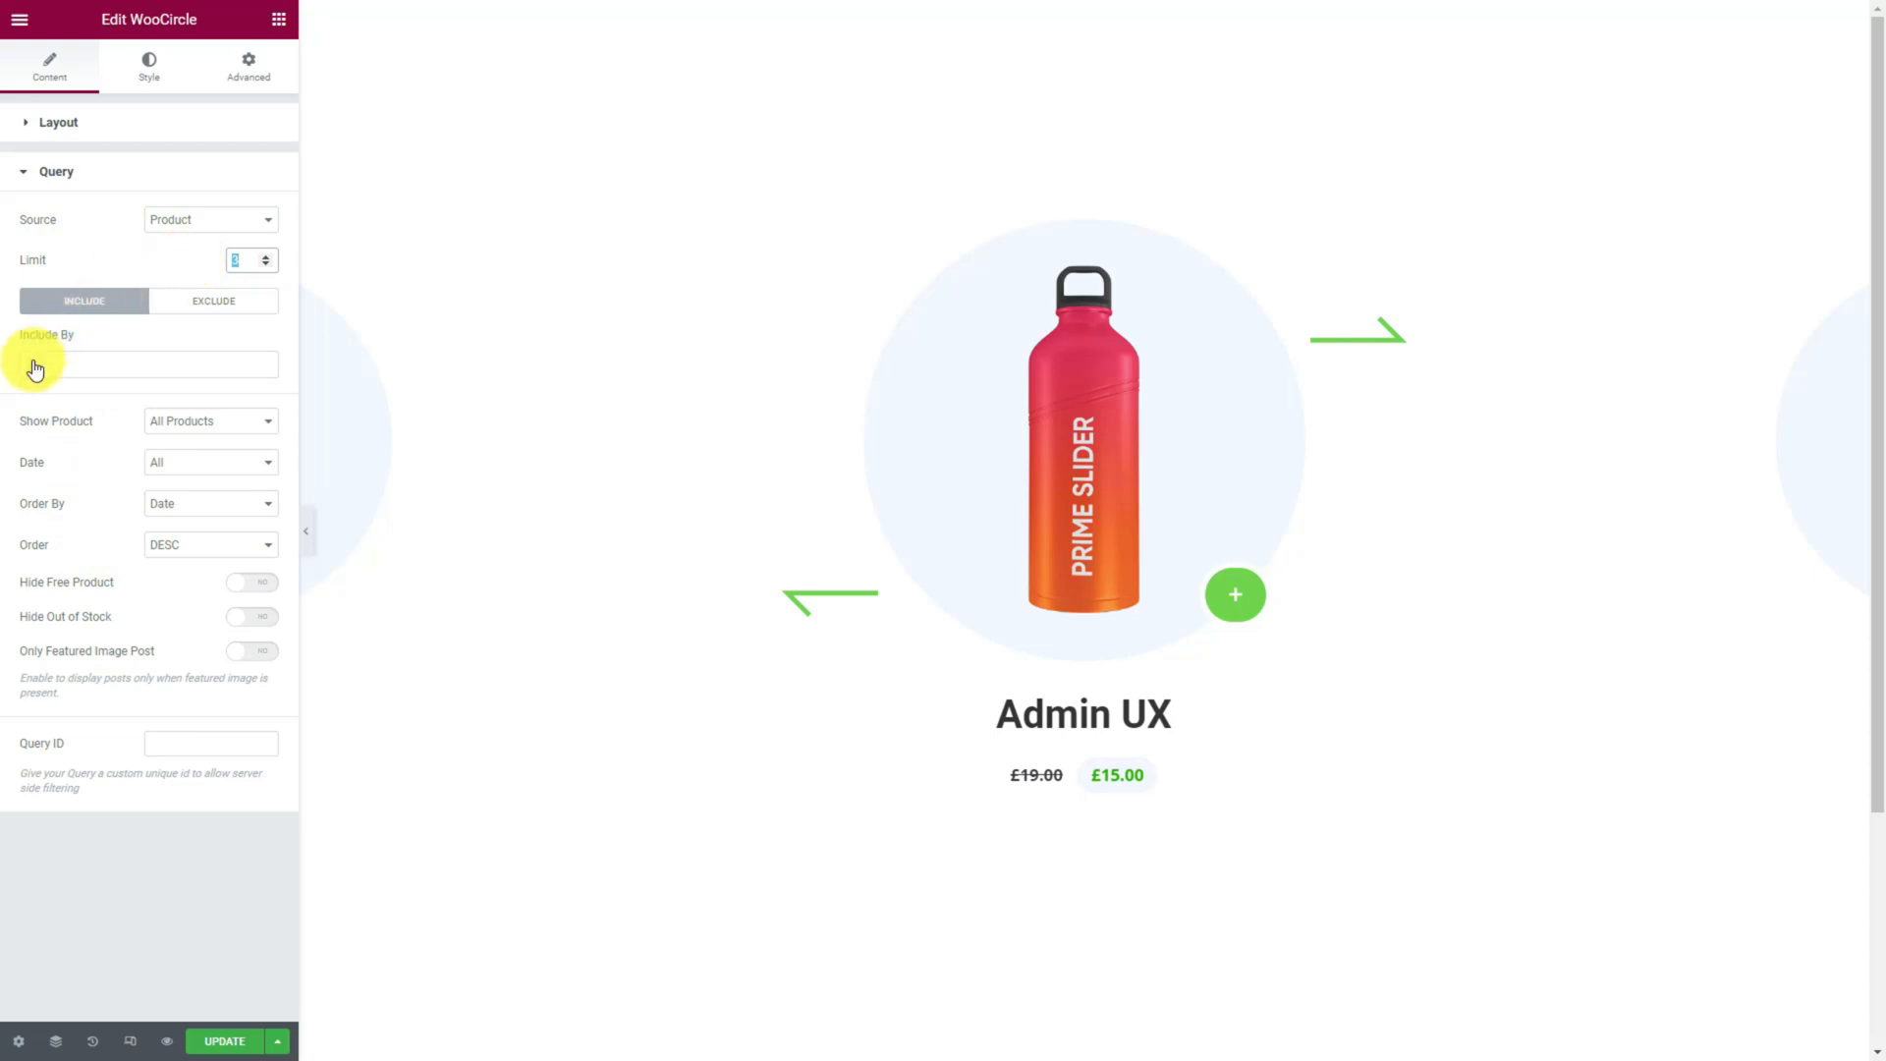
click(148, 365)
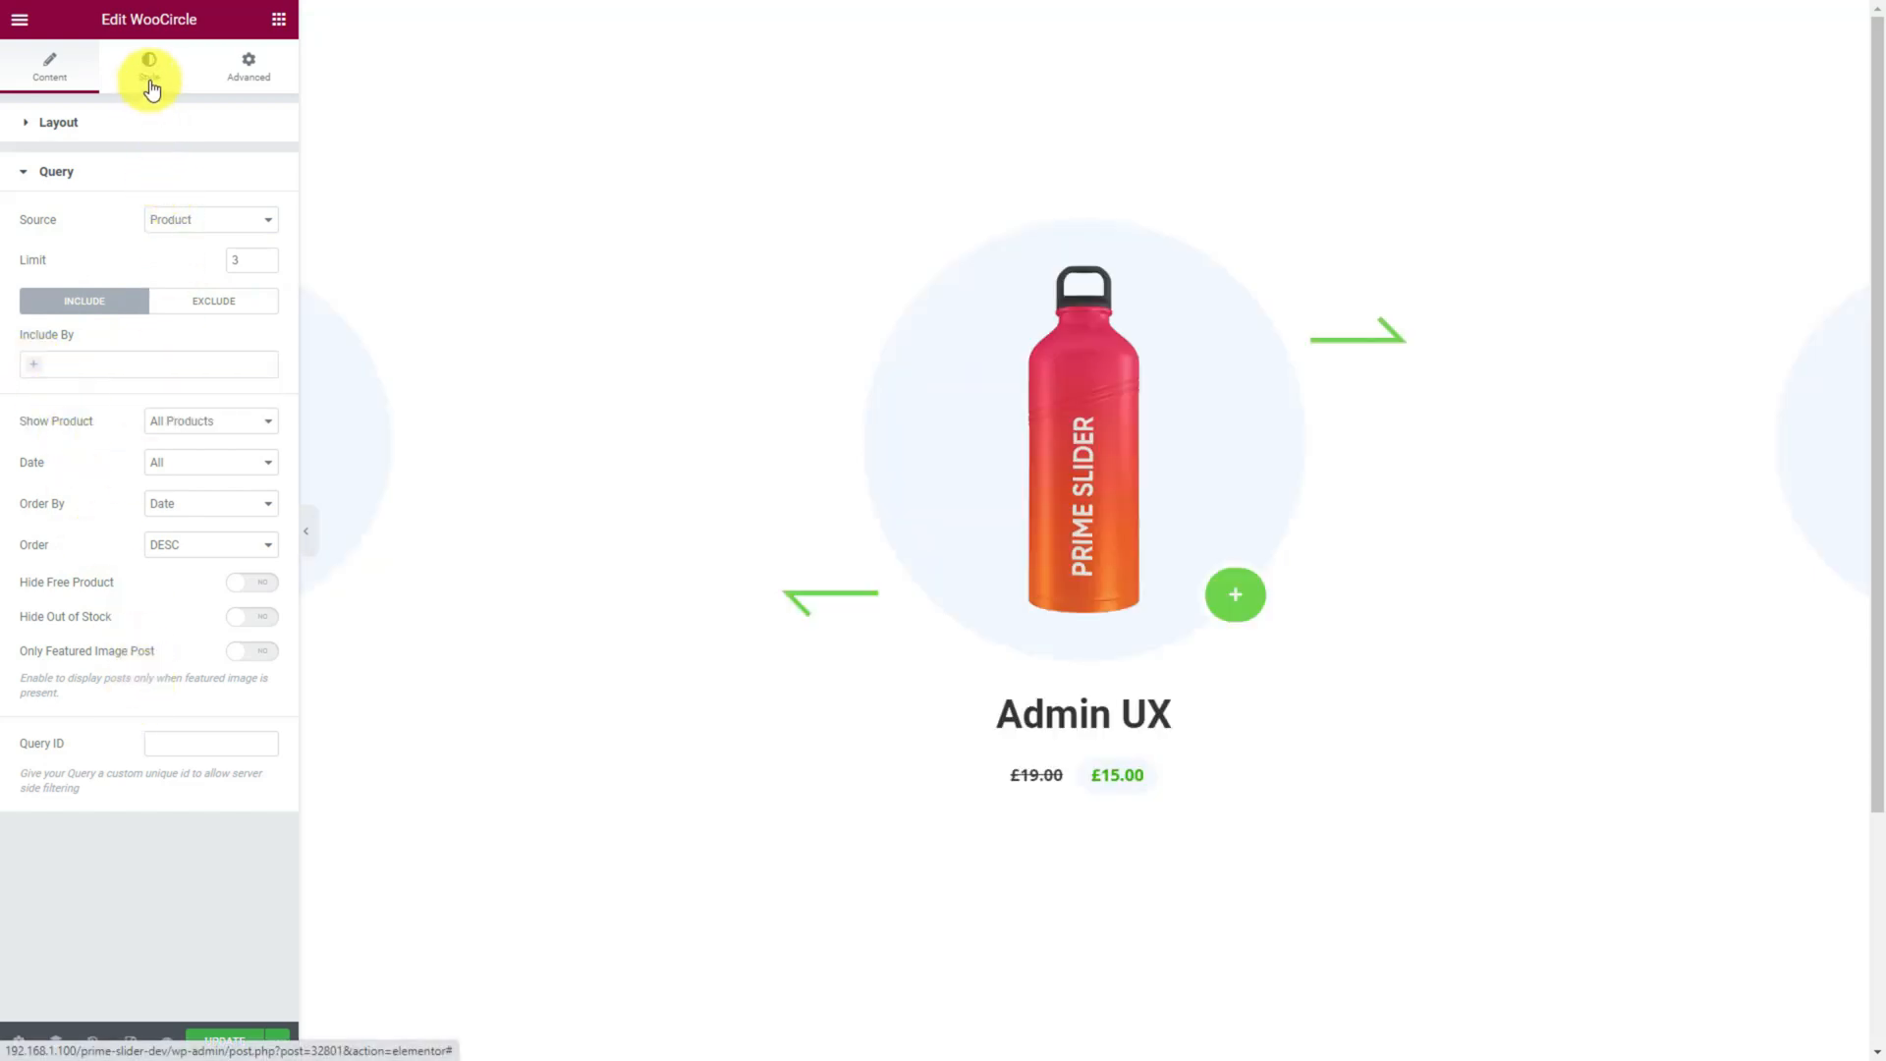
Style slider circles light green, titles and prices green, with a light green sale-price background.
click(150, 65)
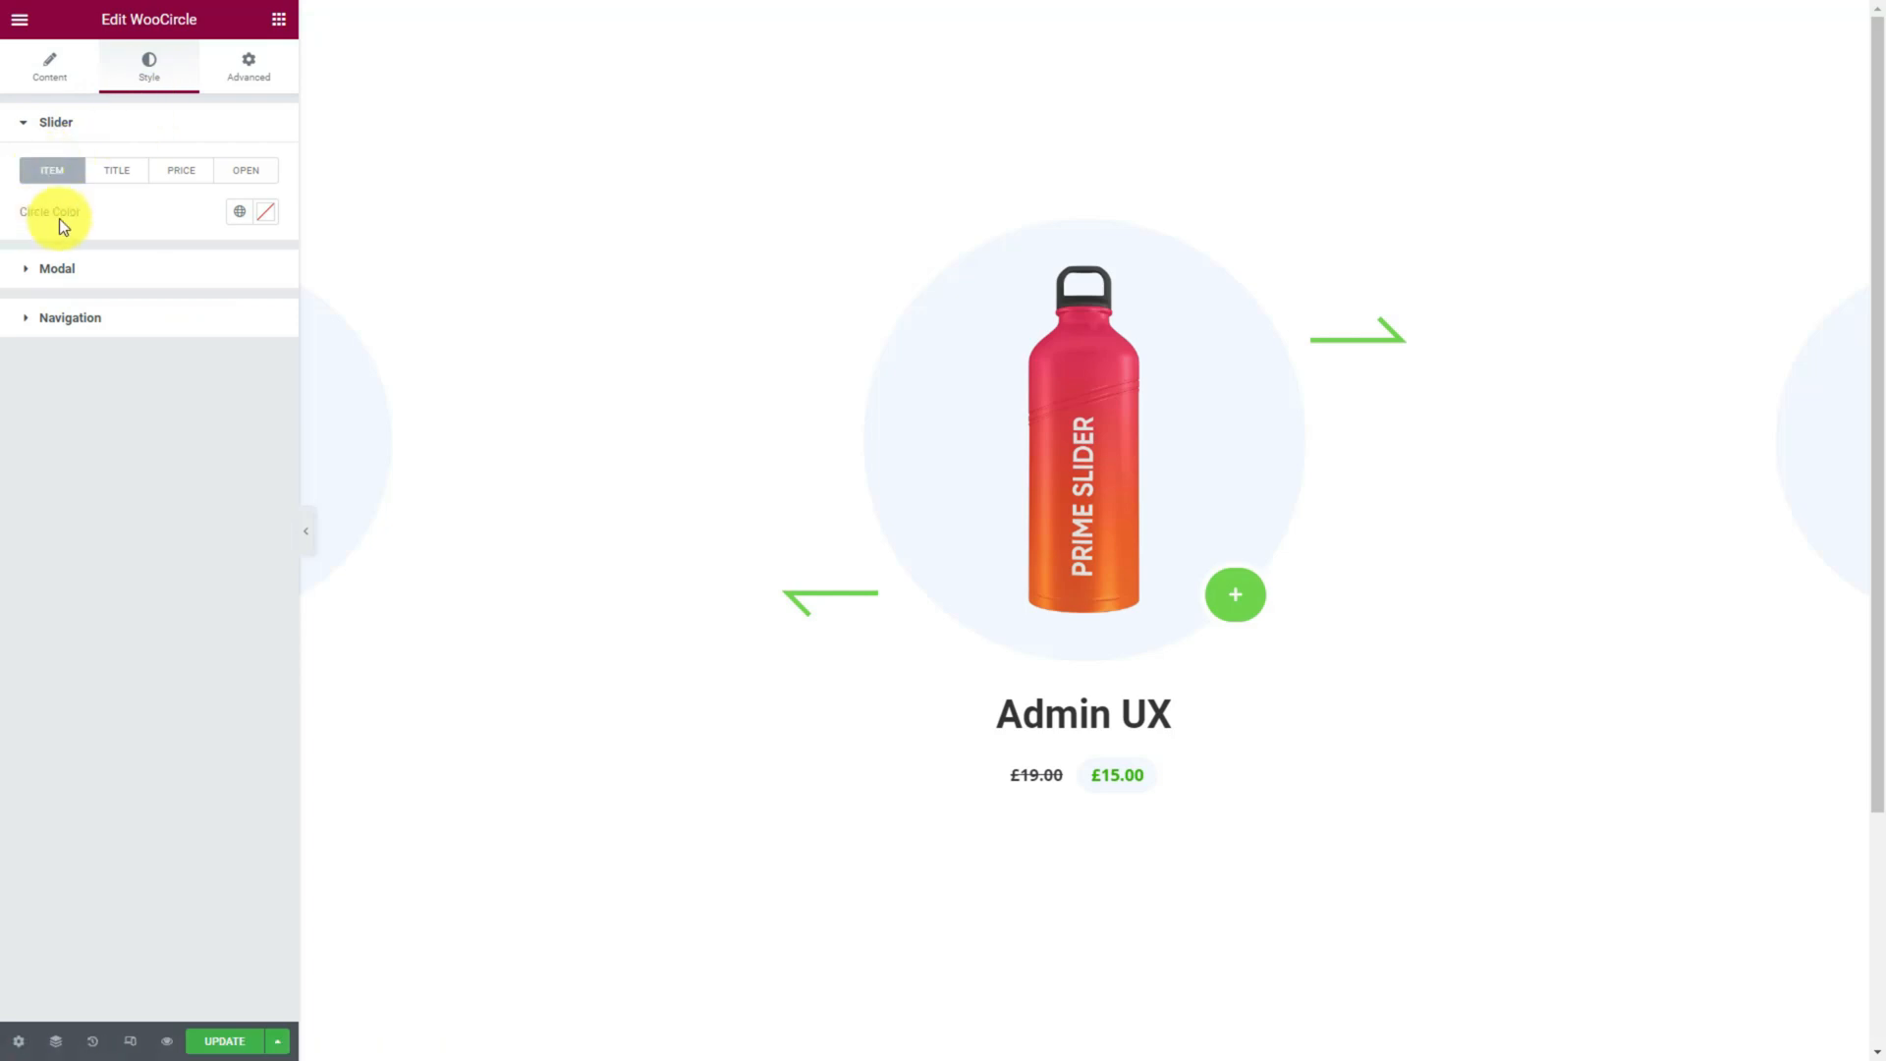
click(264, 213)
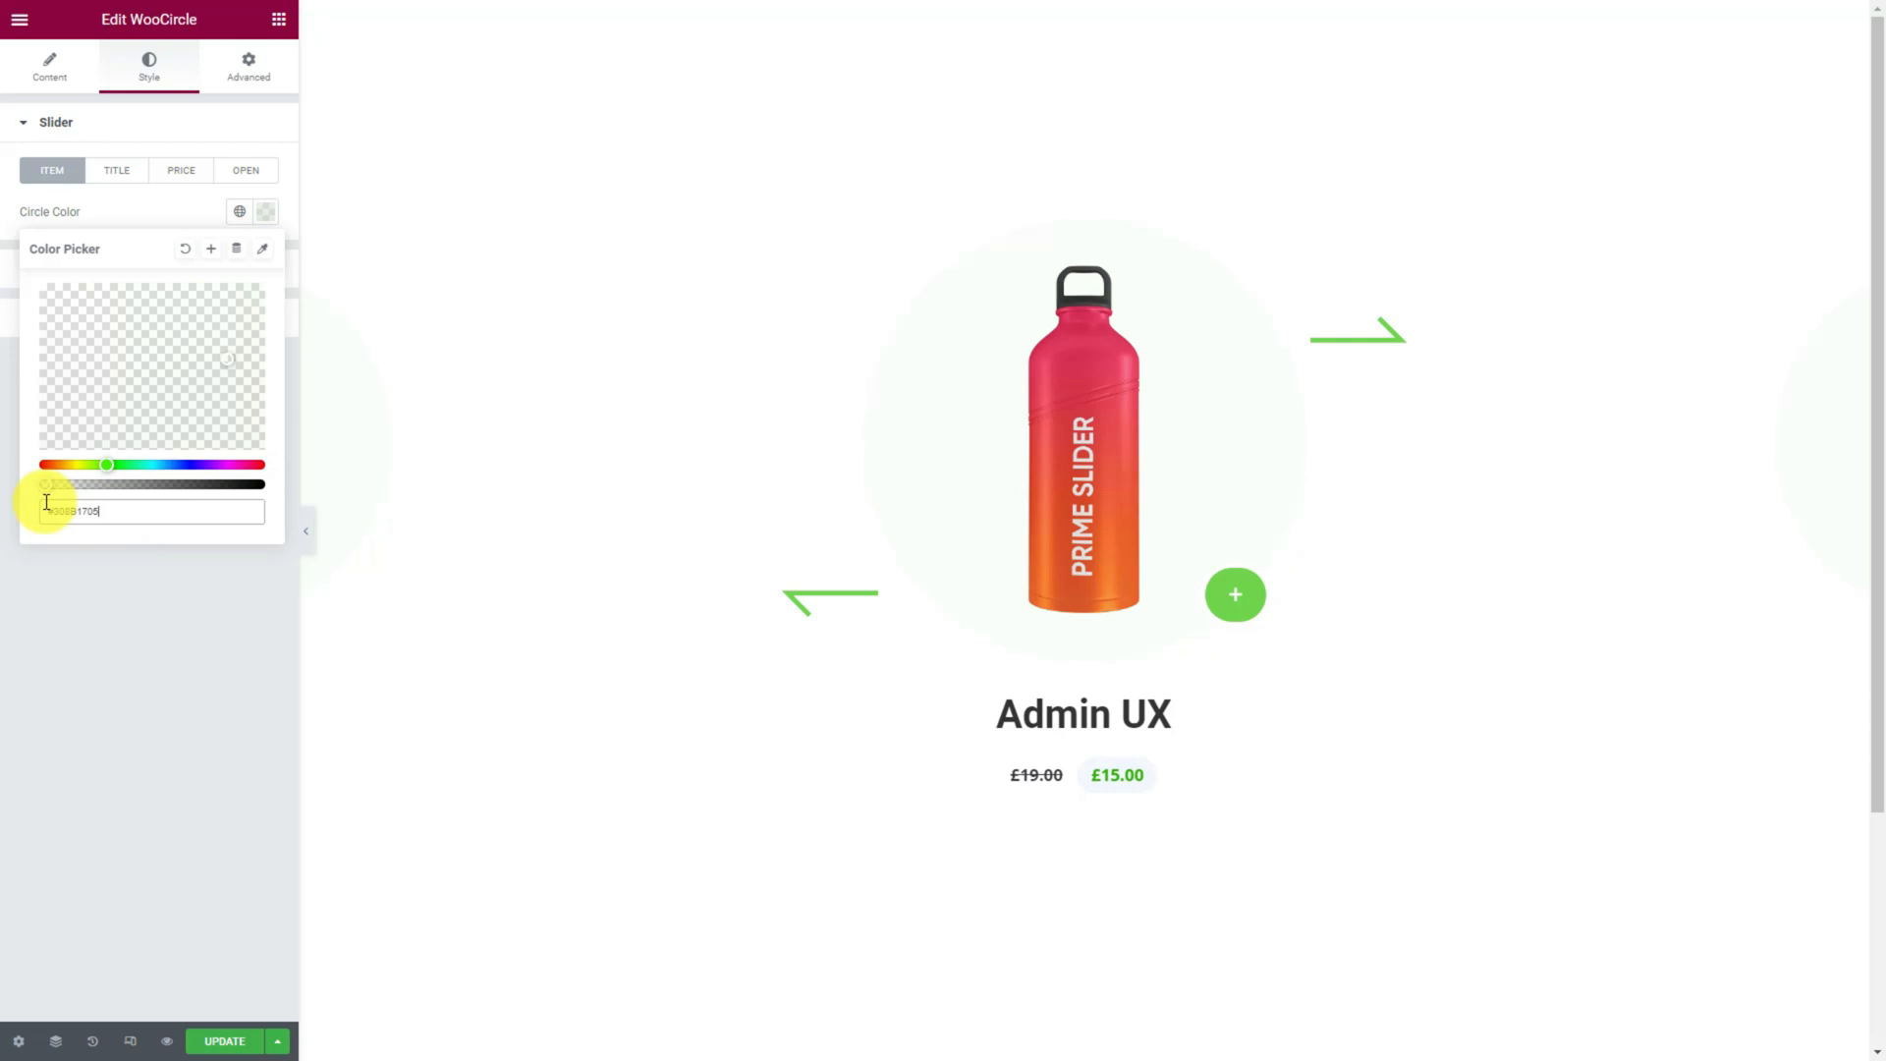
click(168, 214)
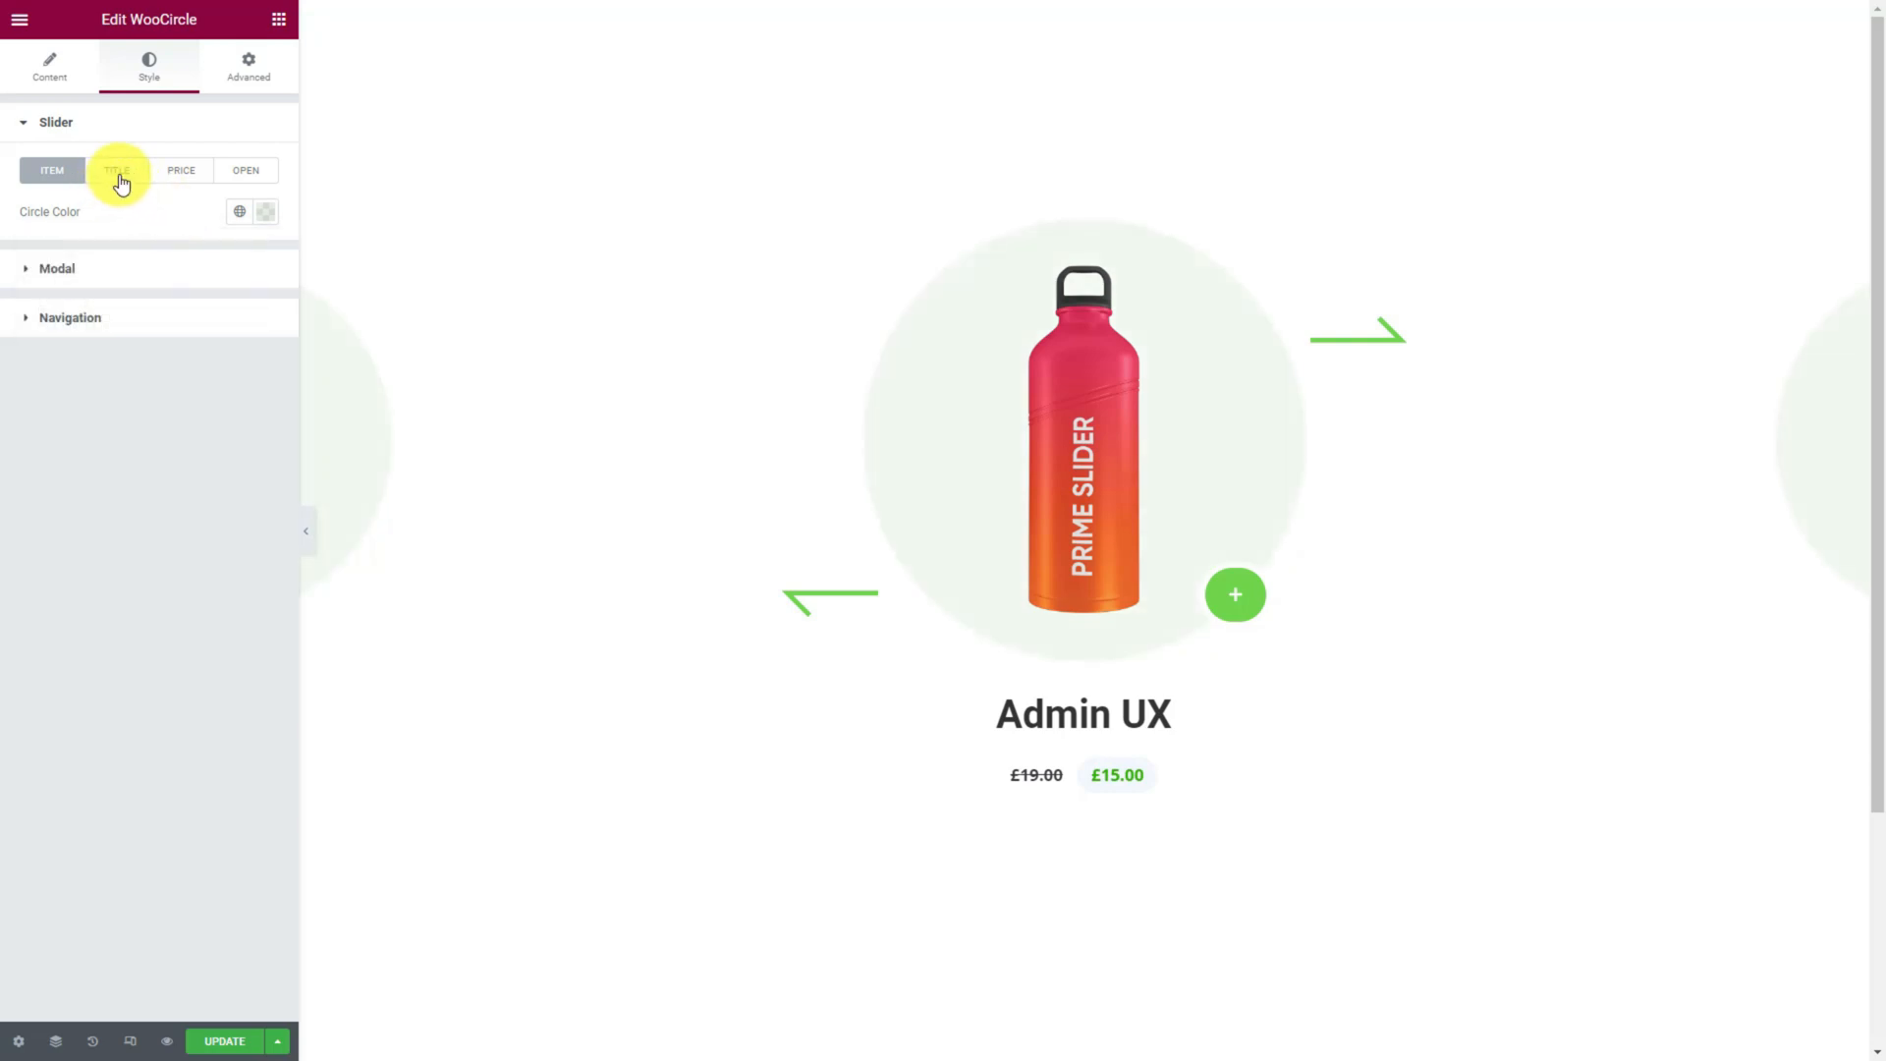
click(117, 170)
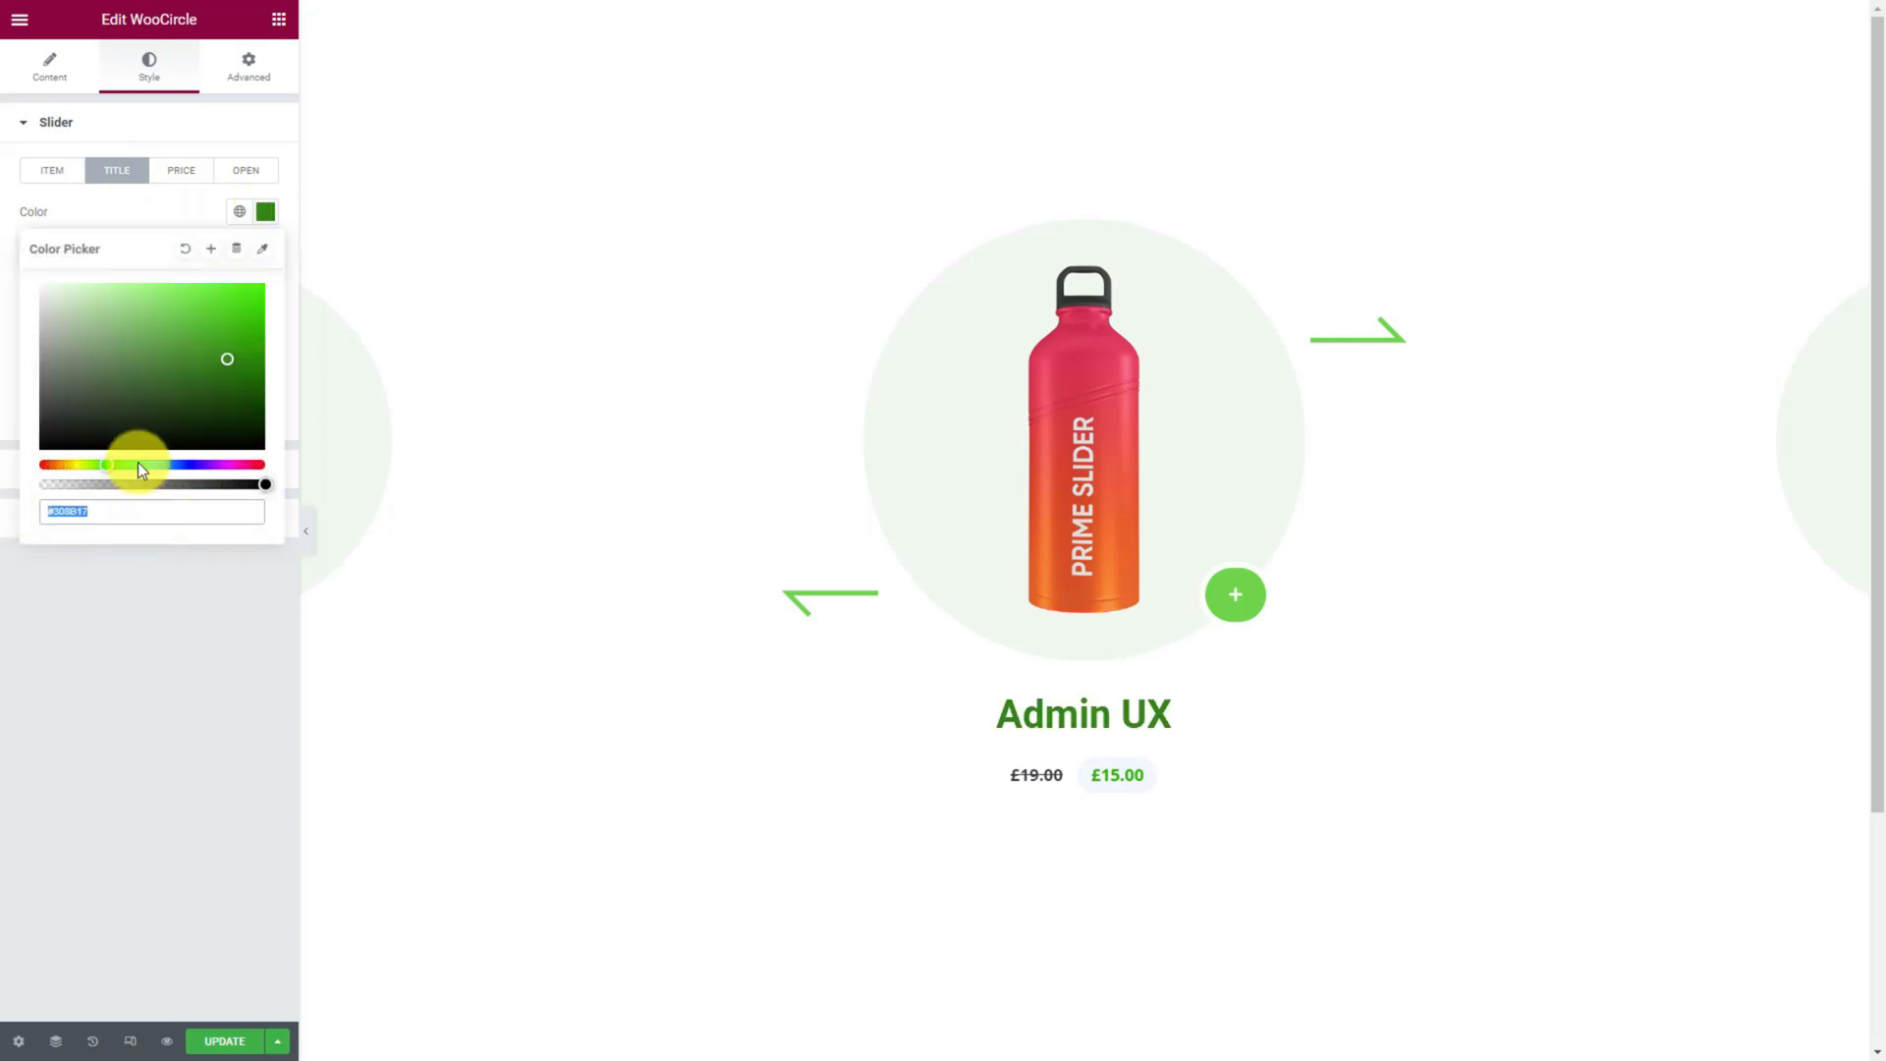
click(180, 170)
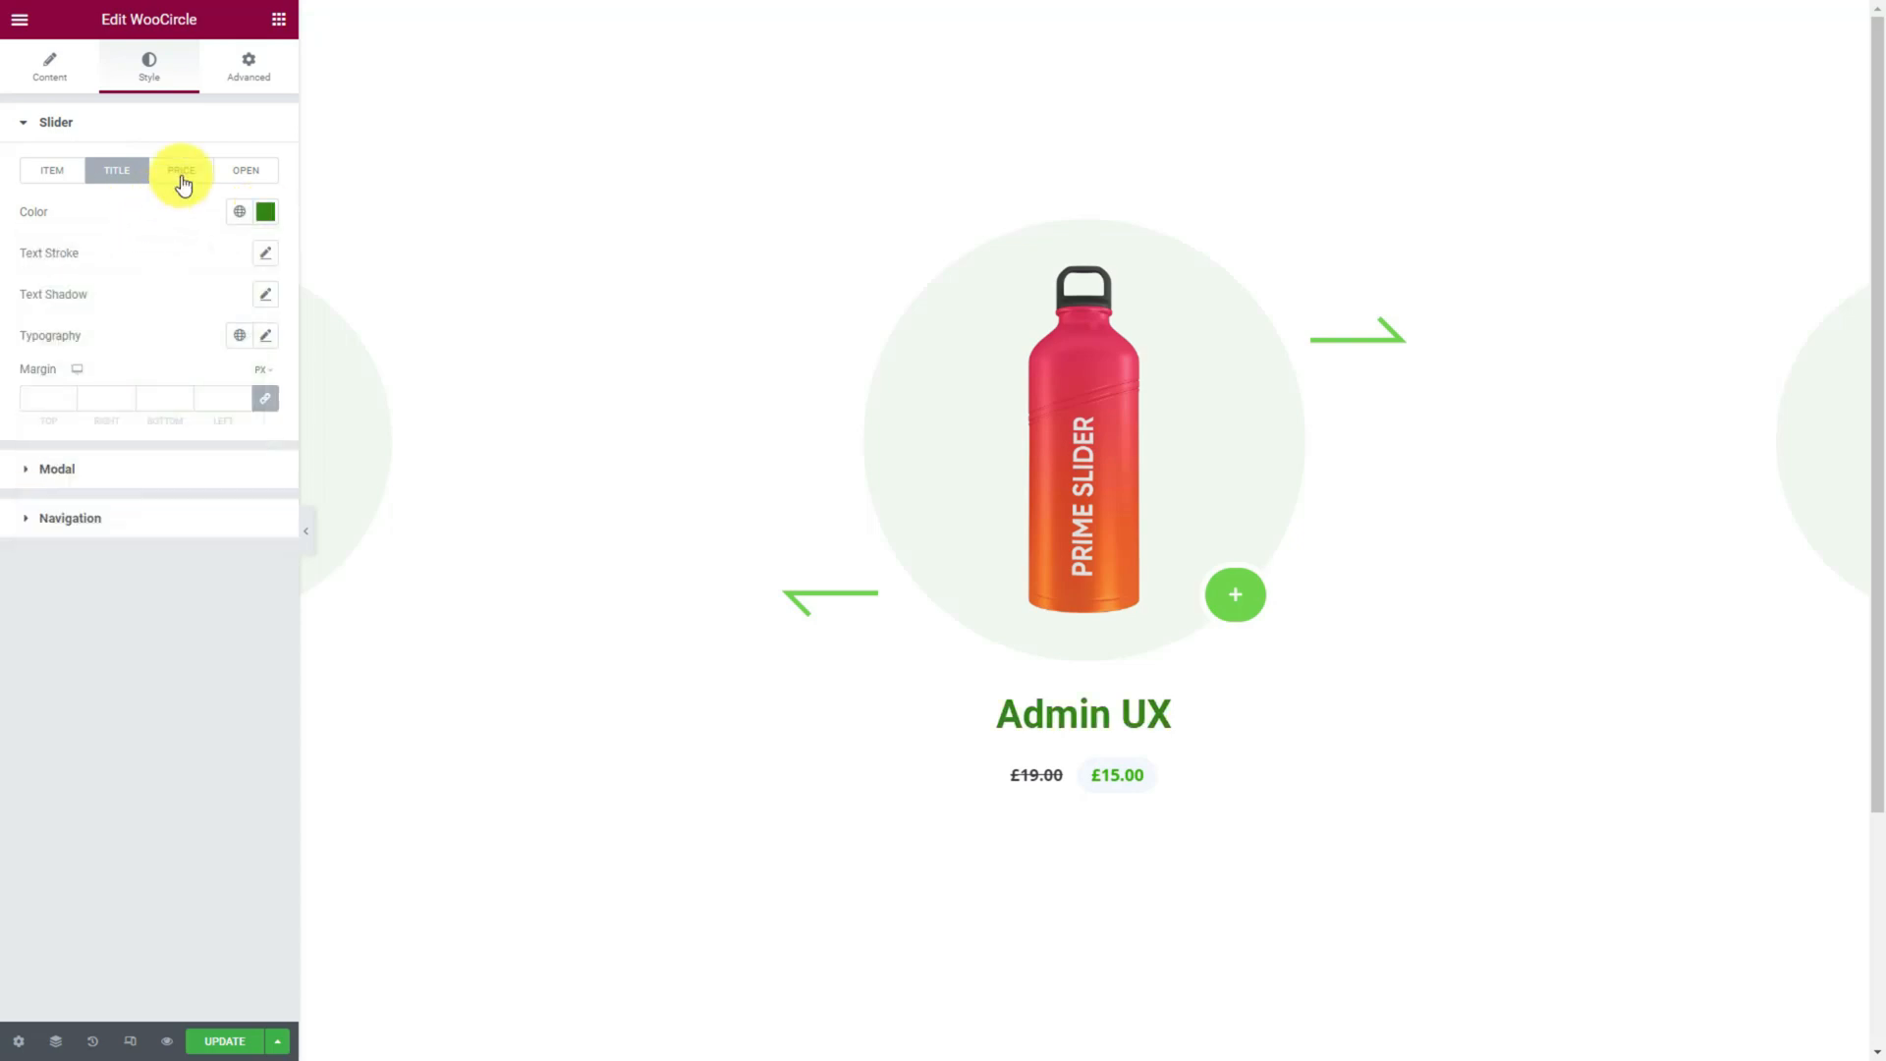
click(181, 170)
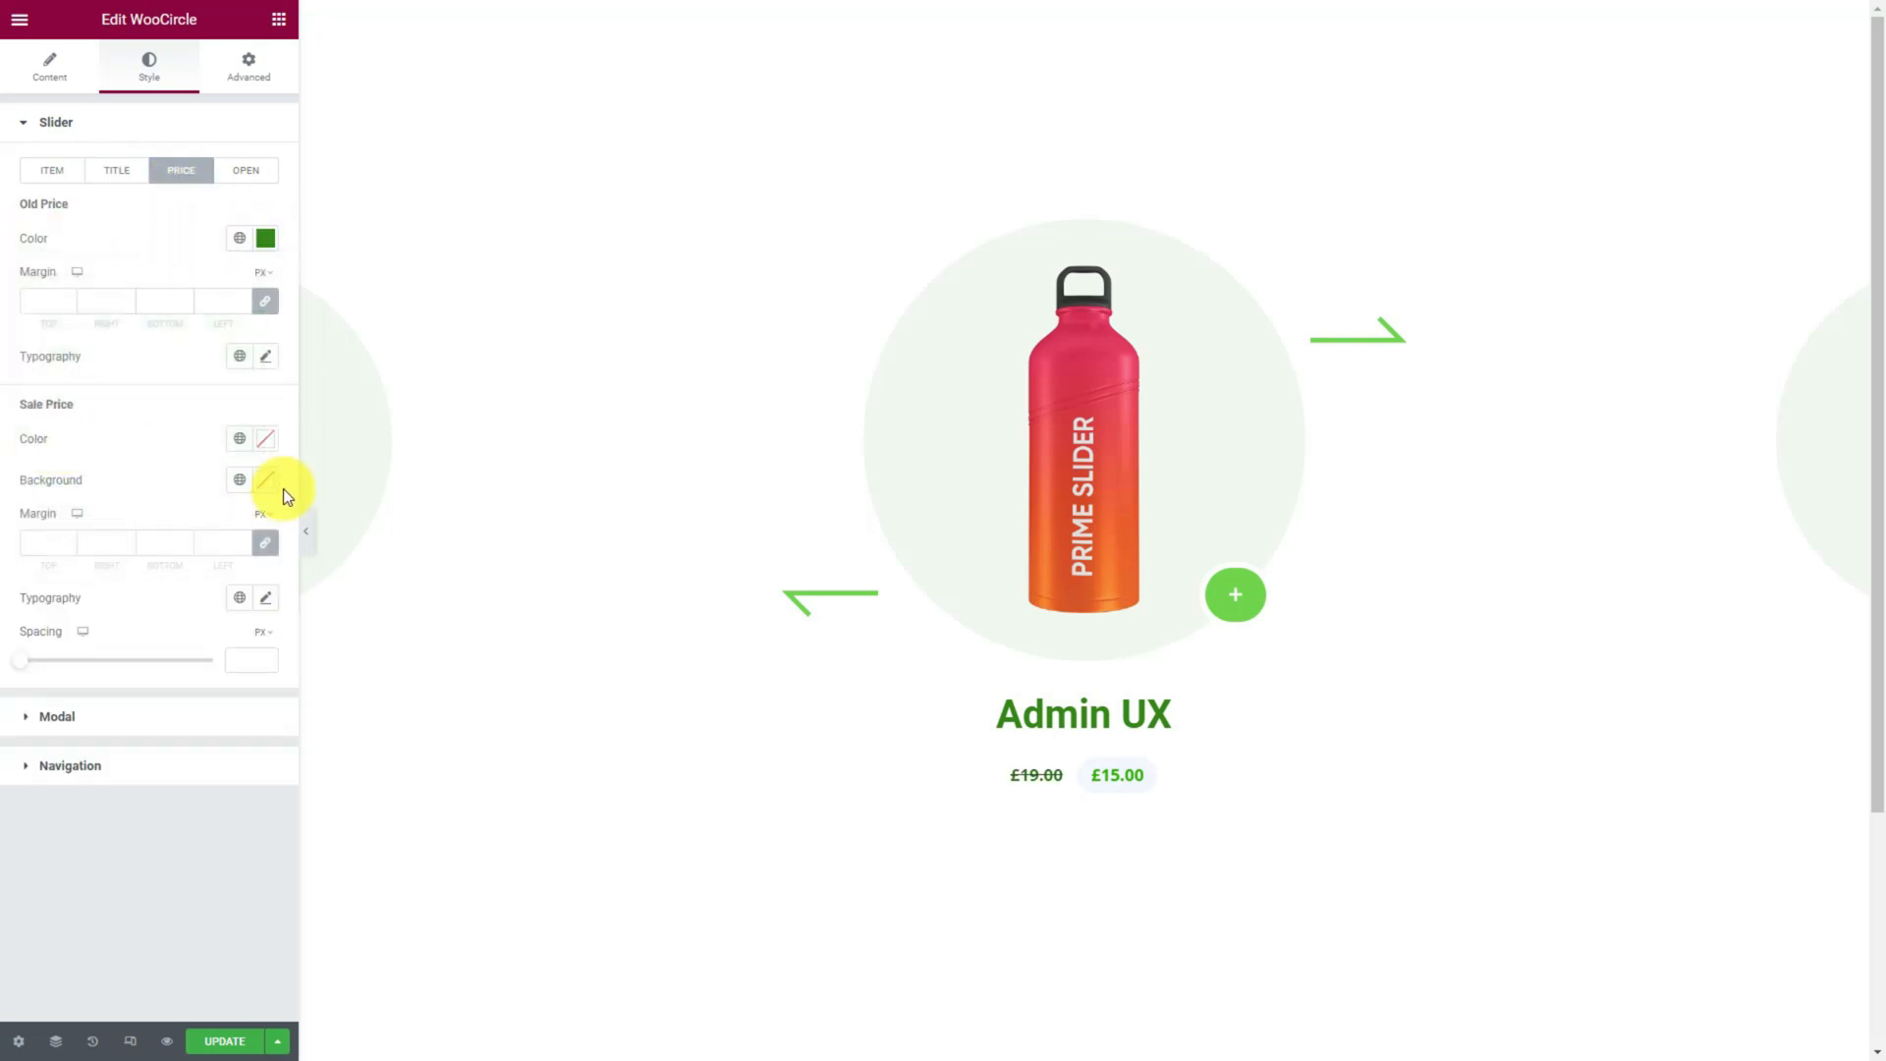
click(265, 480)
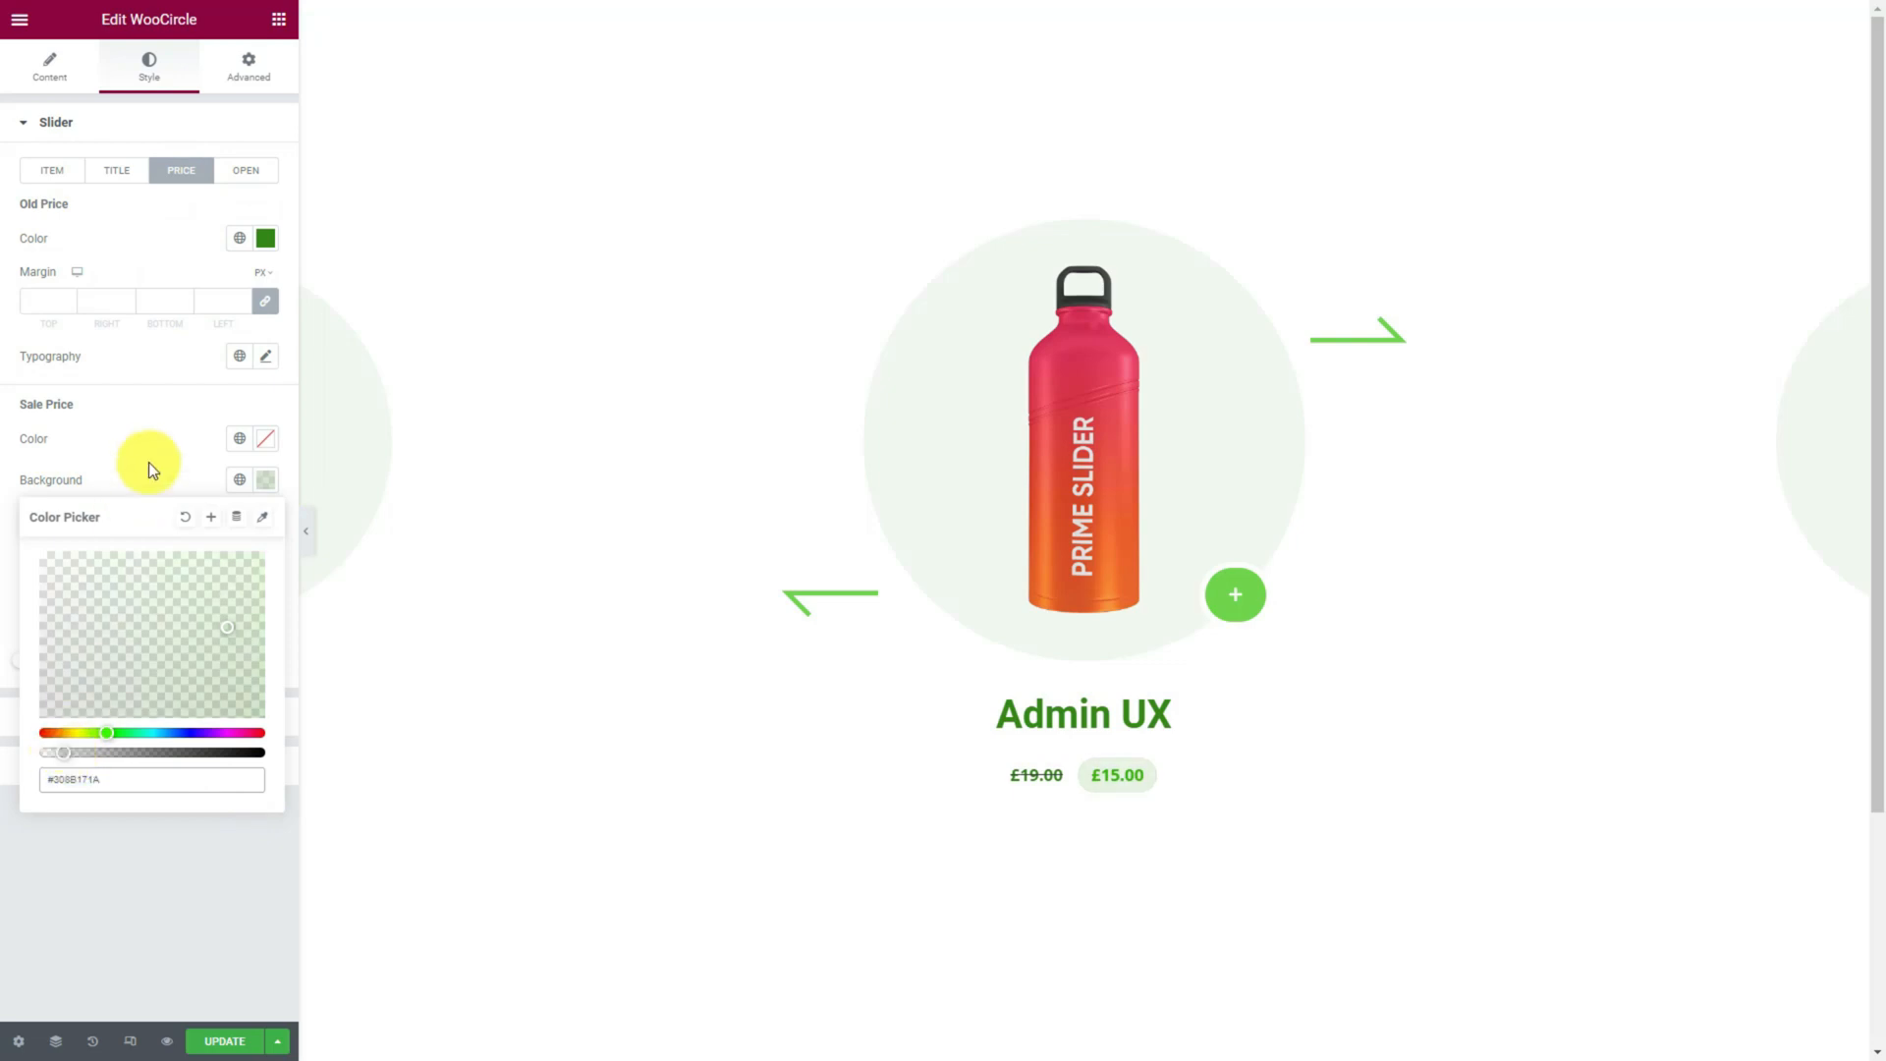
click(247, 170)
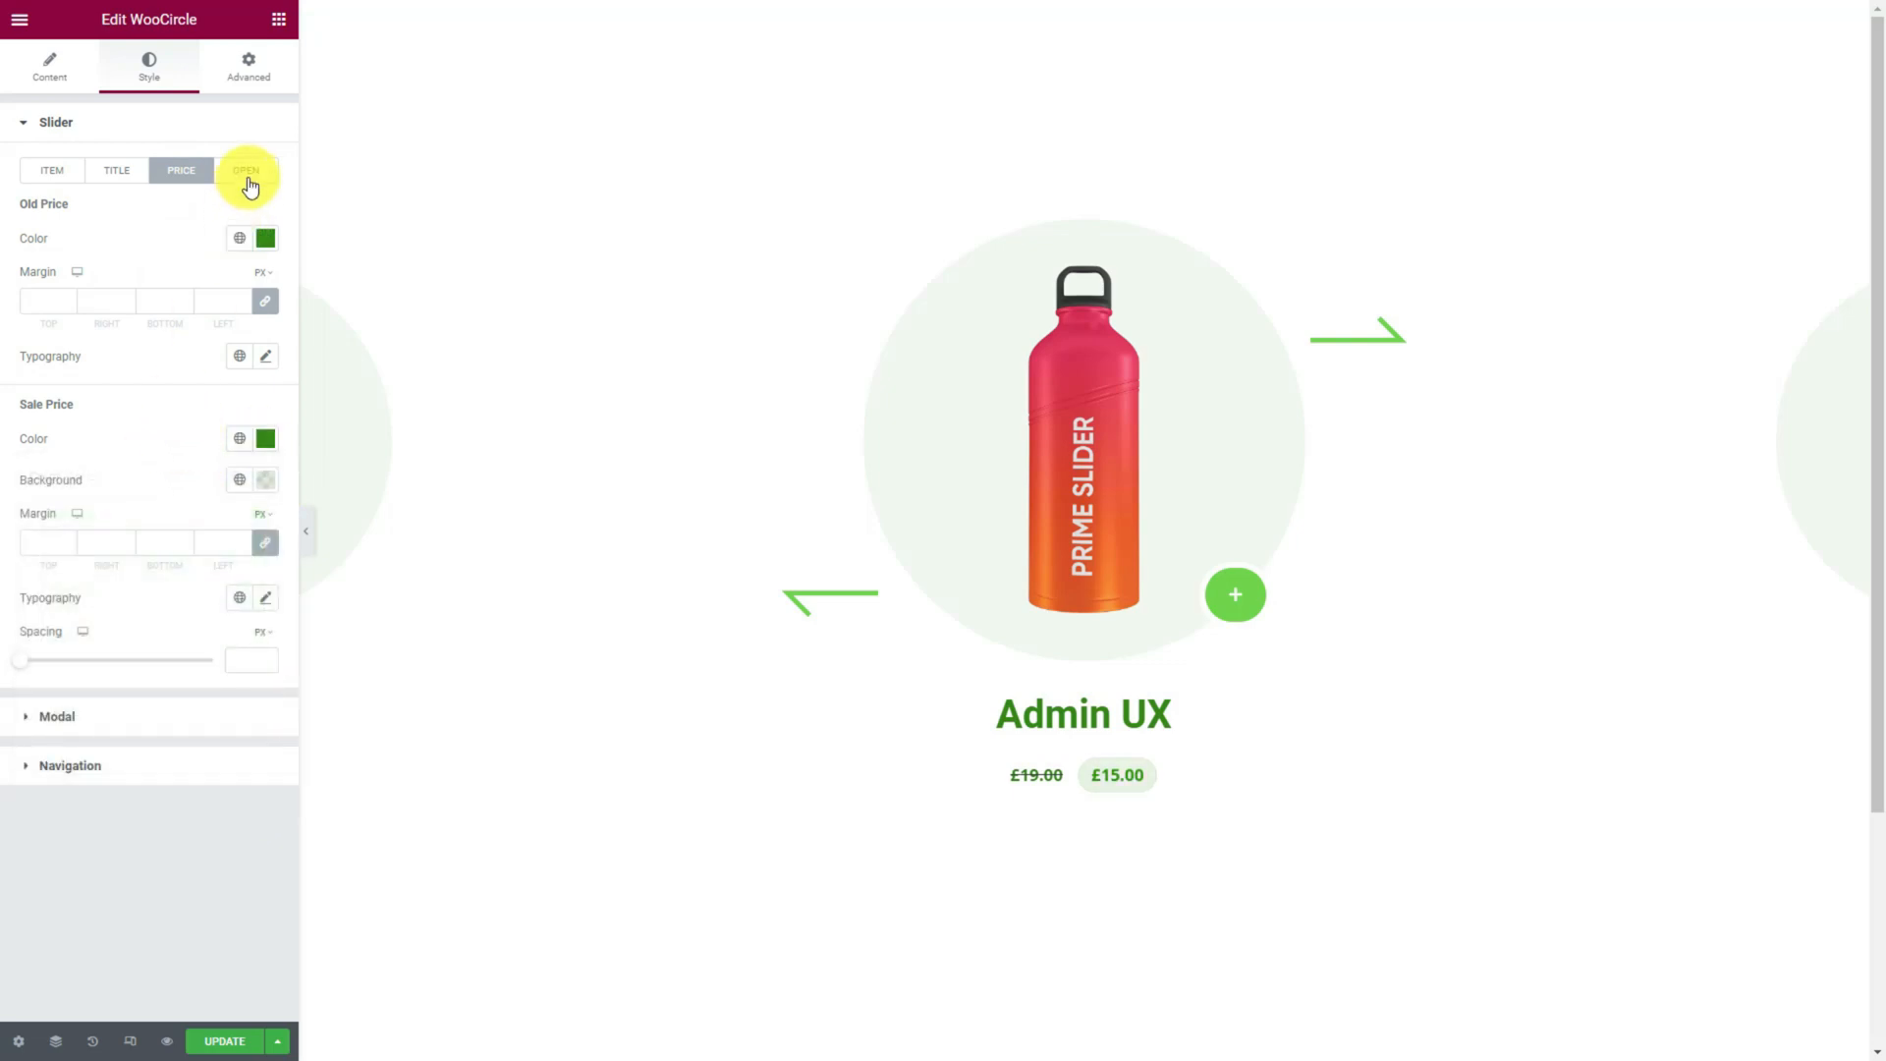
Give the open button a classic dark green background and a classic hover background.
click(245, 170)
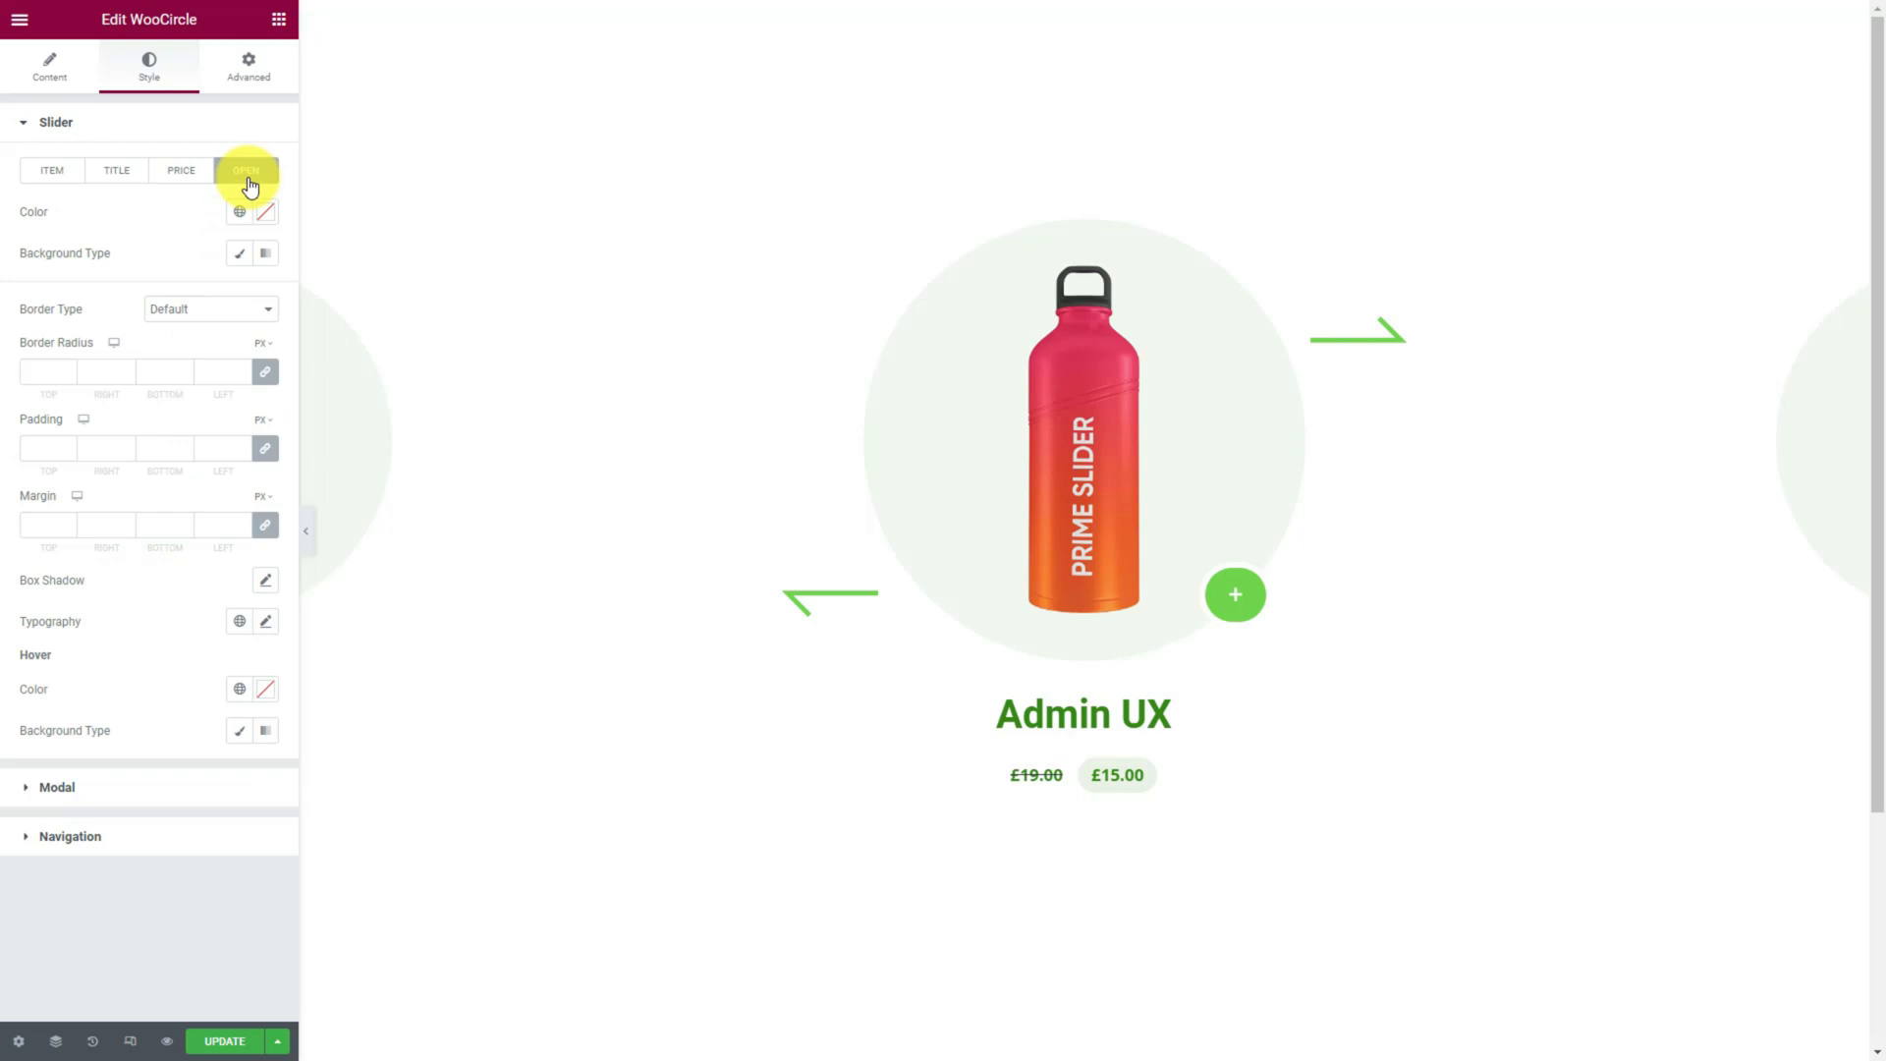
click(239, 213)
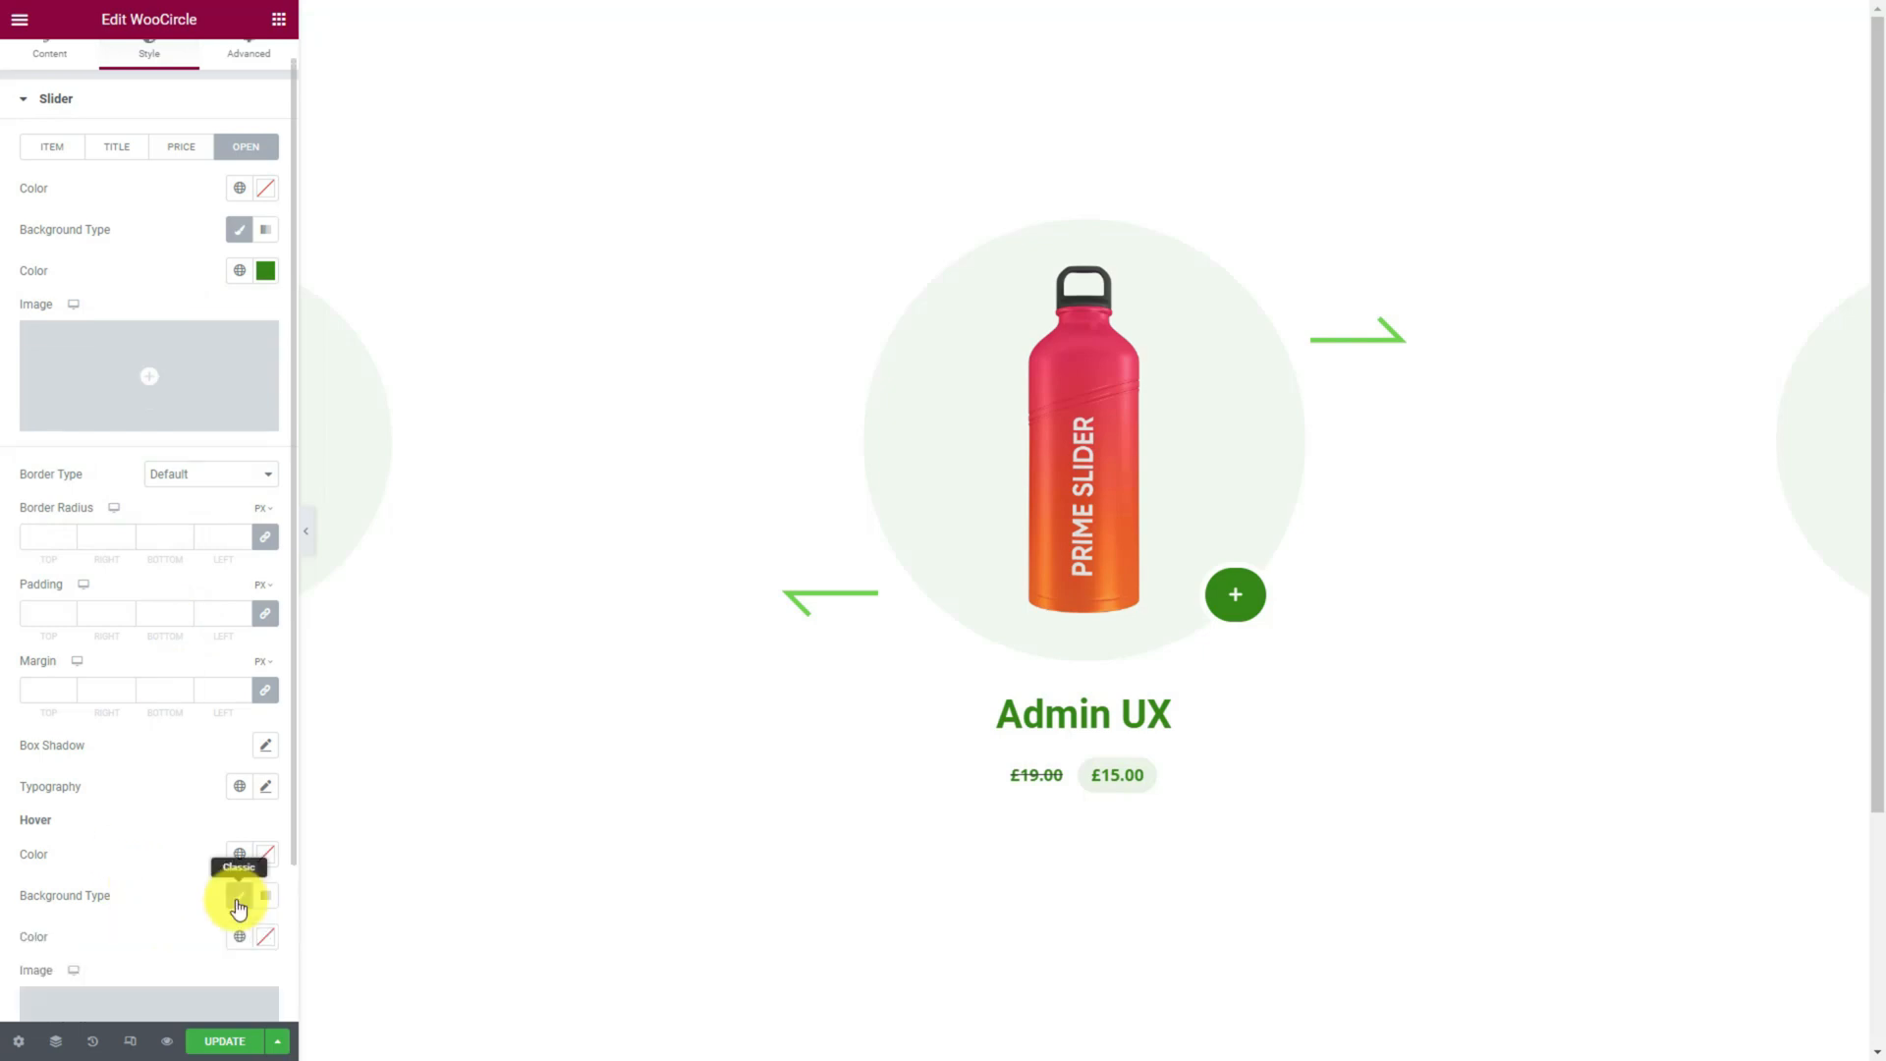
click(264, 895)
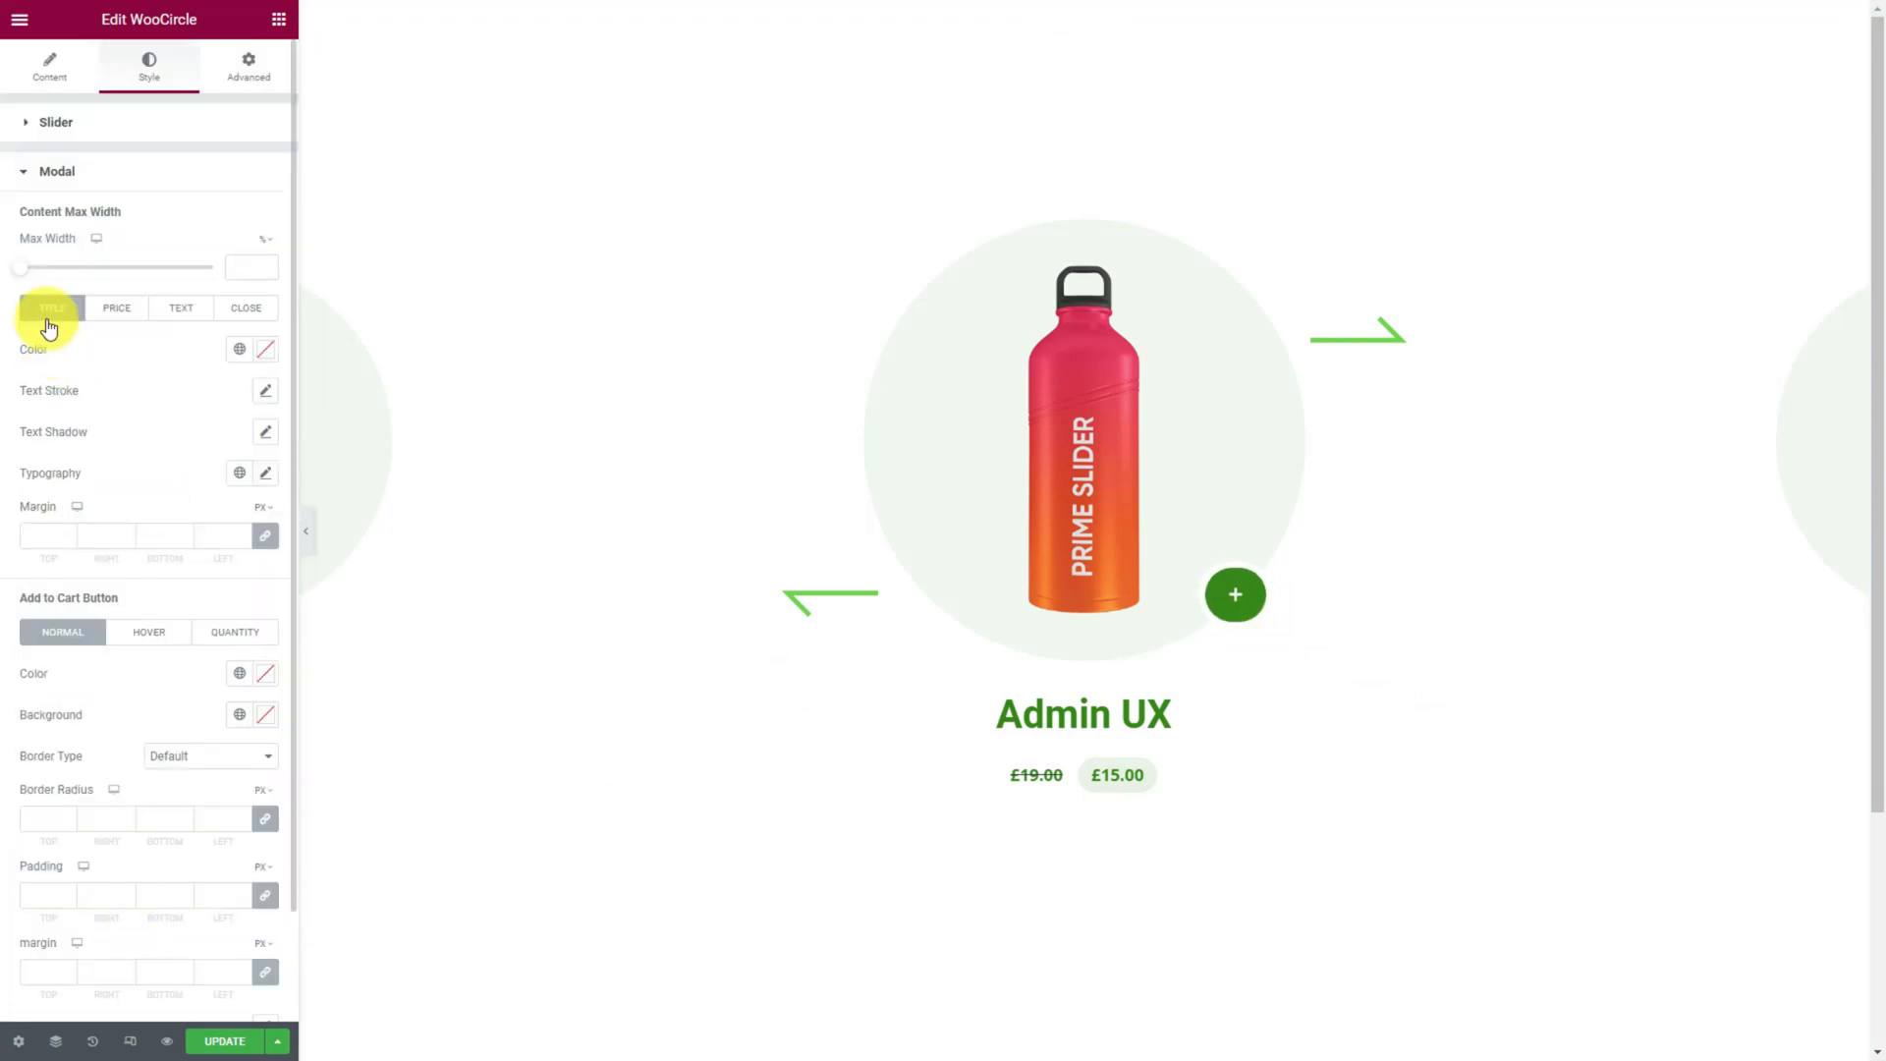
Color the popup title and prices green, with a light green sale-price background.
click(52, 308)
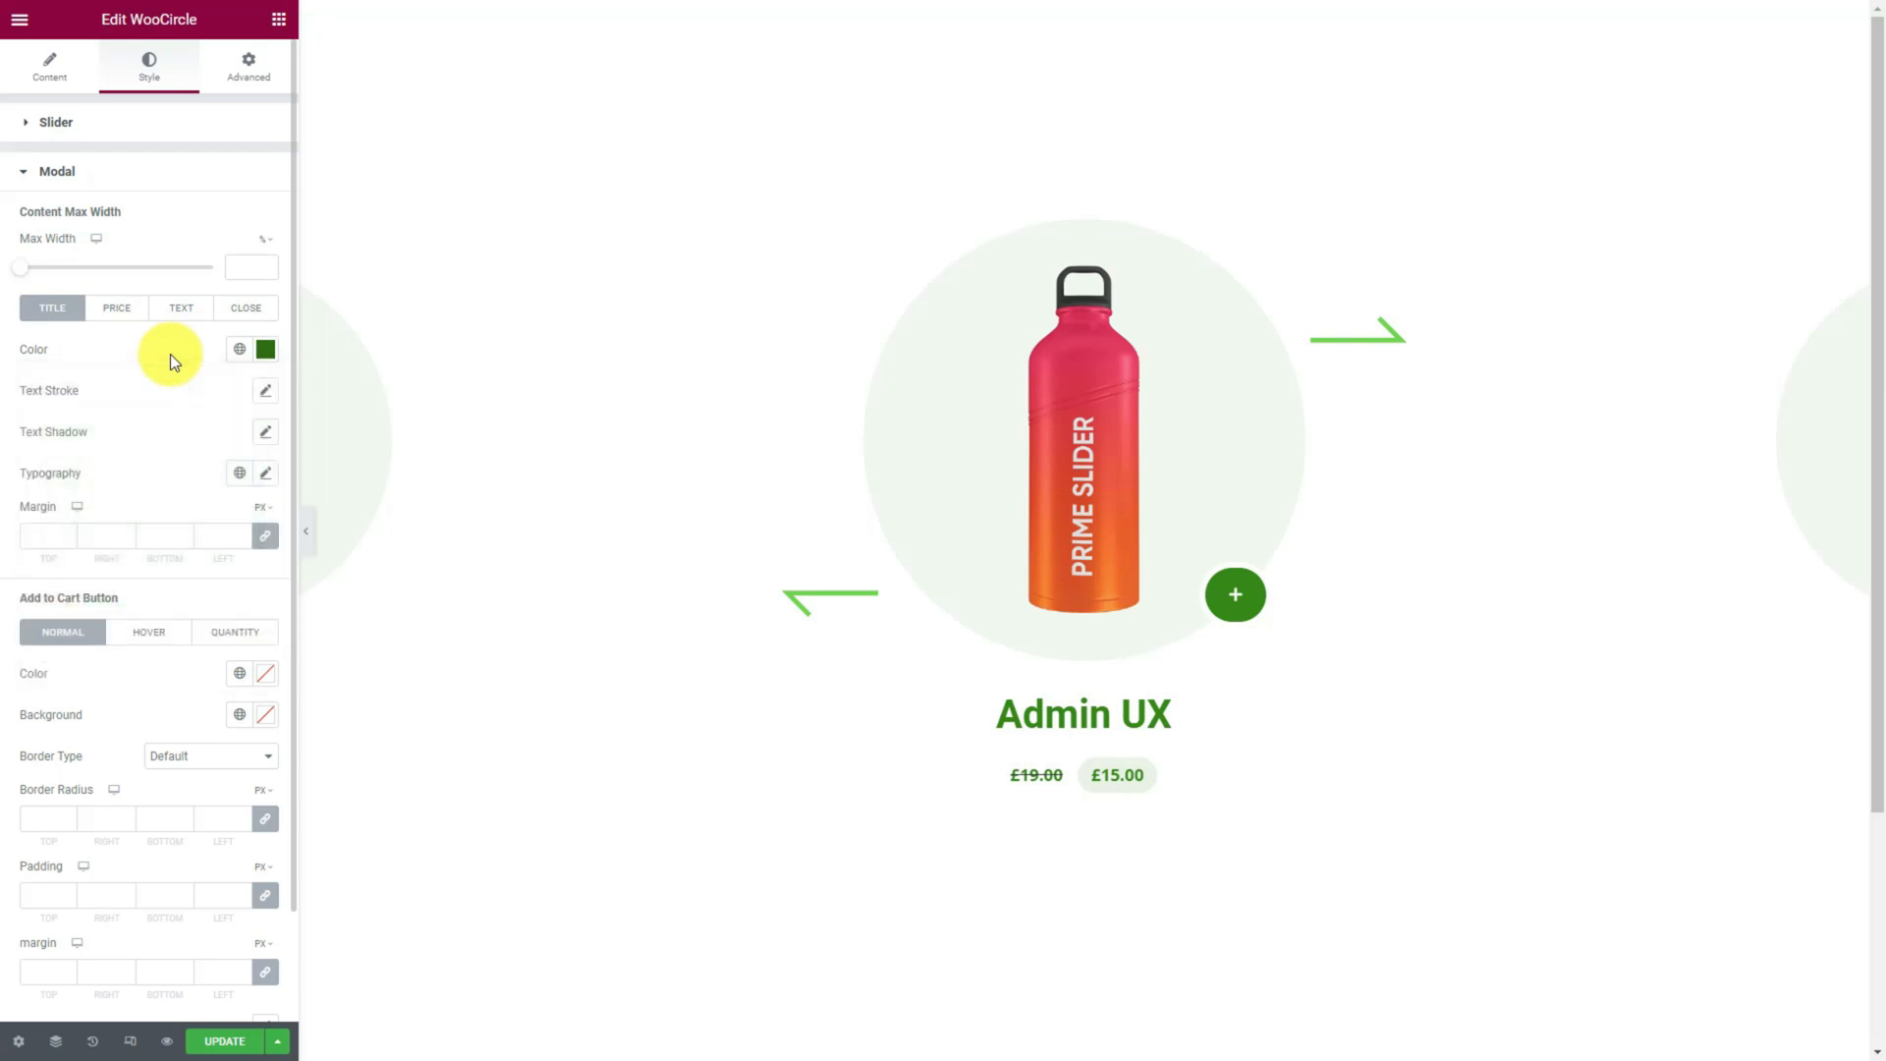
click(117, 307)
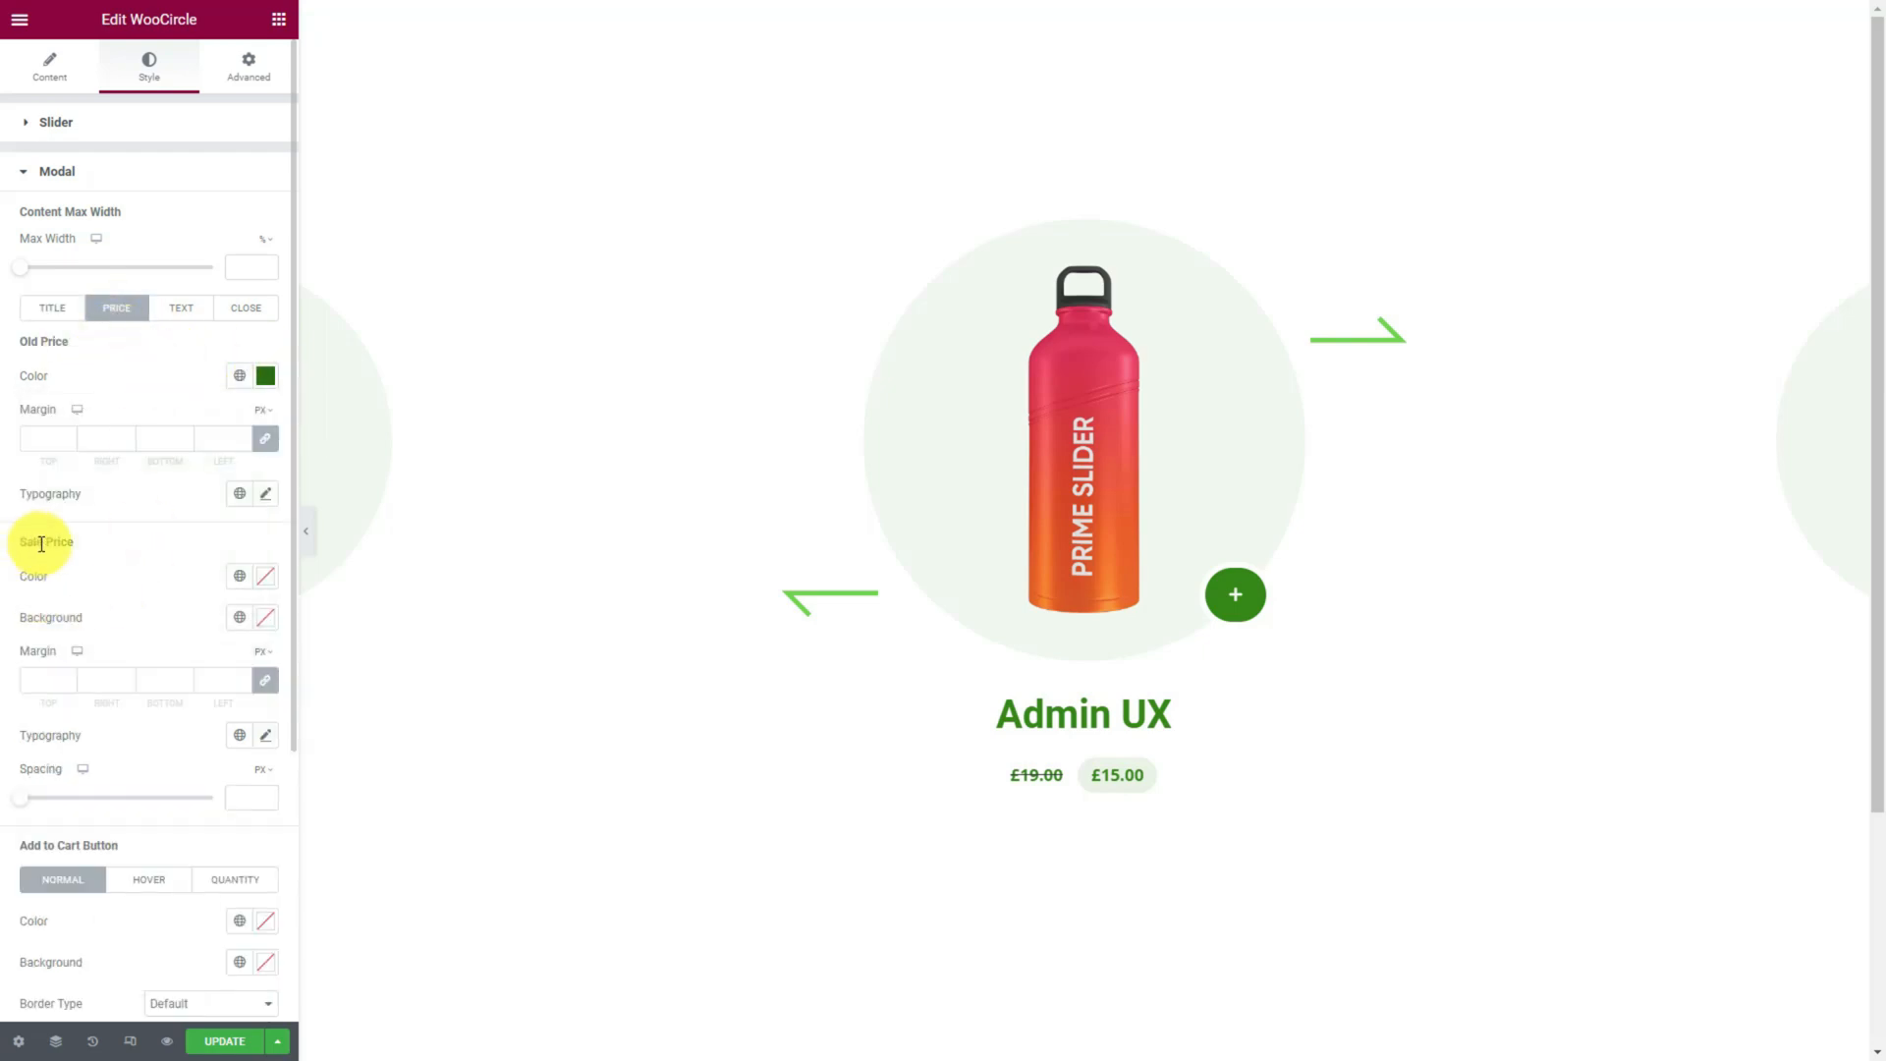
click(264, 617)
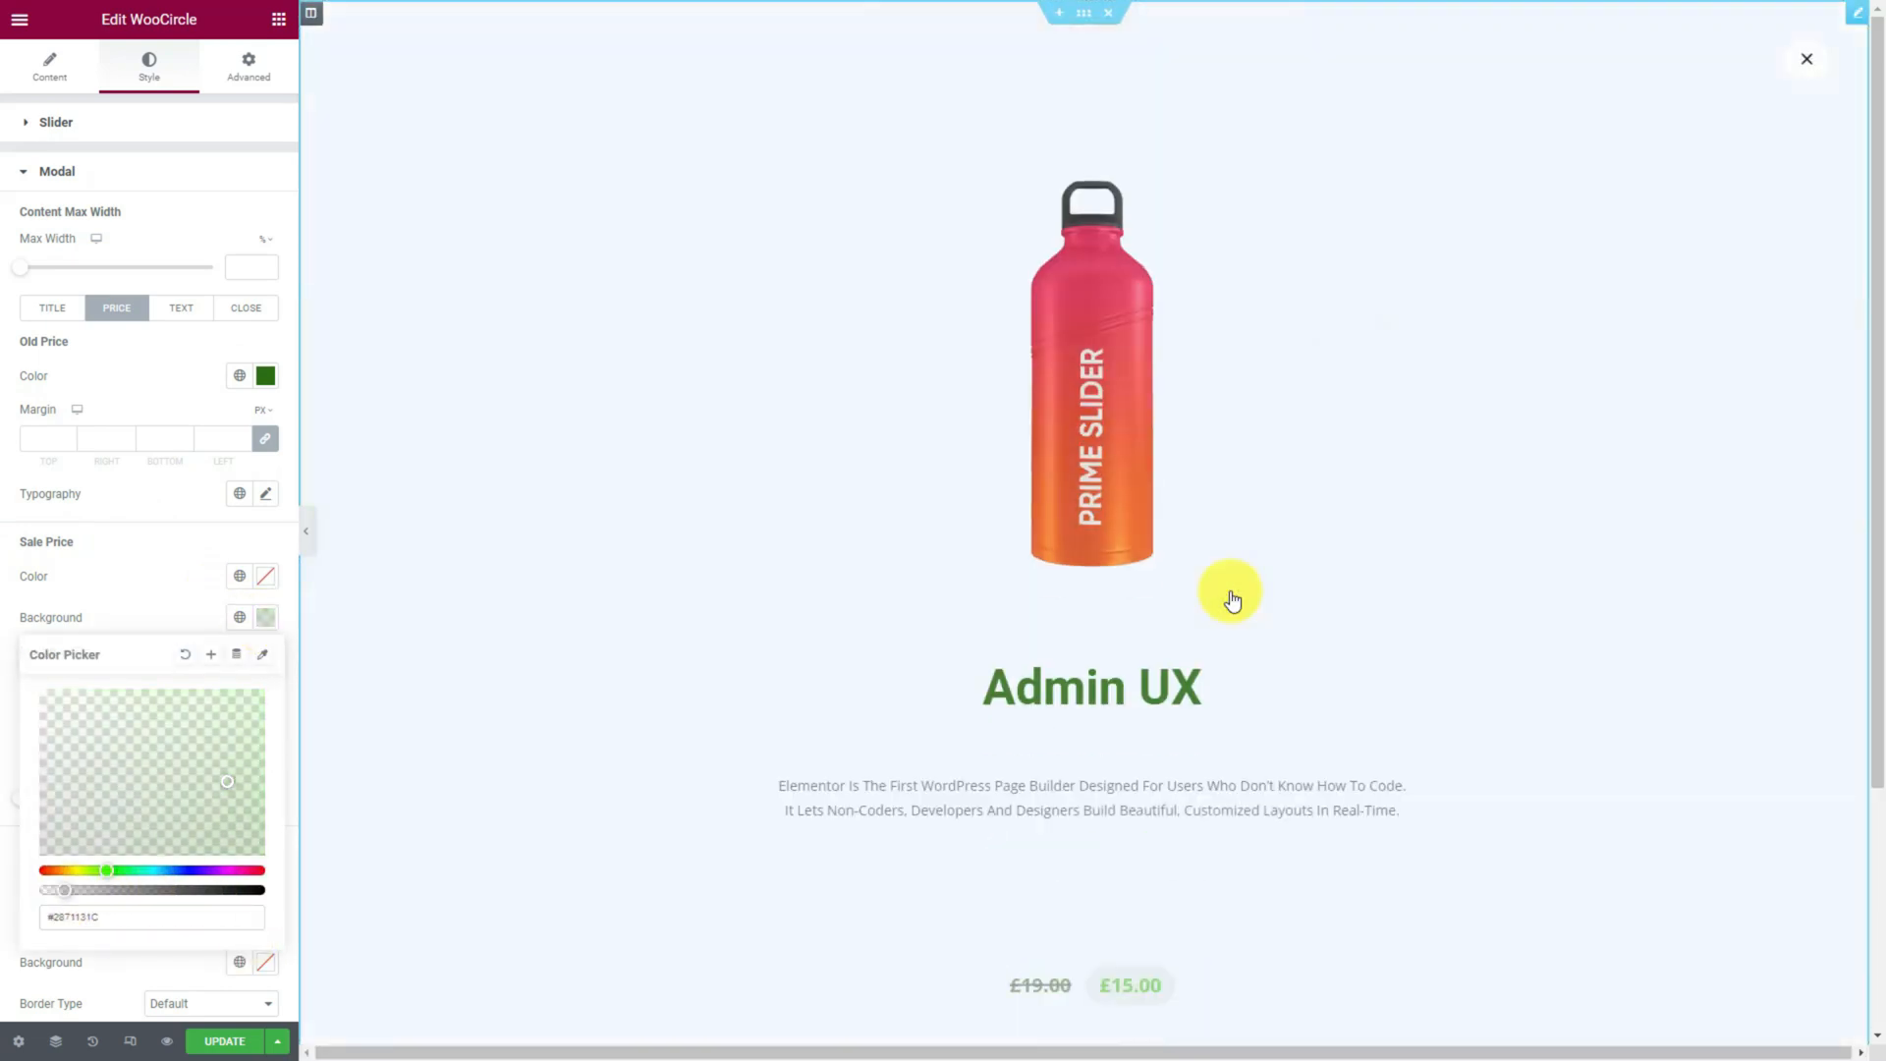
click(265, 576)
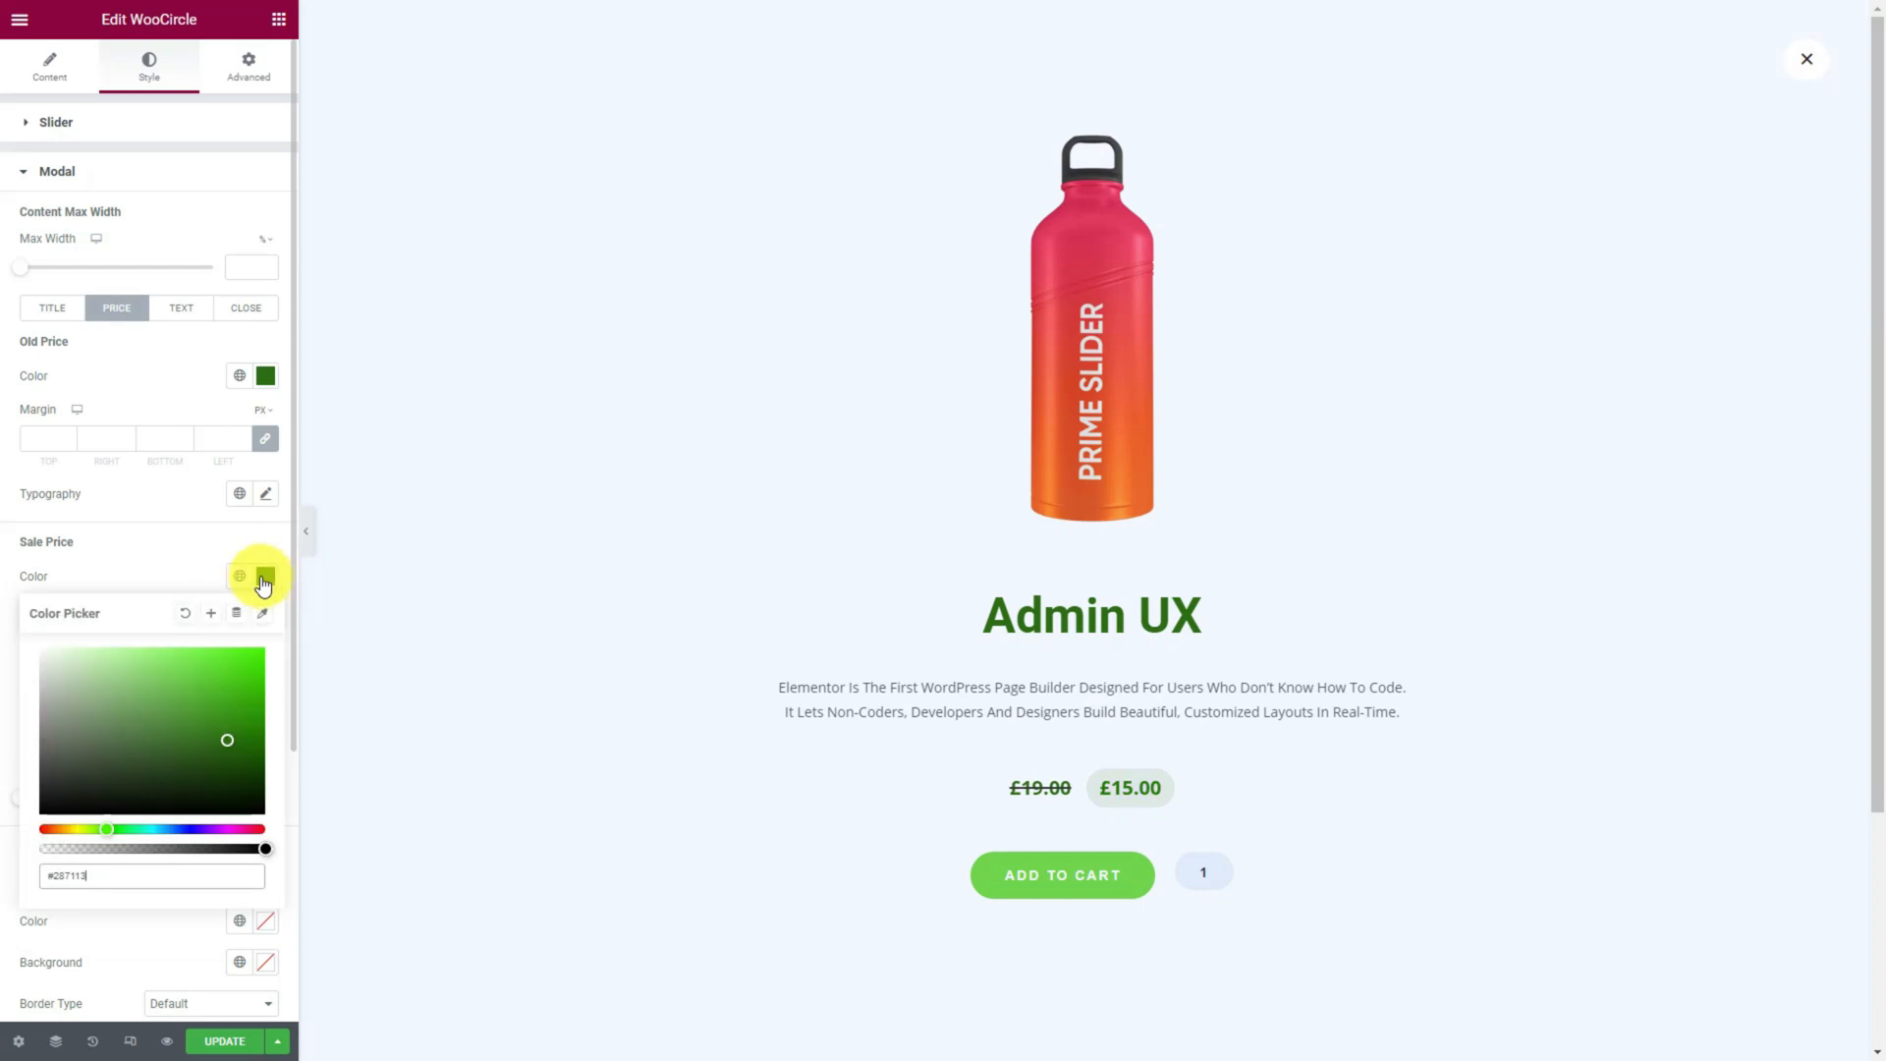
click(245, 308)
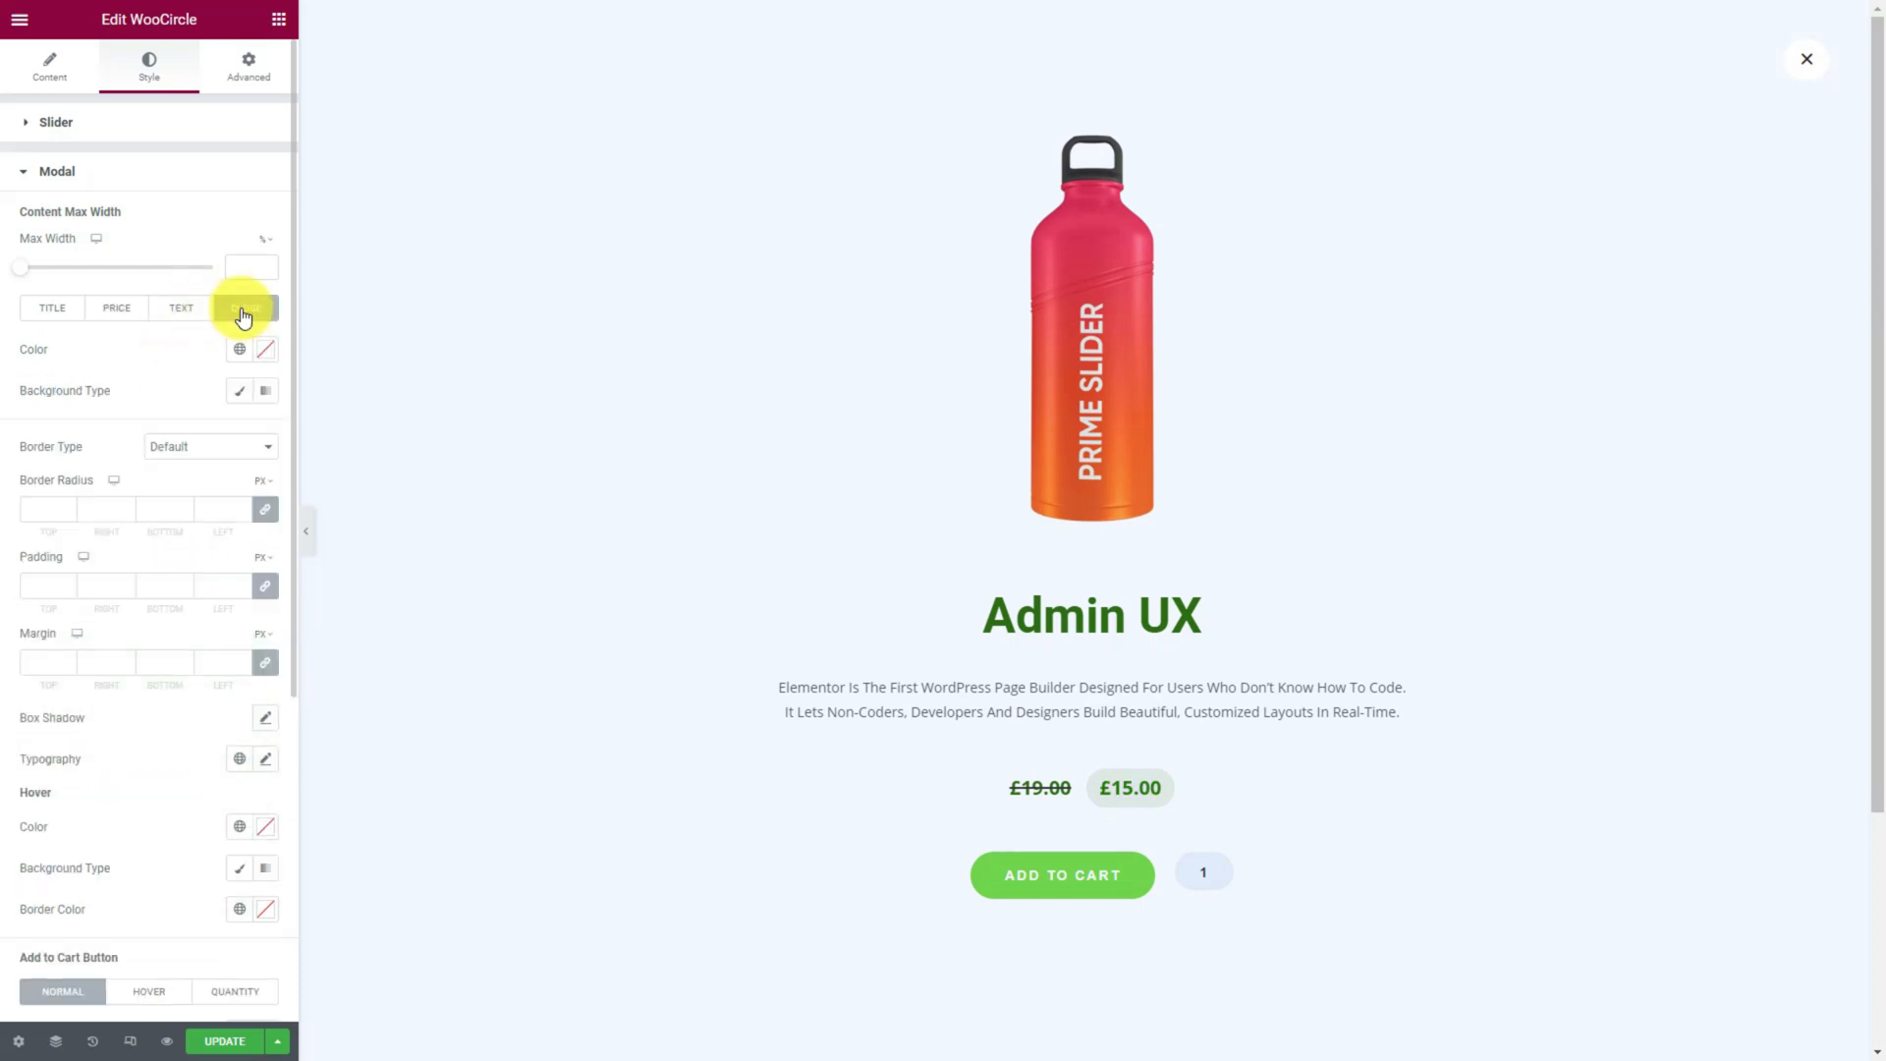
Give the popup close button a green hover background and style the quantity box.
scroll(down, 3)
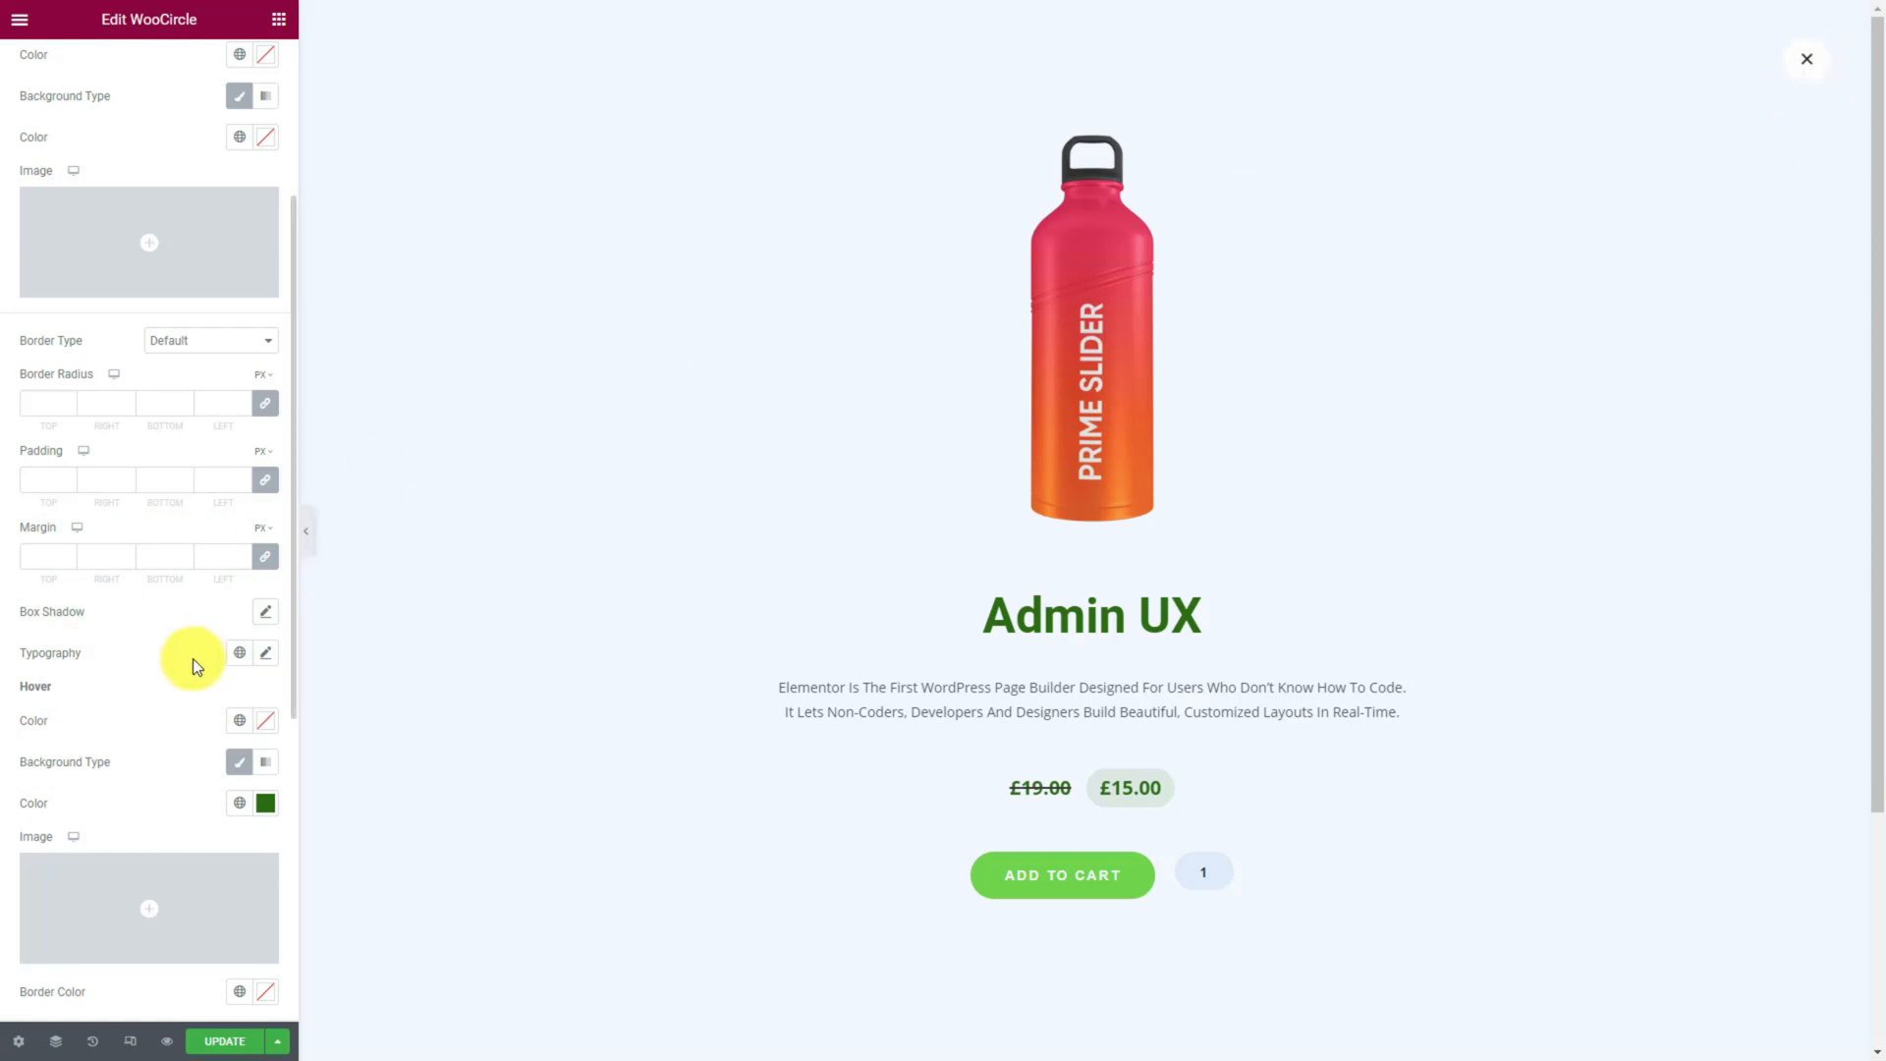
click(240, 590)
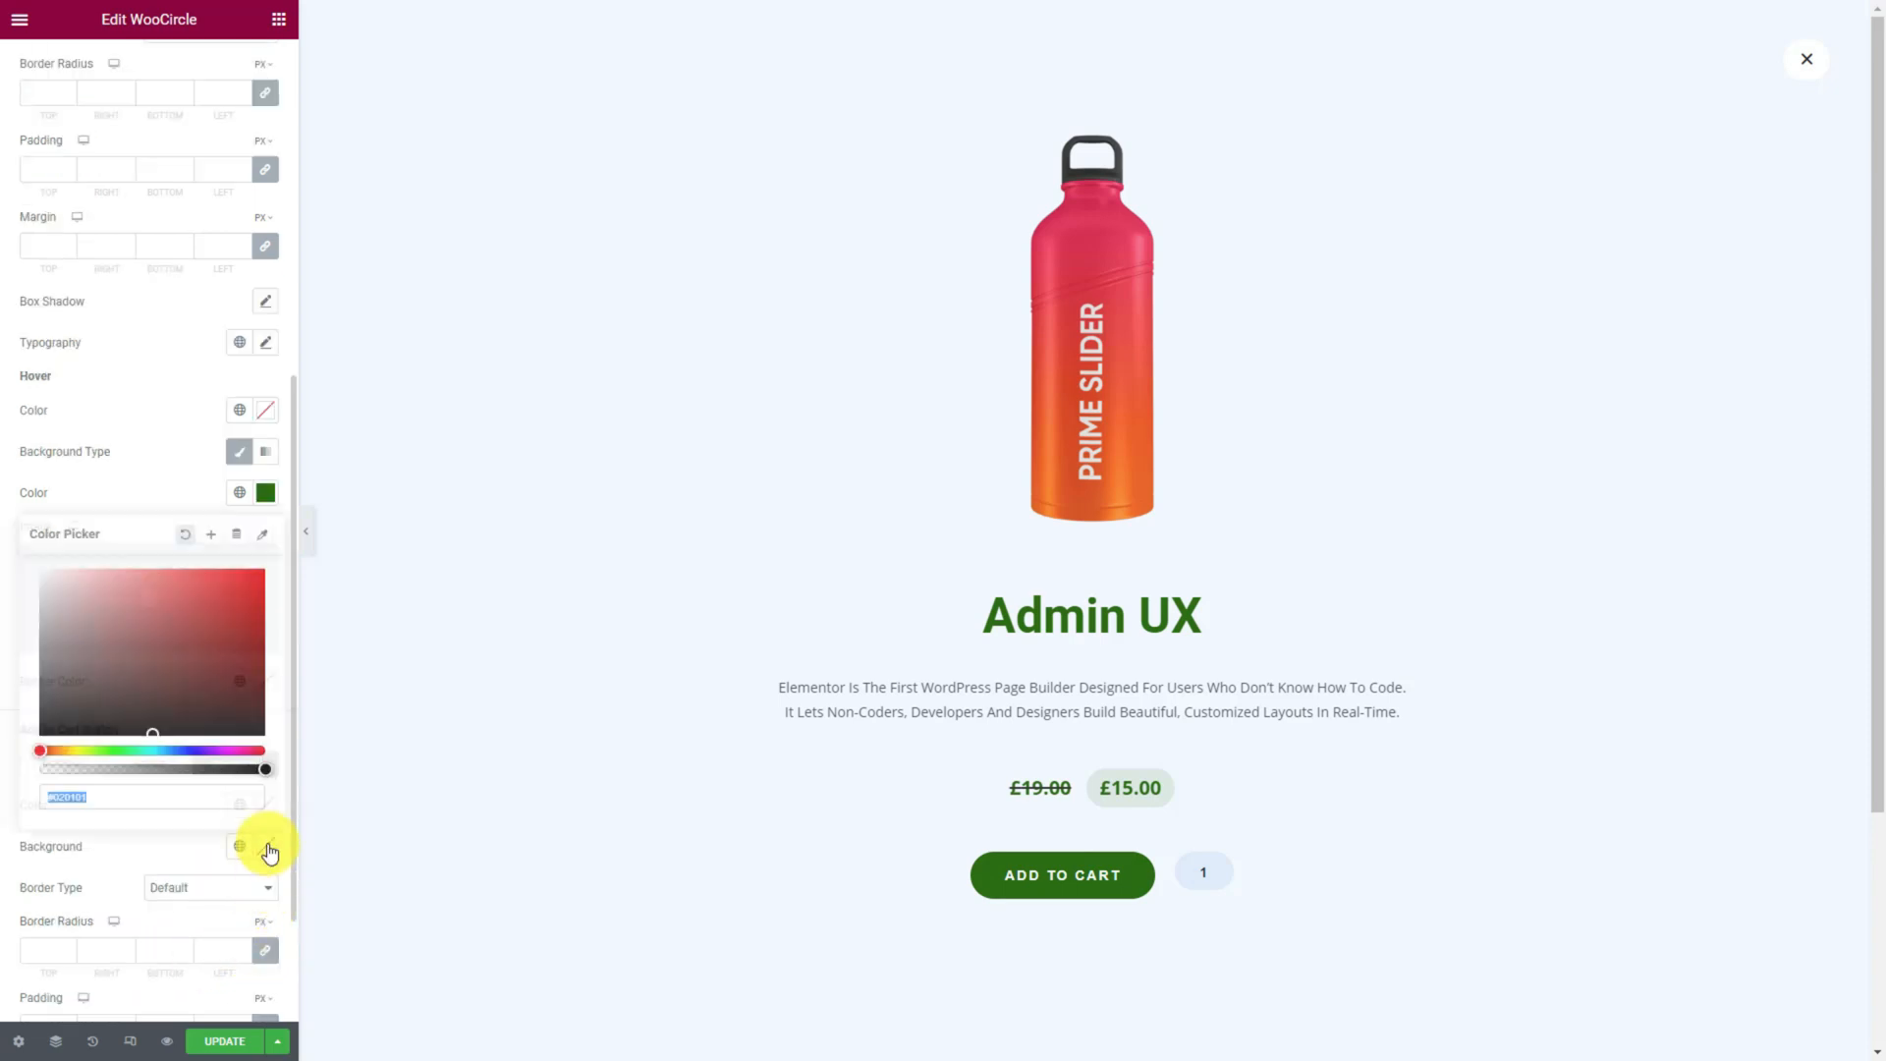
click(264, 846)
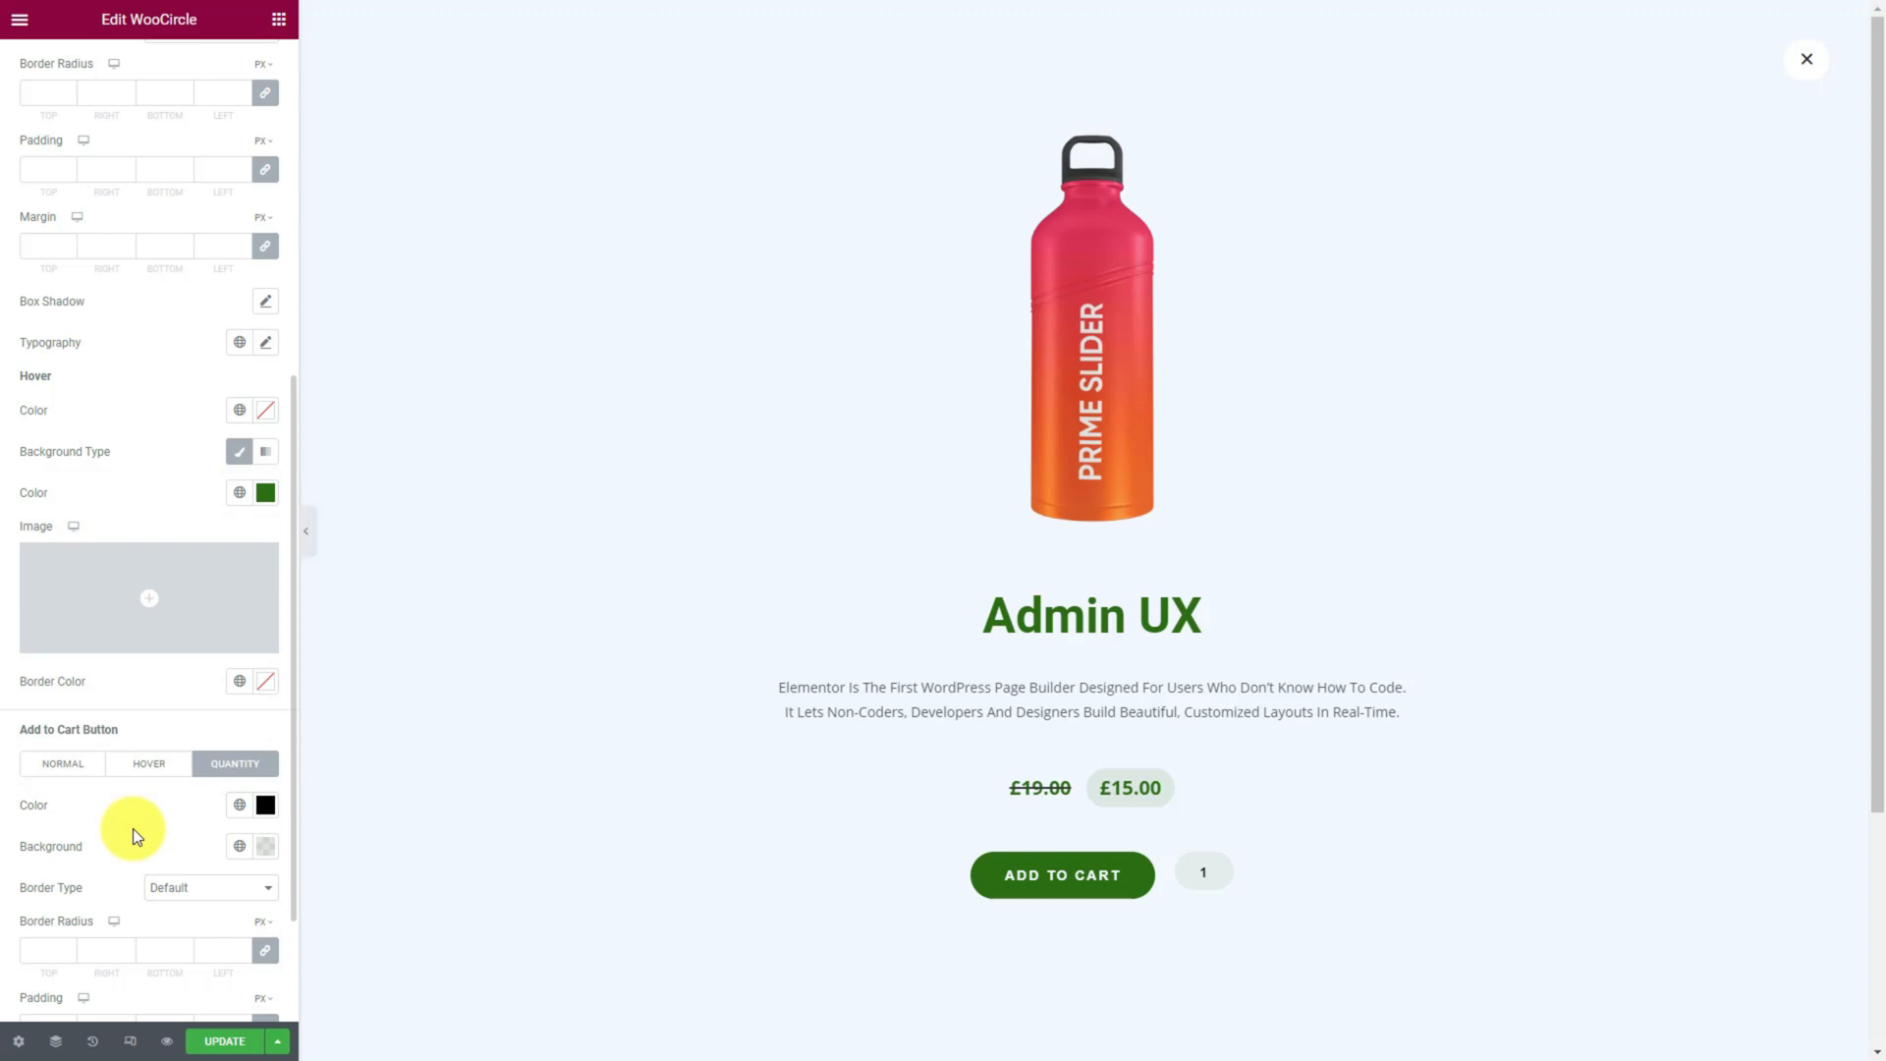
scroll(down, 3)
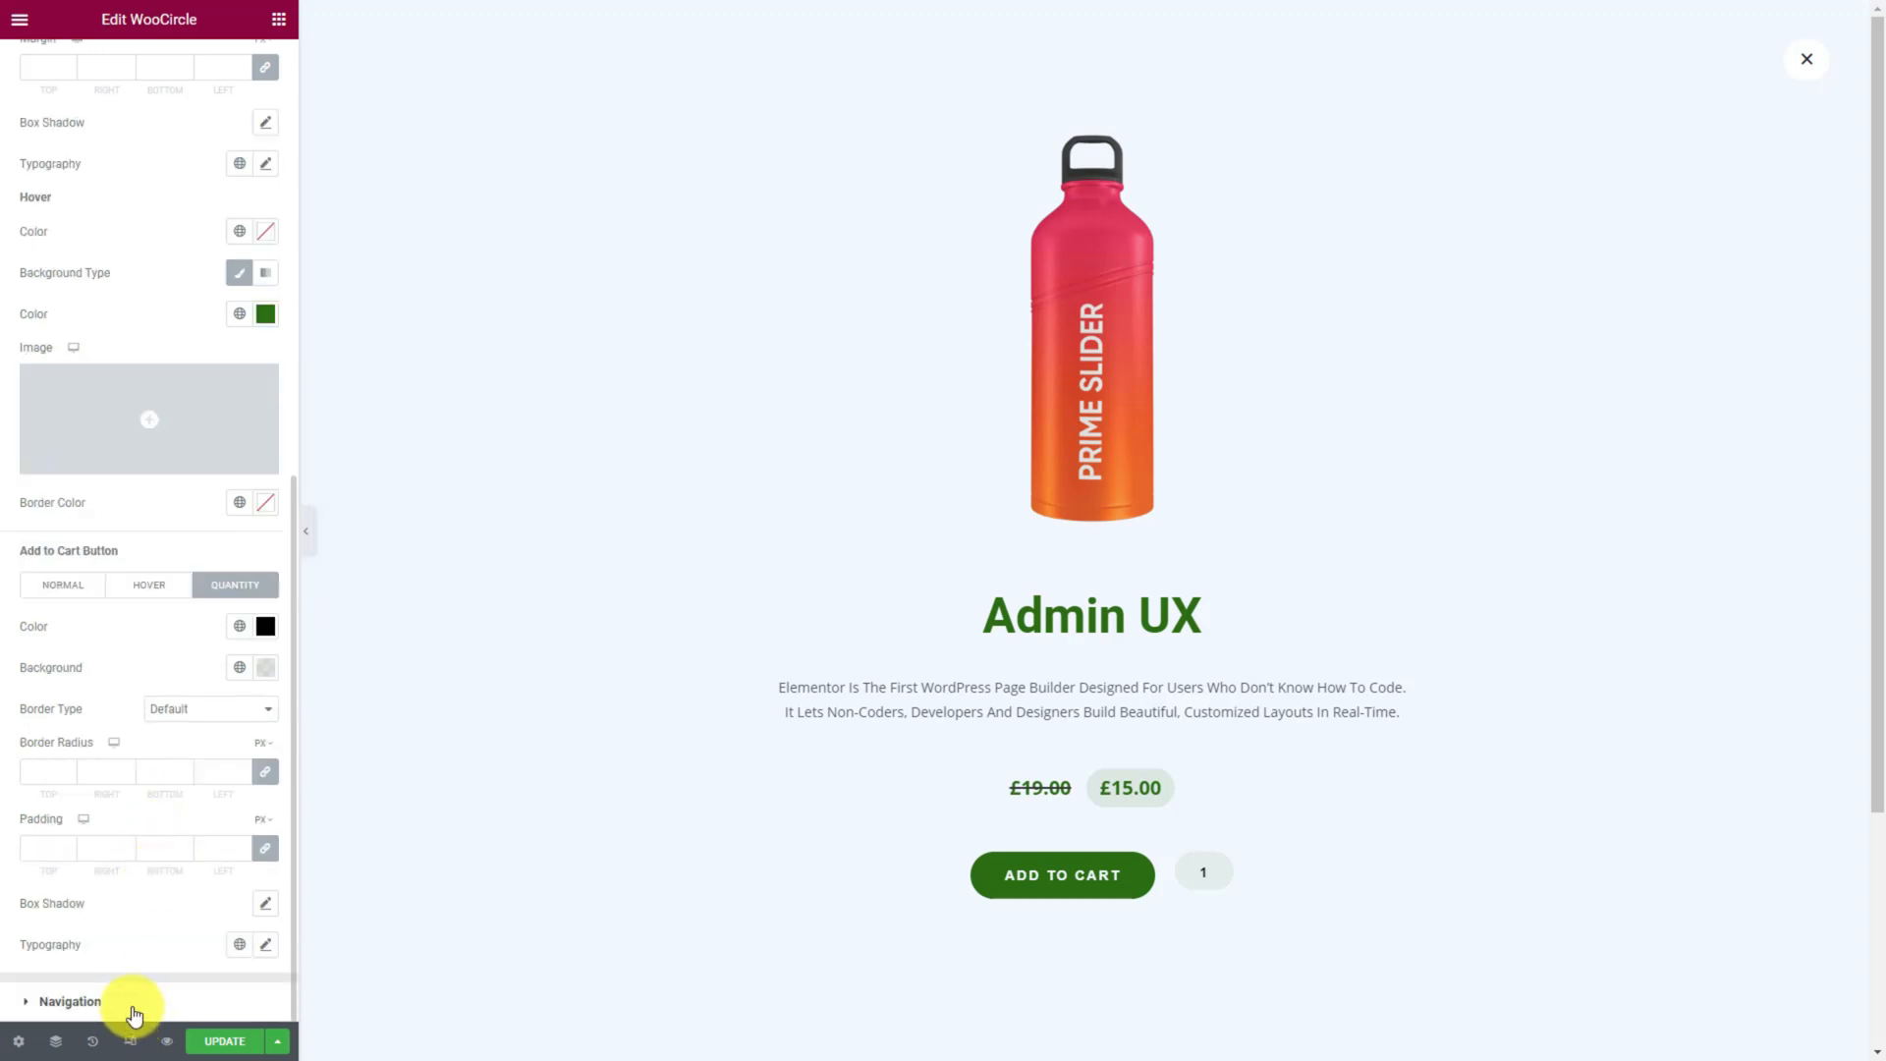
Color navigation arrows muted green with dark green hover, then test them and open a popup.
click(68, 1002)
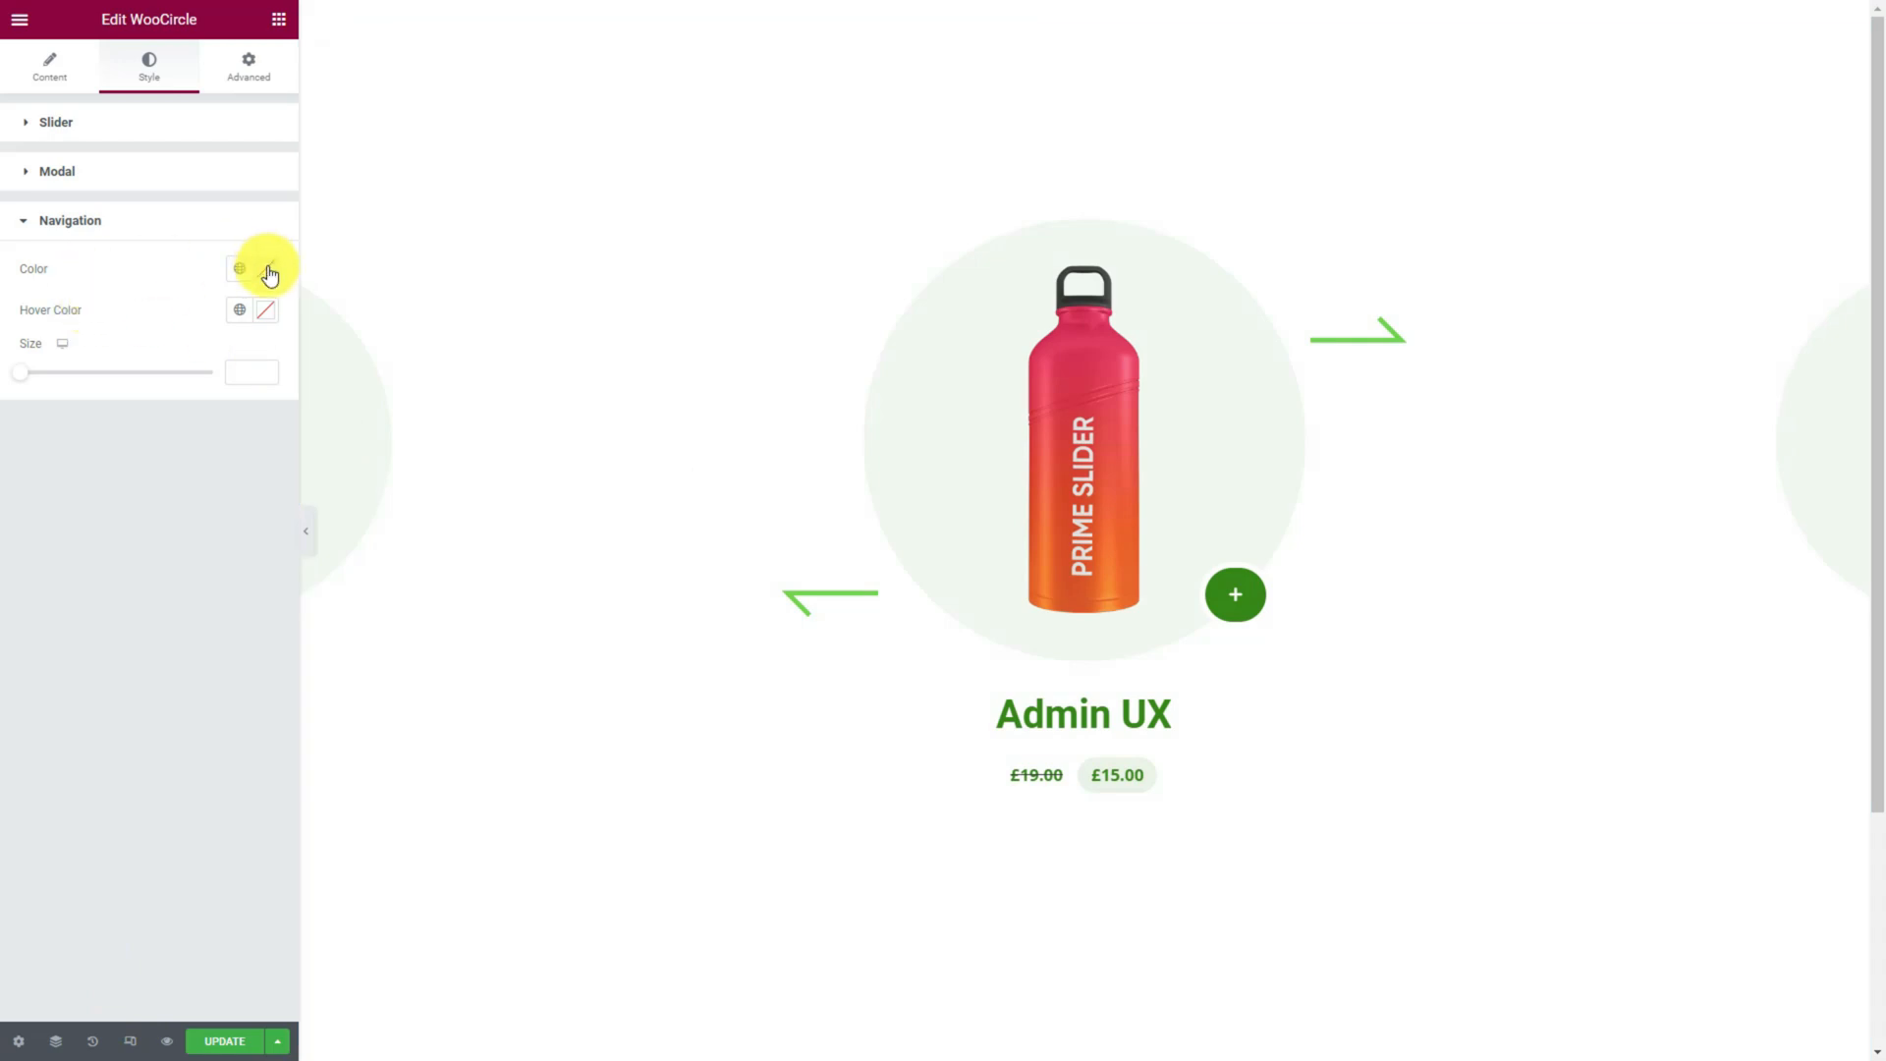
click(264, 268)
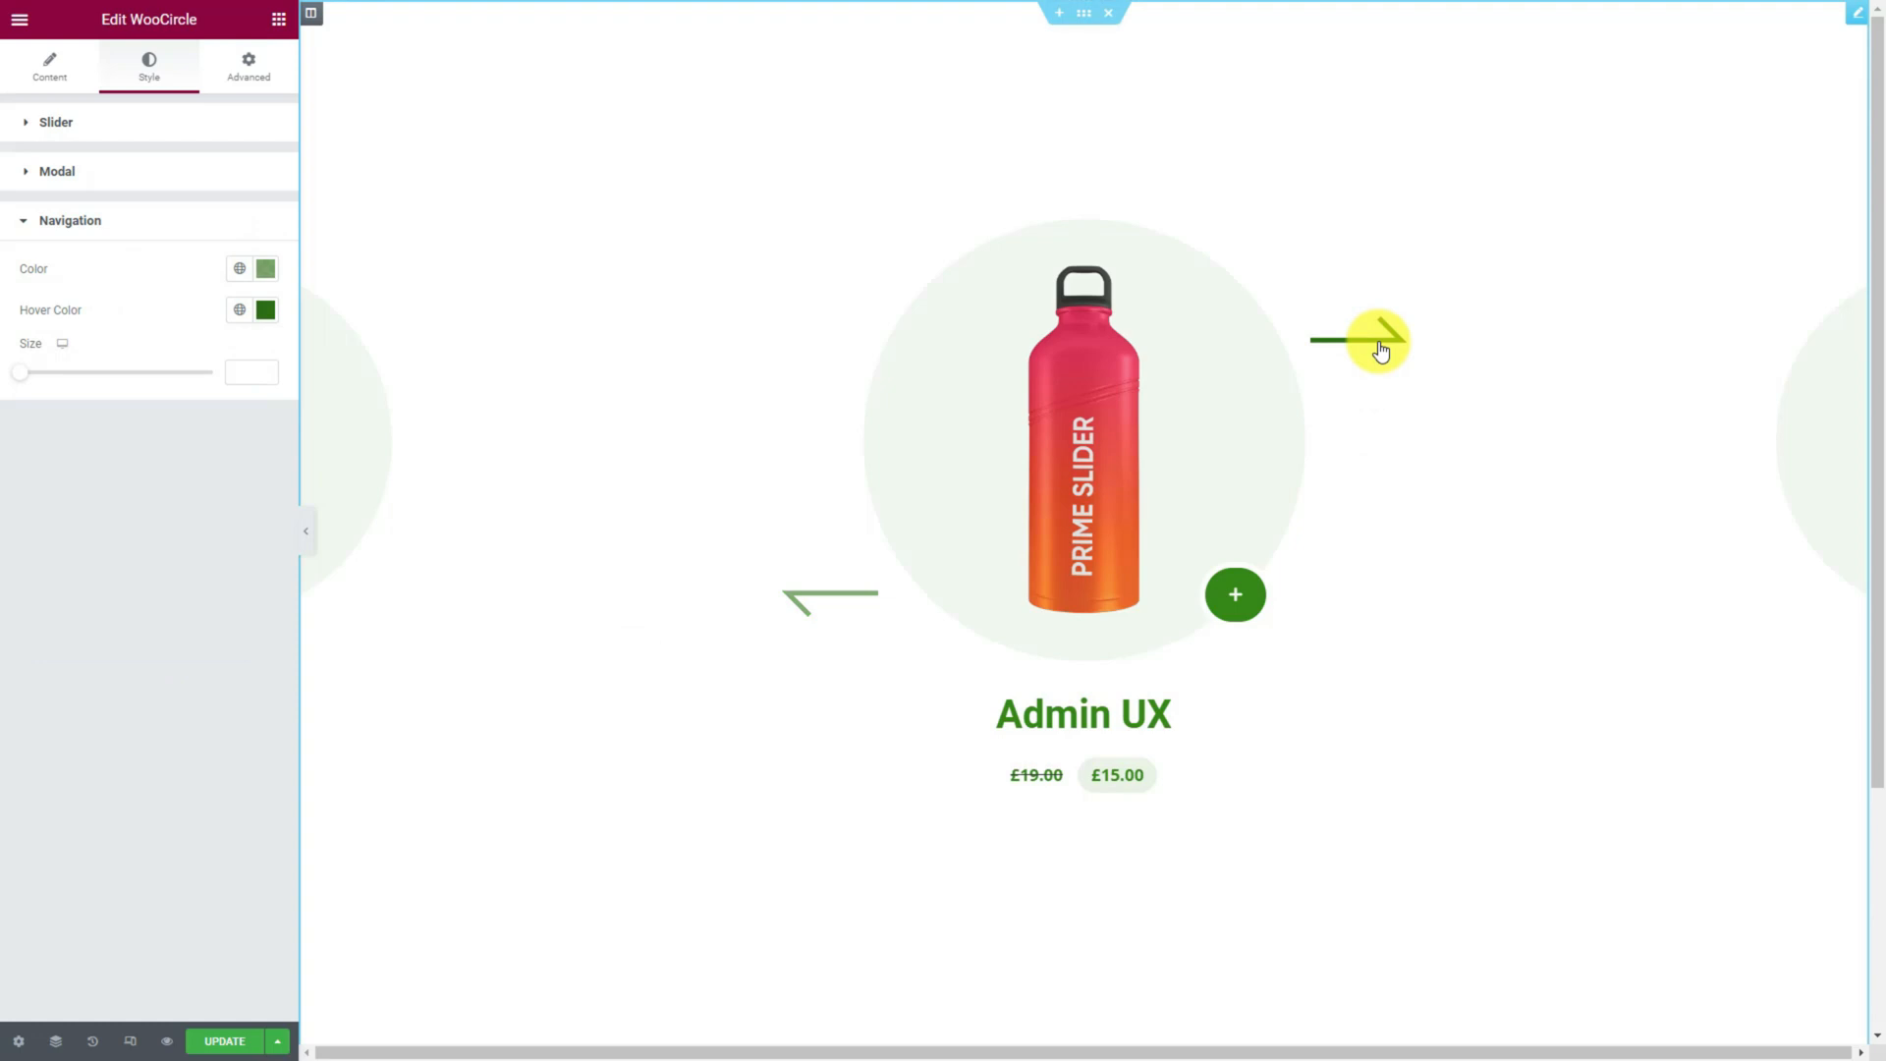
click(1380, 349)
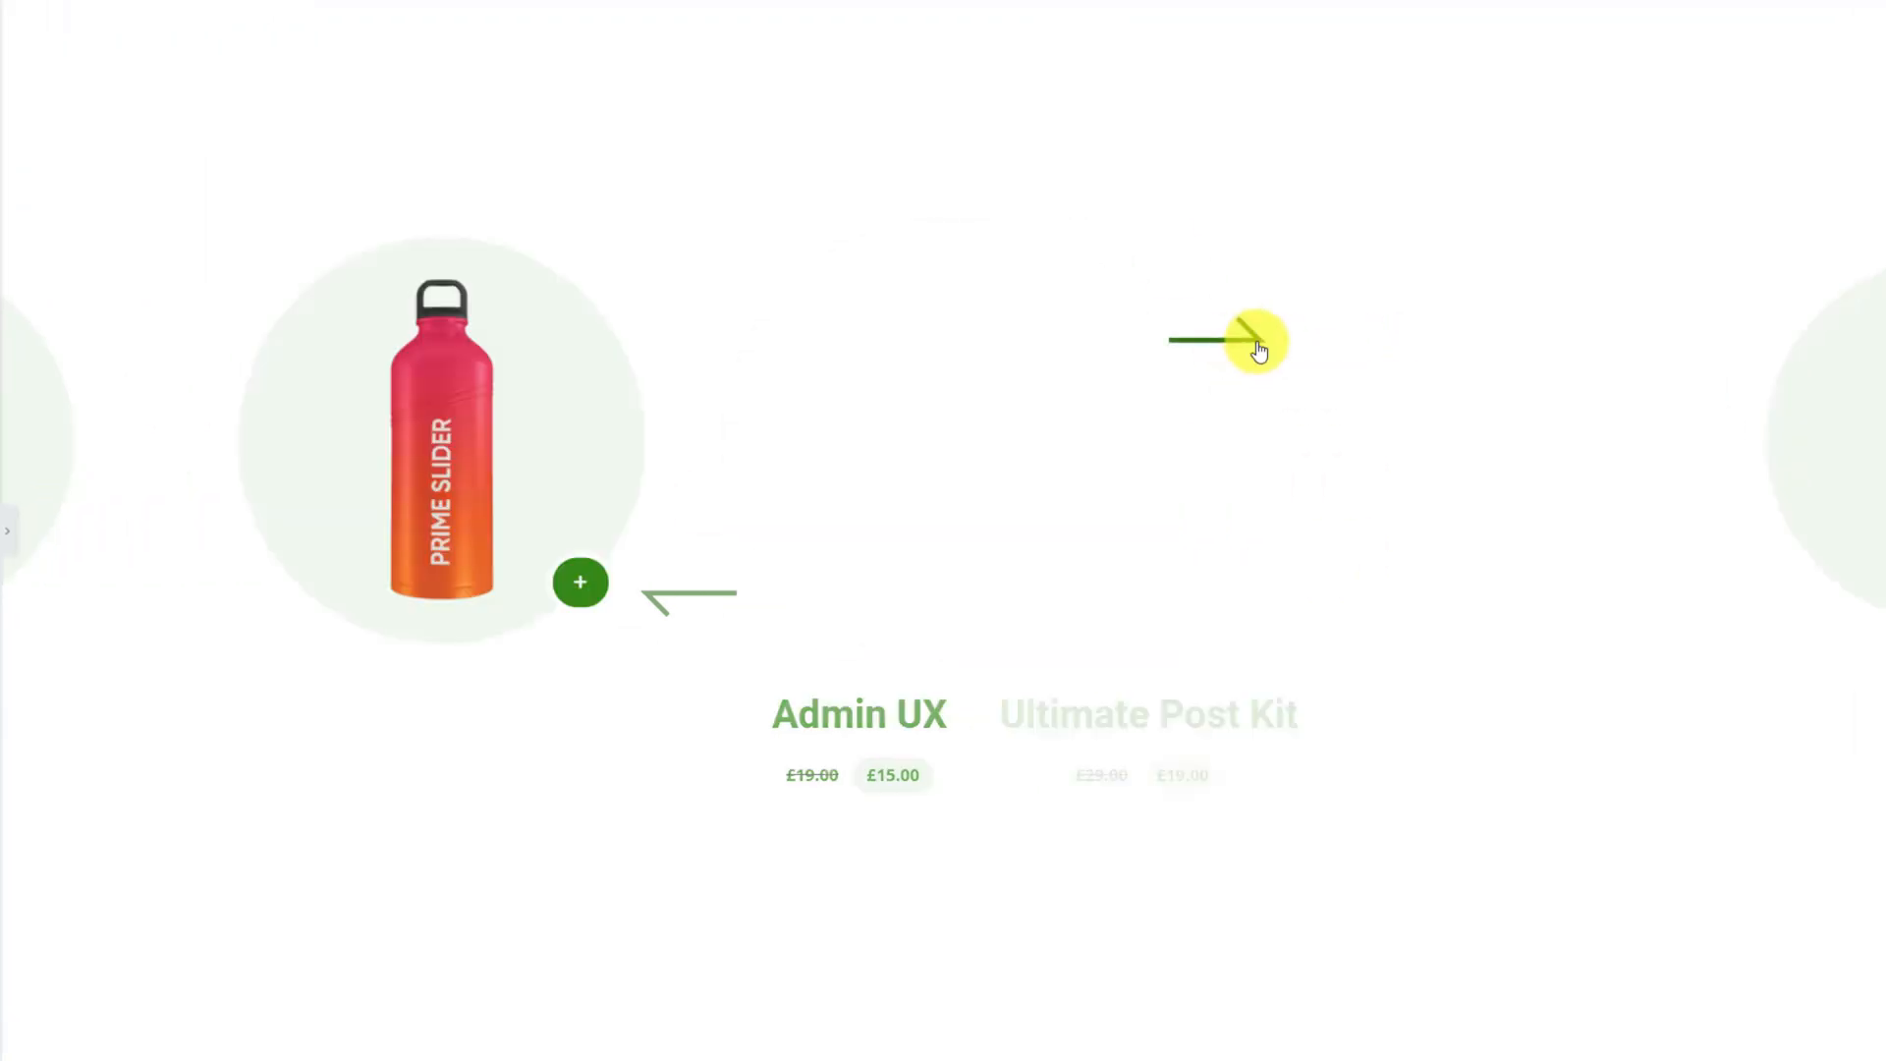
click(579, 583)
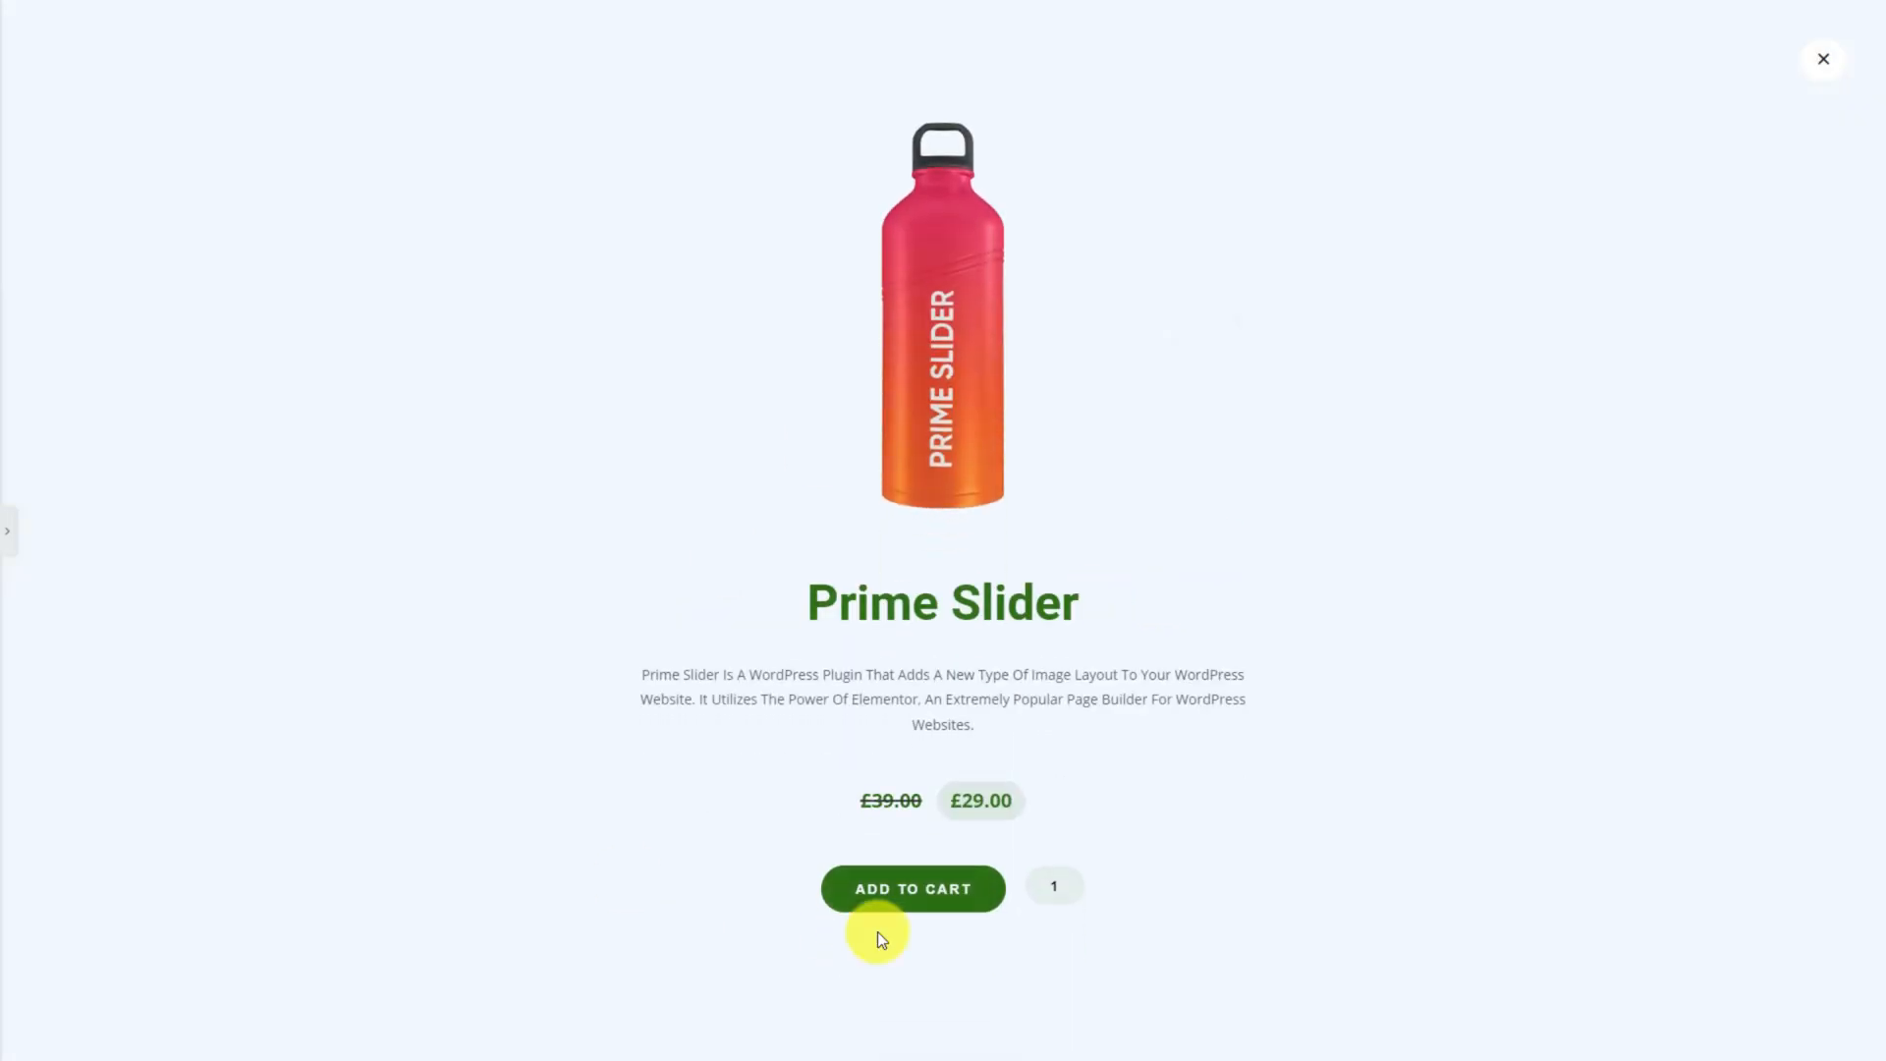